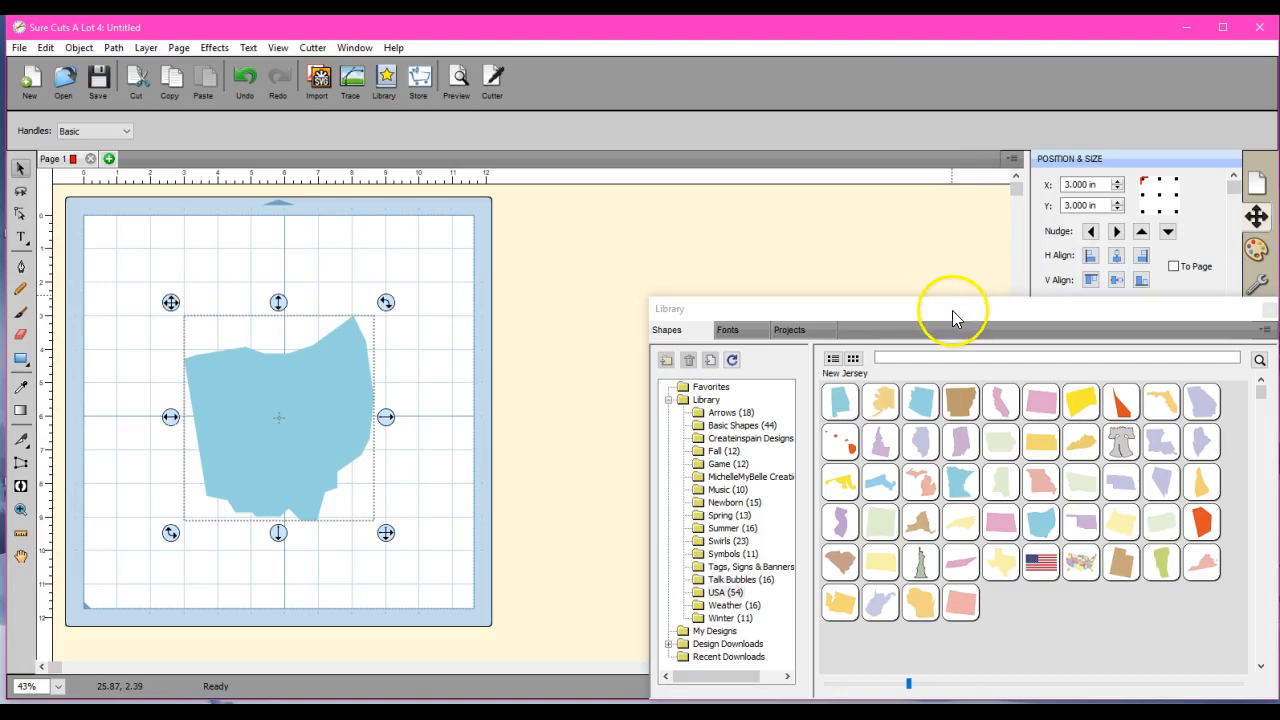
- Move the shape Library out of the way, leaving the Ohio shape on the mat
left_click_drag(955, 308, 908, 665)
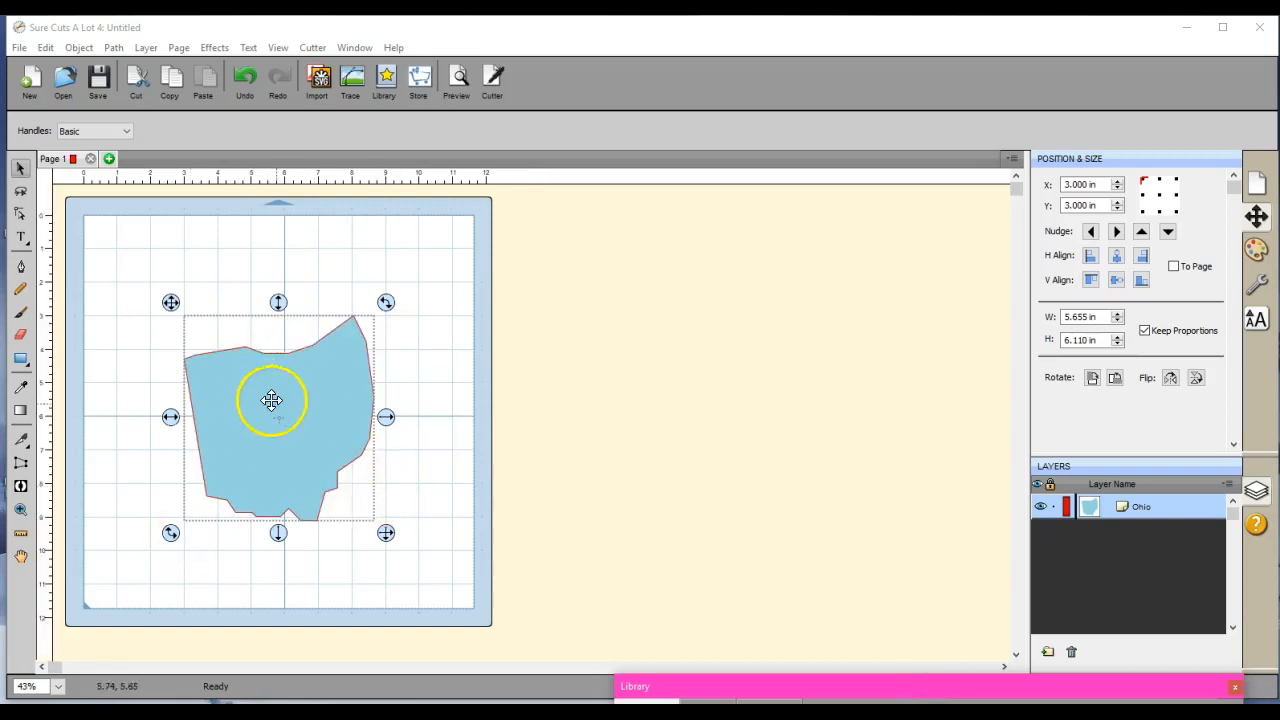
mouse_move(545, 440)
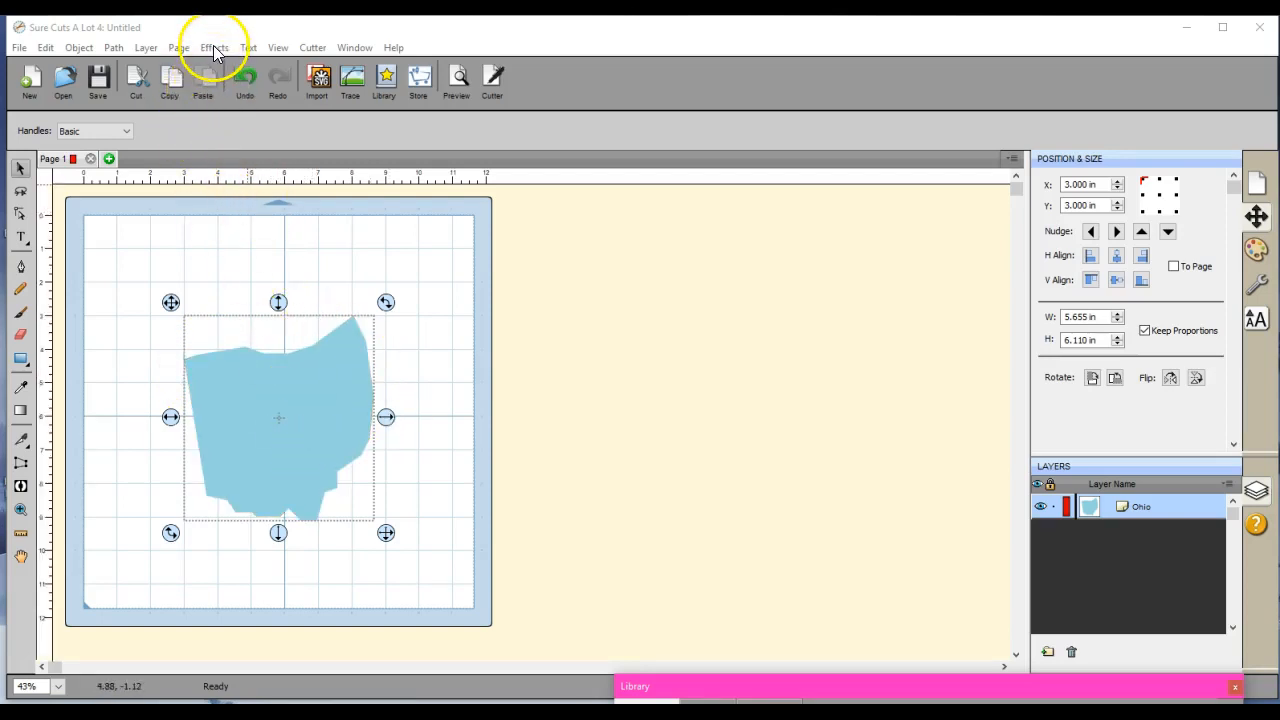
- Add a black Shadow Layer effect 0.100 in wide around the Ohio shape
left_click(214, 47)
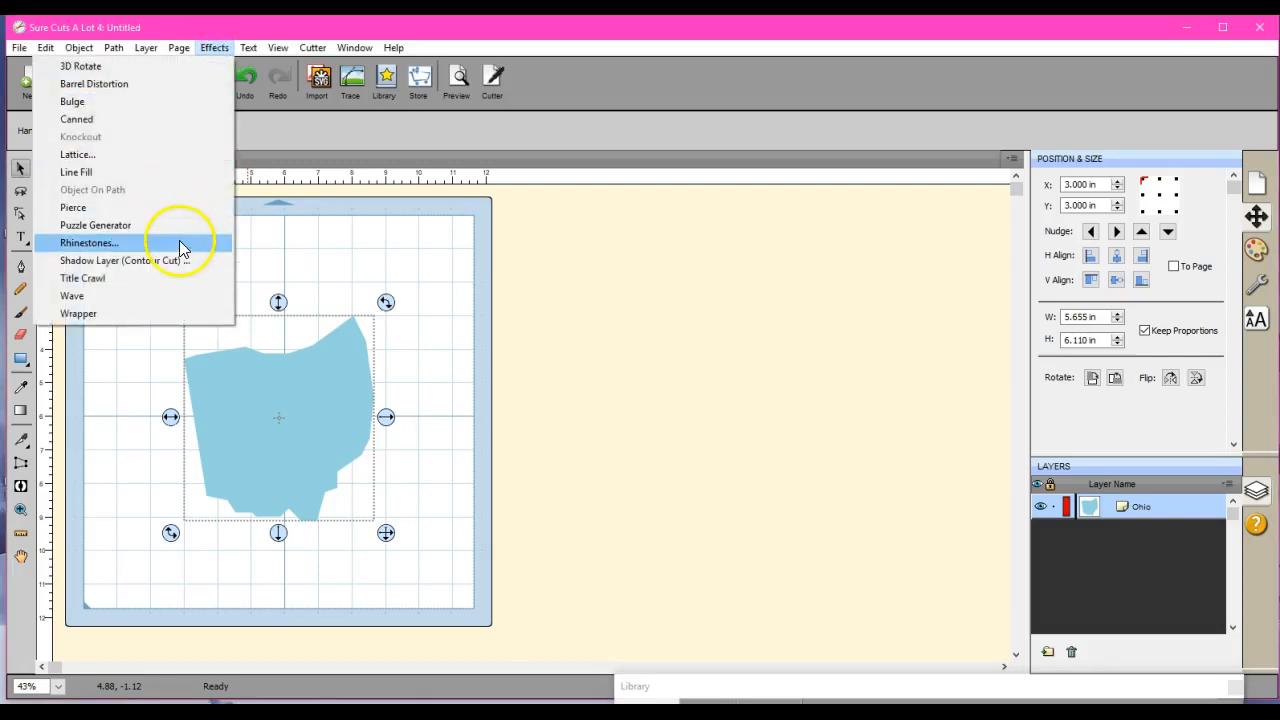
left_click(110, 260)
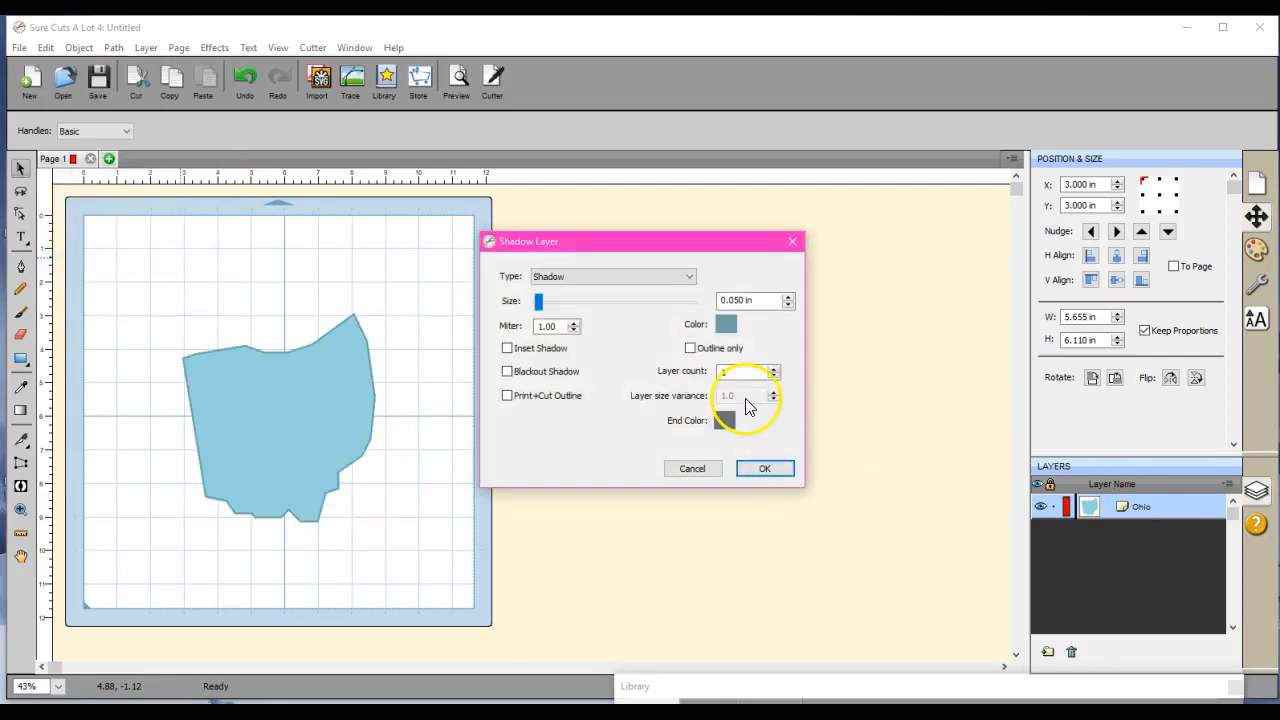
left_click(726, 323)
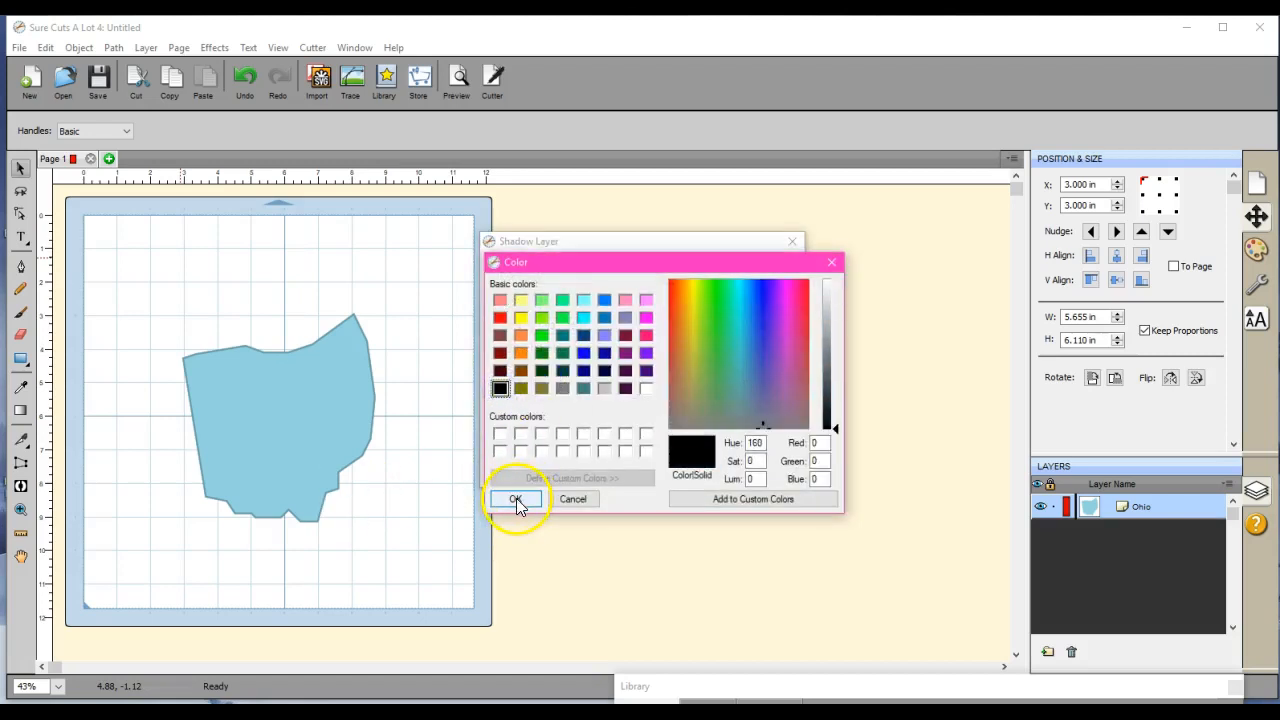
left_click(518, 499)
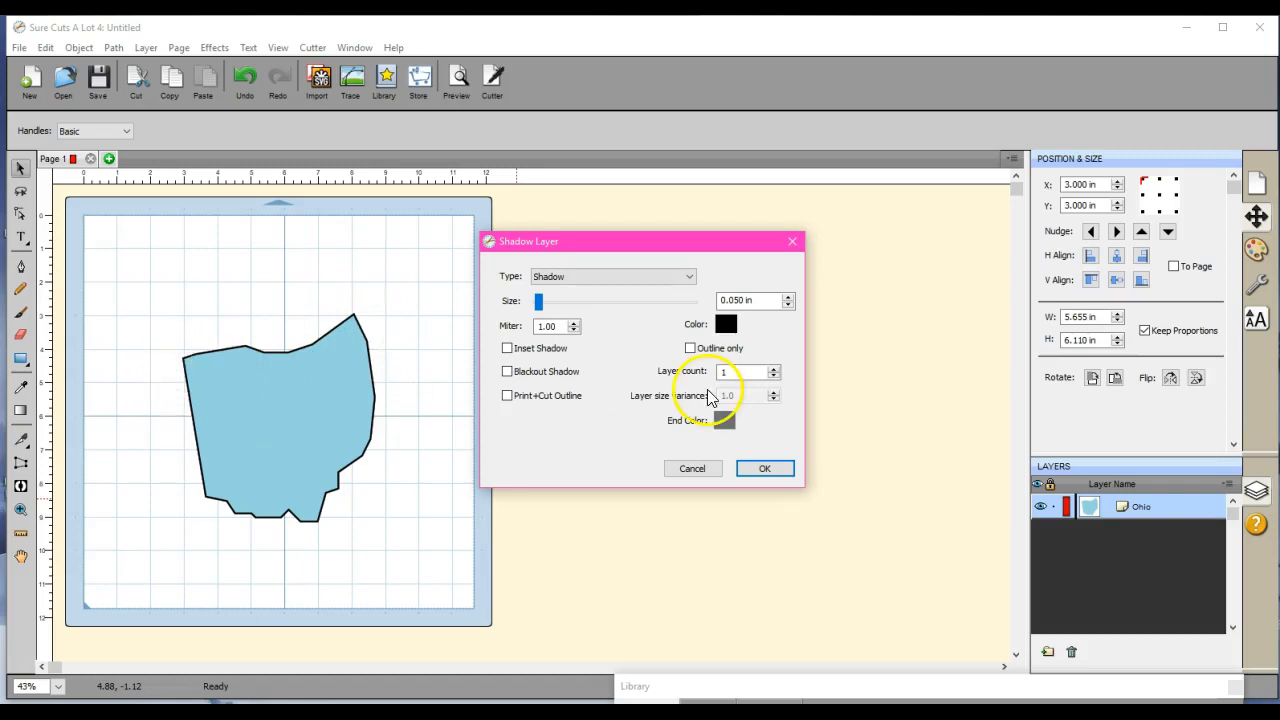
left_click(775, 297)
type("0.100")
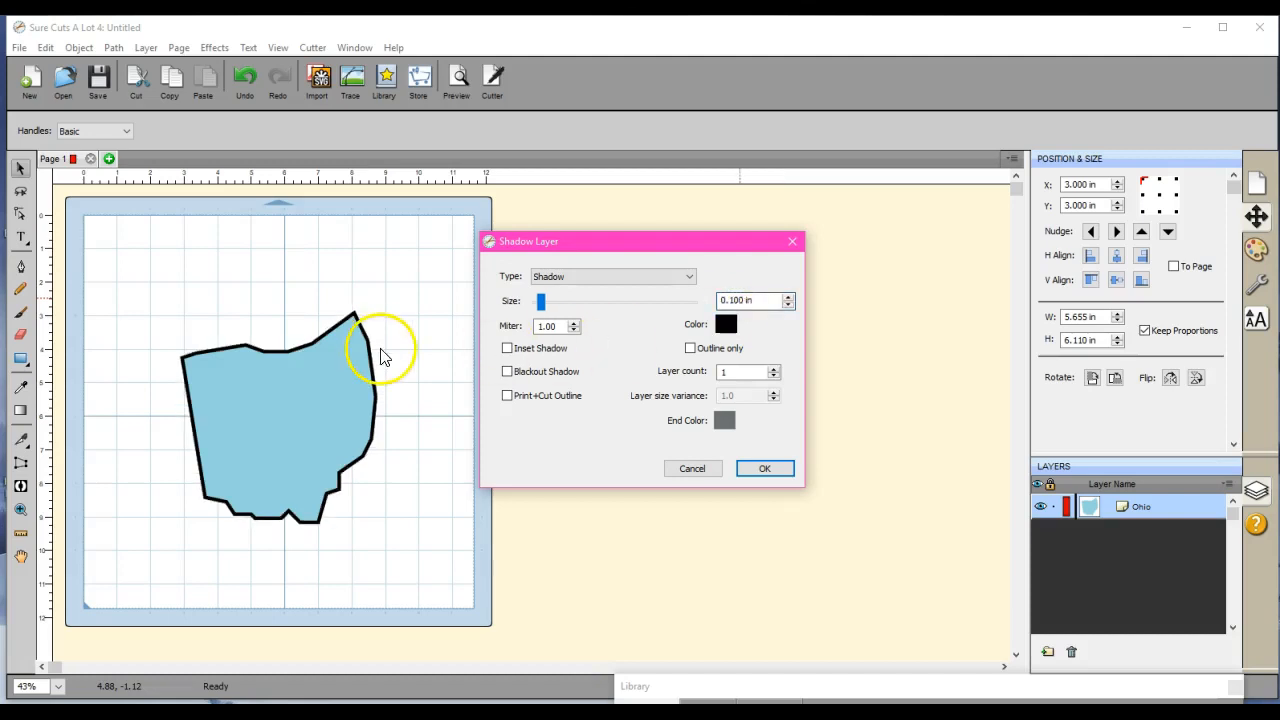
left_click(765, 468)
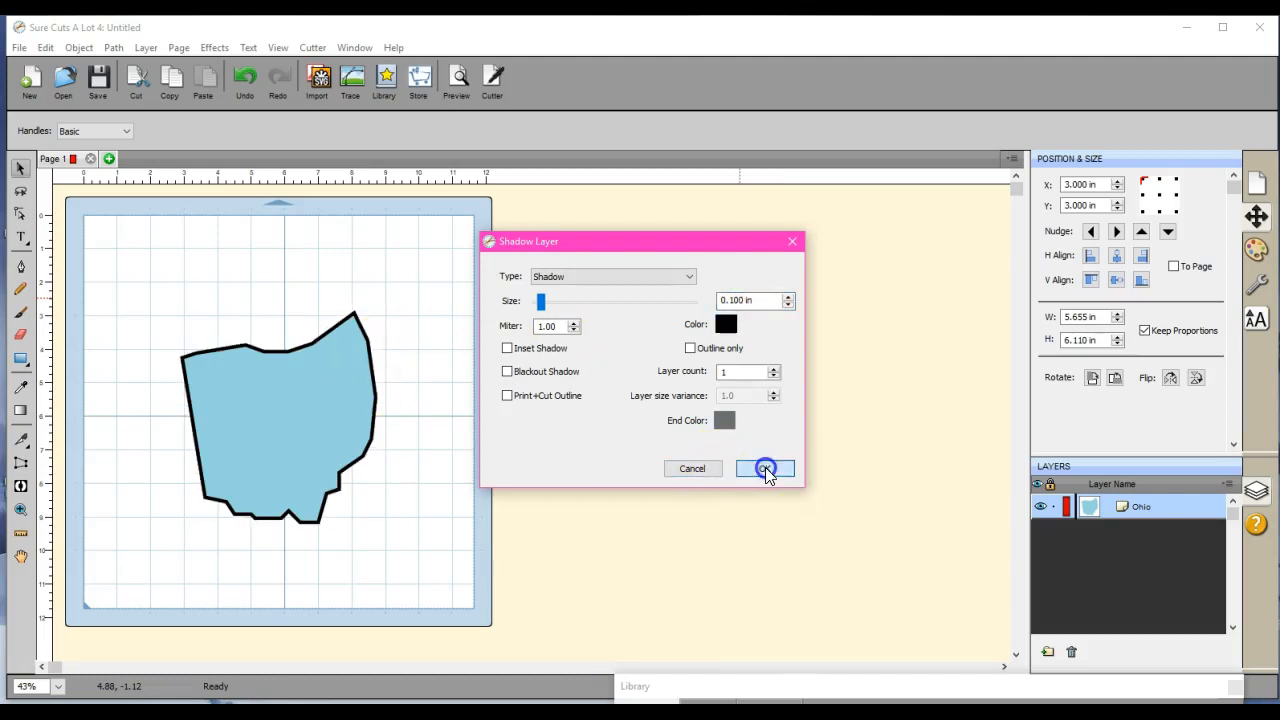
- Select Ohio and its shadow, apply Back Minus Front, and check the cut preview
left_click(764, 468)
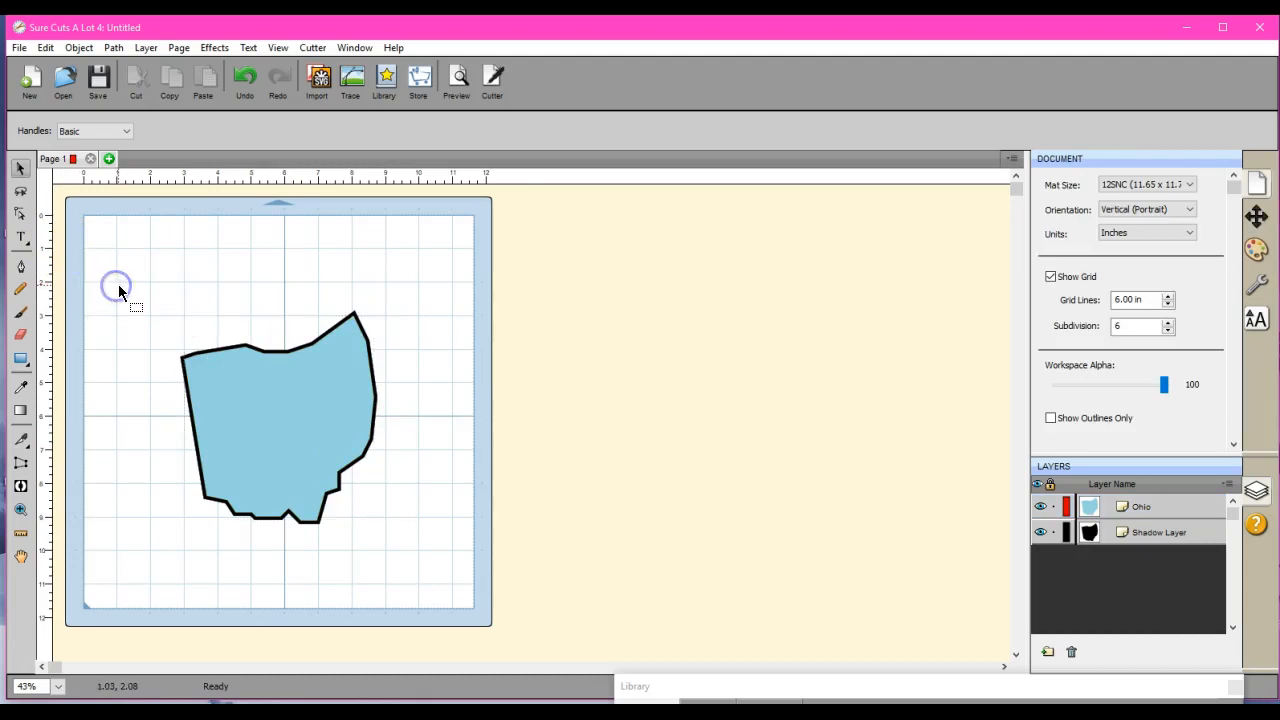
left_click_drag(117, 286, 415, 560)
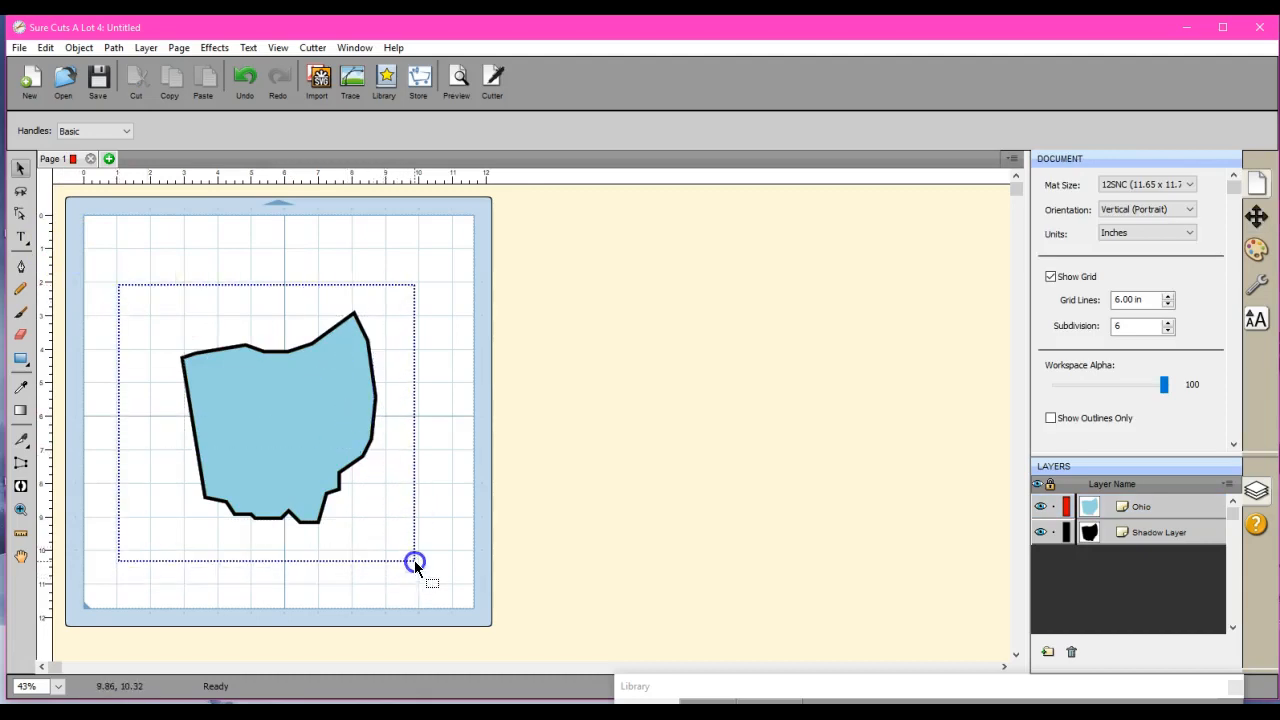
left_click(280, 415)
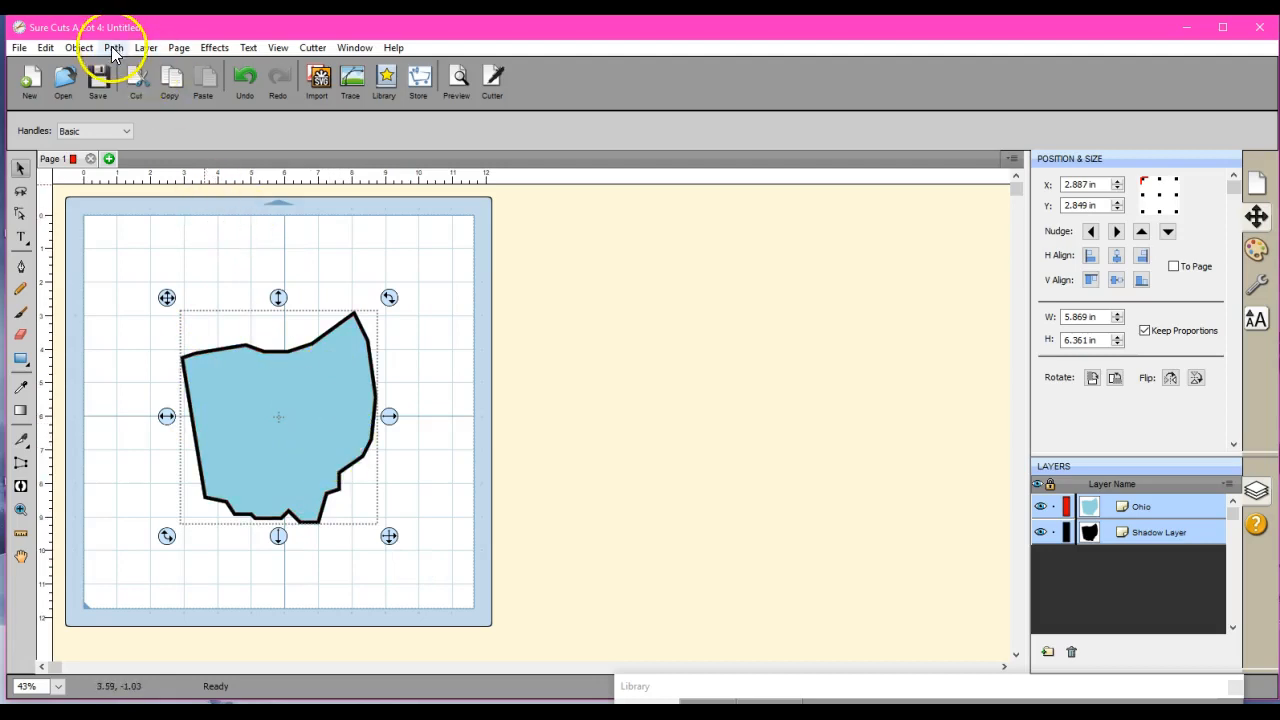
left_click(113, 47)
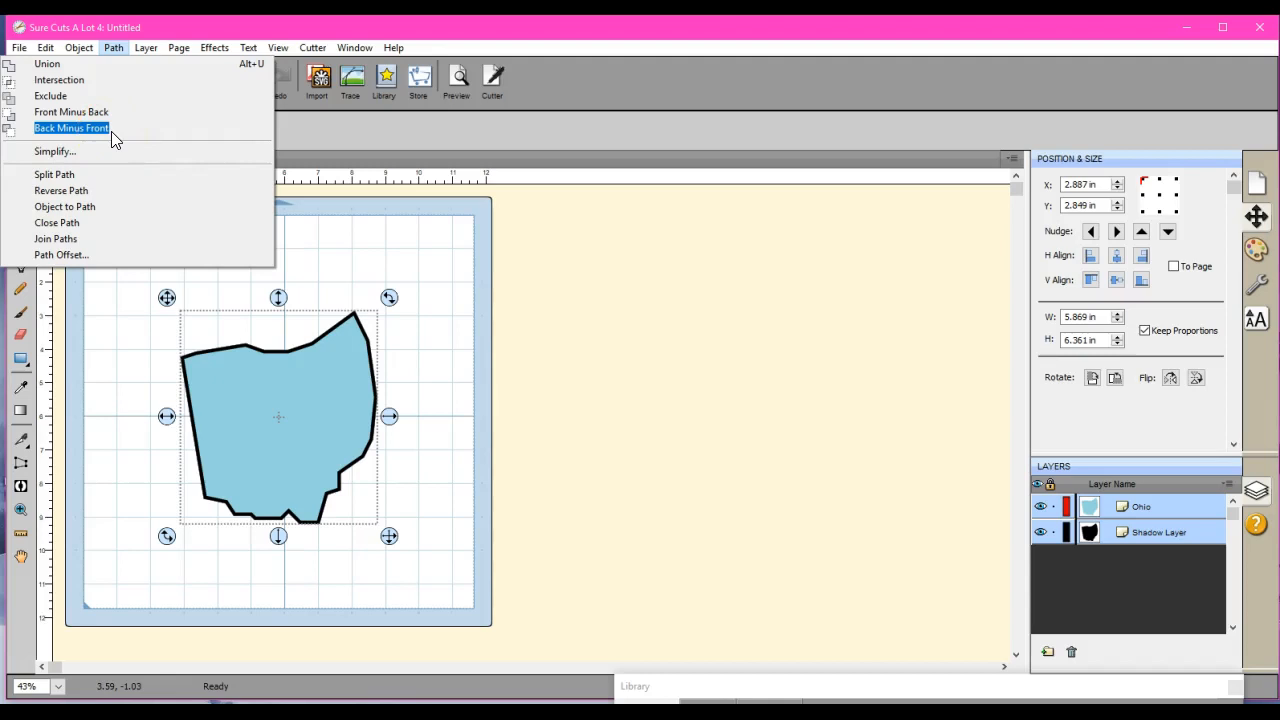
left_click(70, 128)
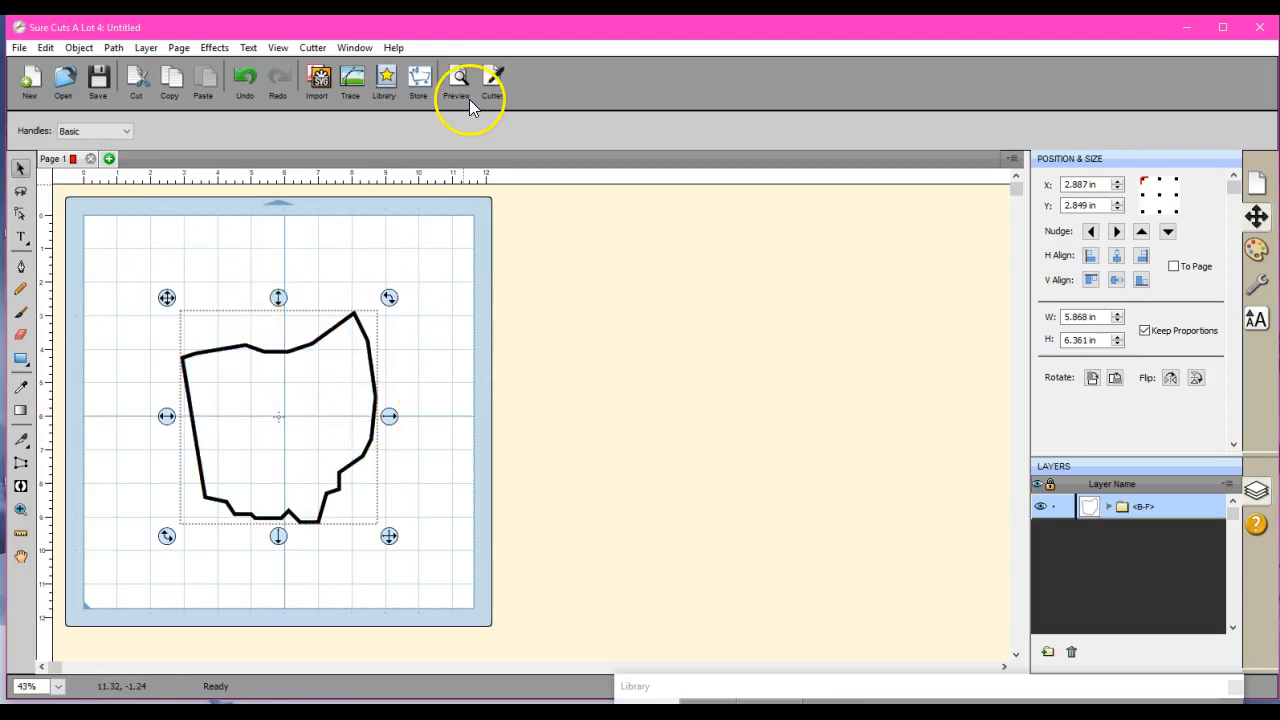
left_click(453, 78)
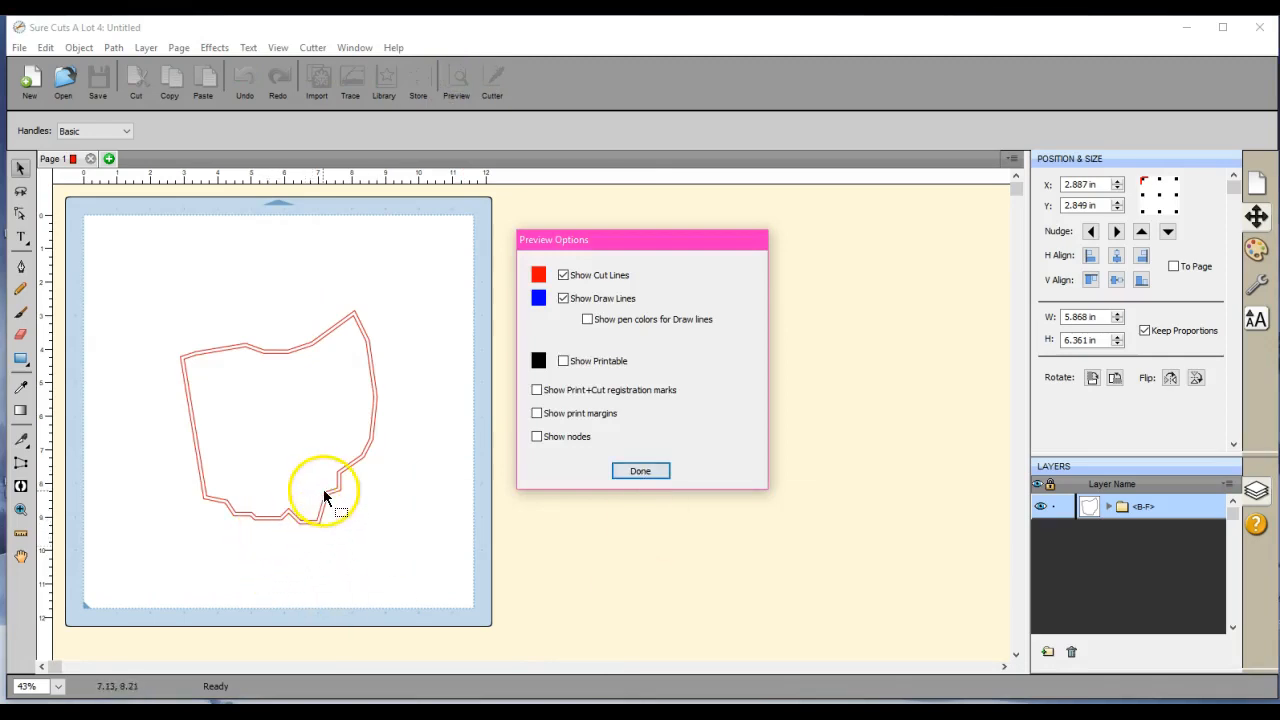
left_click(640, 471)
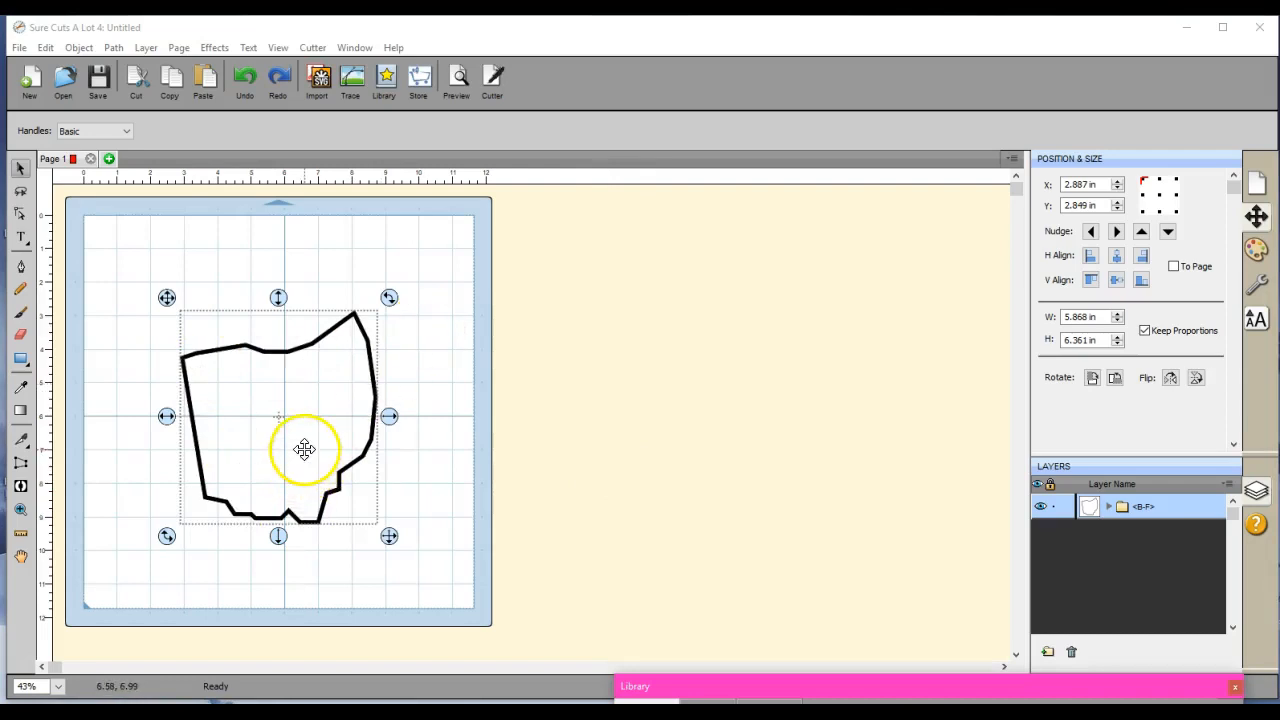
- Move the Ohio outline off the mat and show the Basic Shapes library
left_click_drag(305, 448, 649, 364)
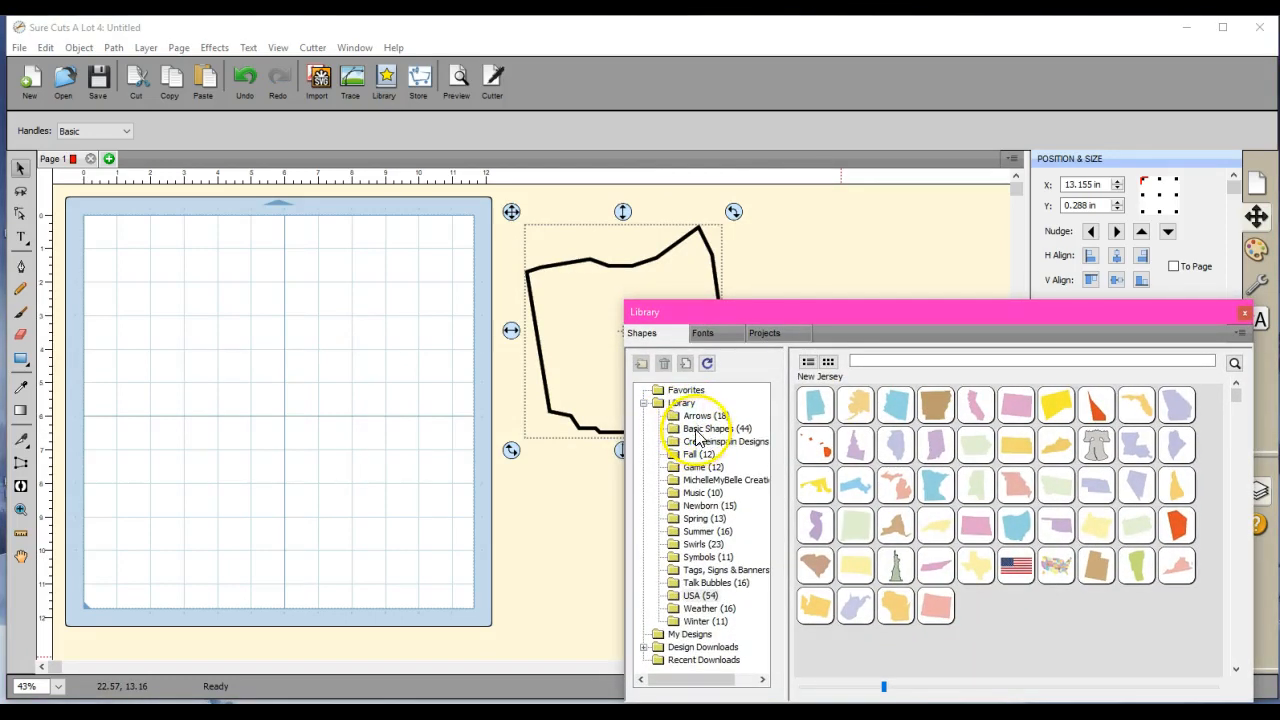
left_click(709, 428)
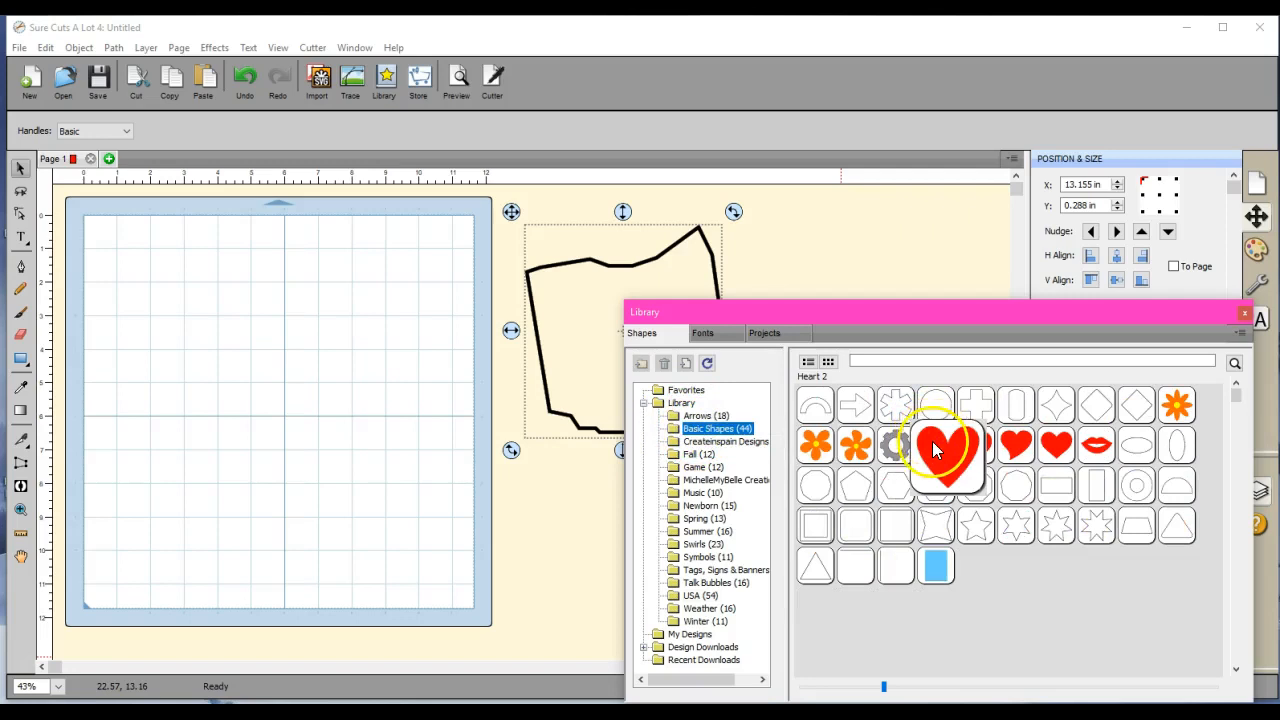
mouse_move(945, 380)
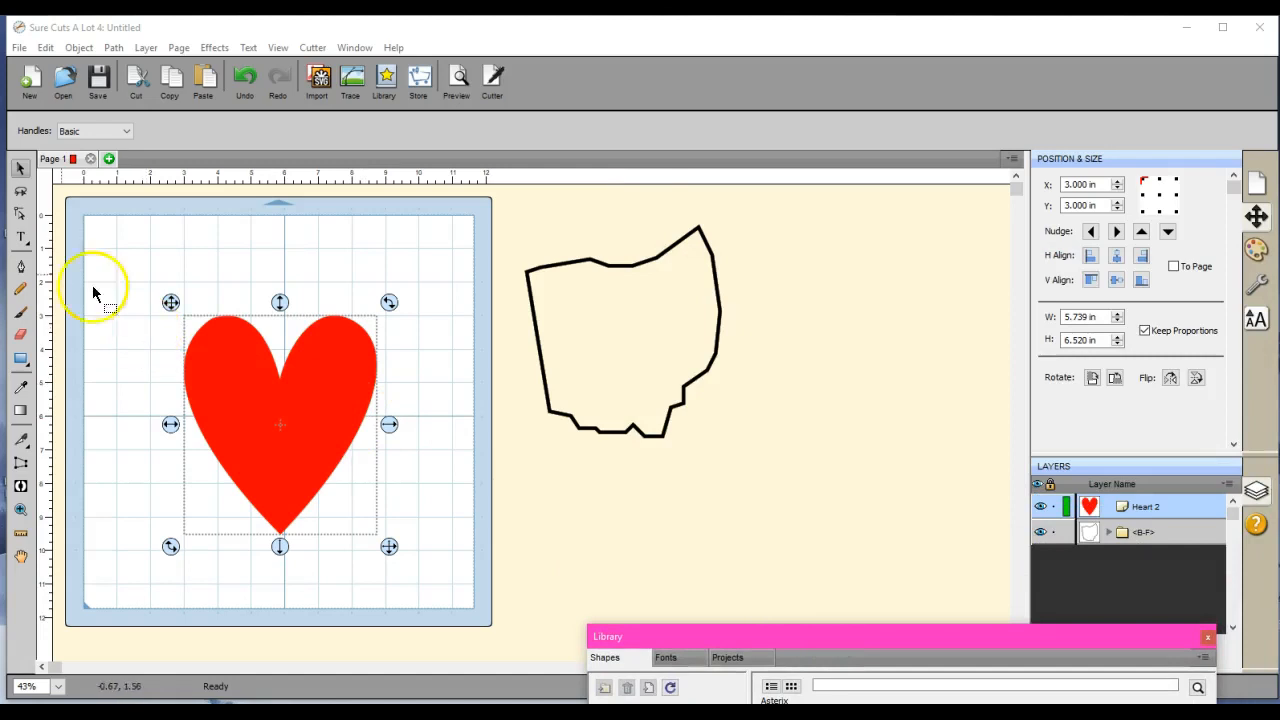
mouse_move(78, 52)
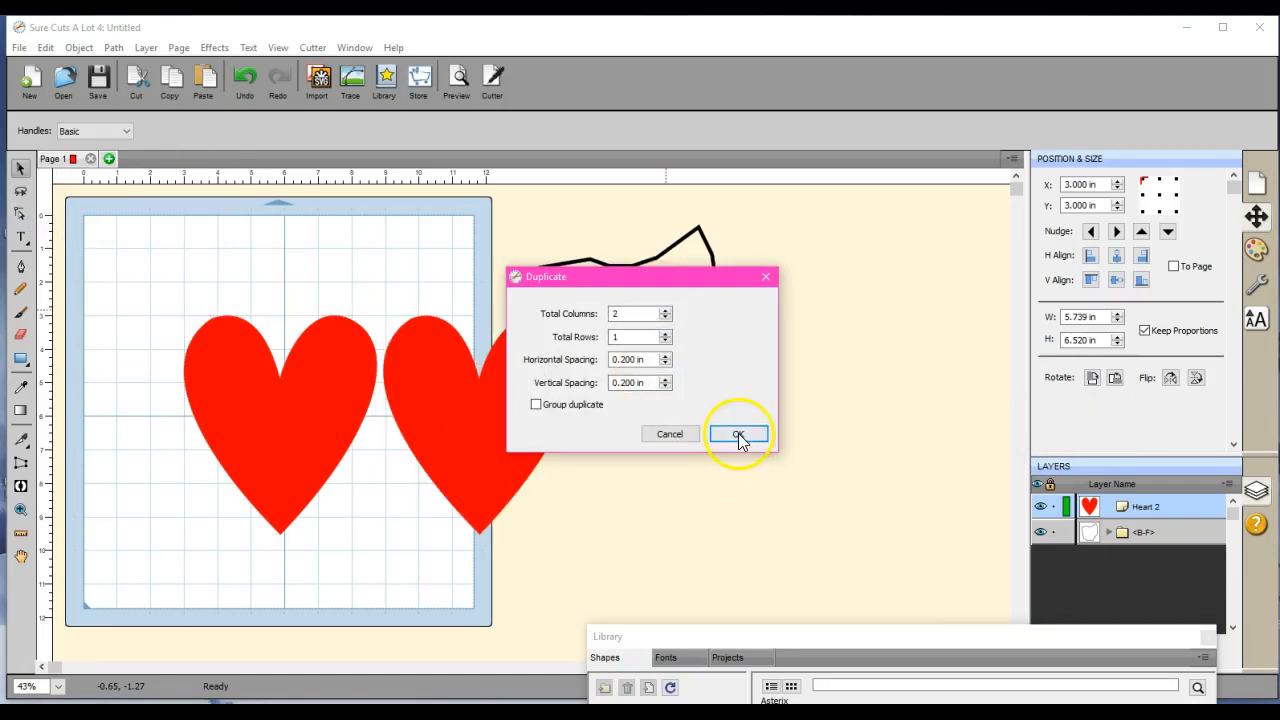
- Duplicate the red heart and give the copy a blue fill
left_click(738, 434)
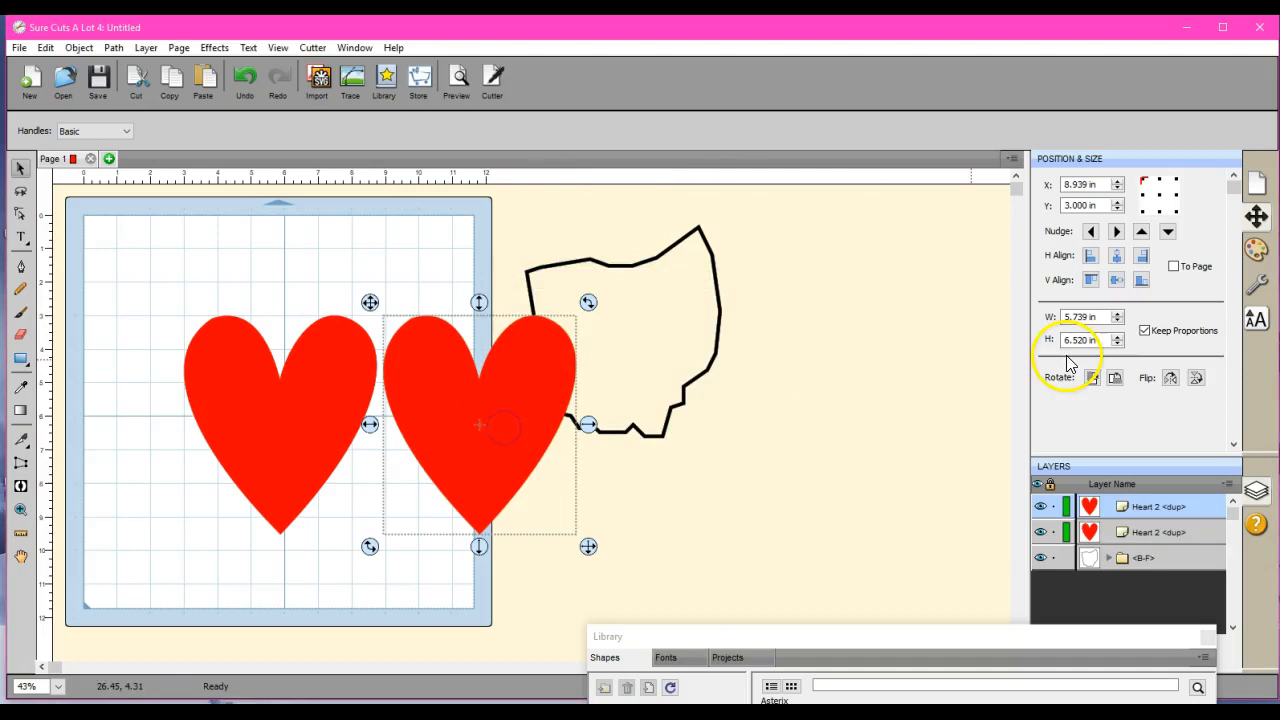
left_click(1265, 249)
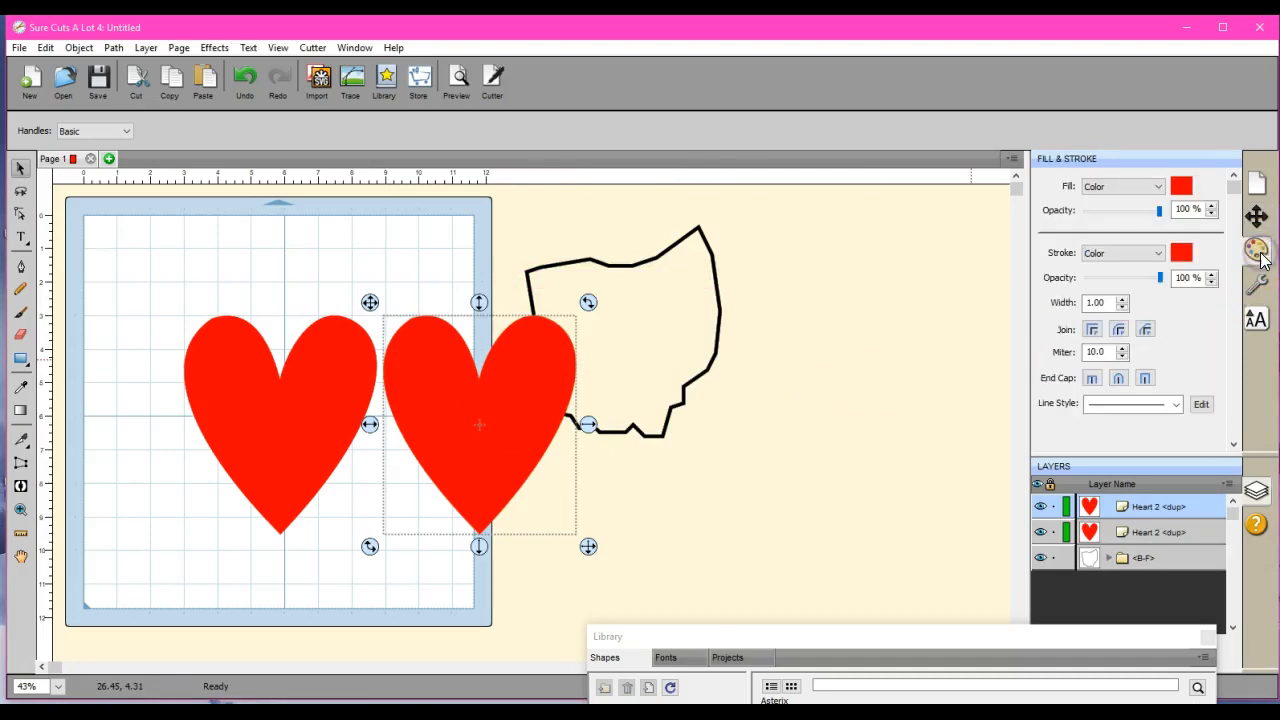
left_click(1184, 187)
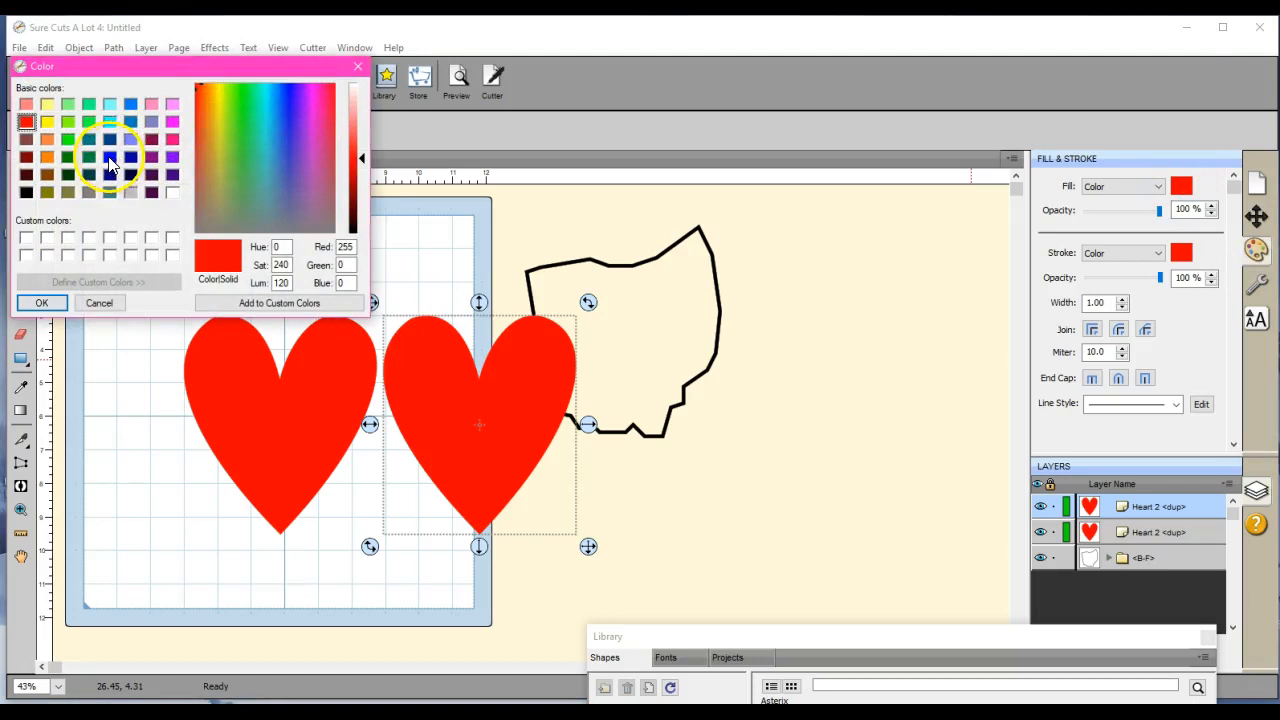
left_click(42, 303)
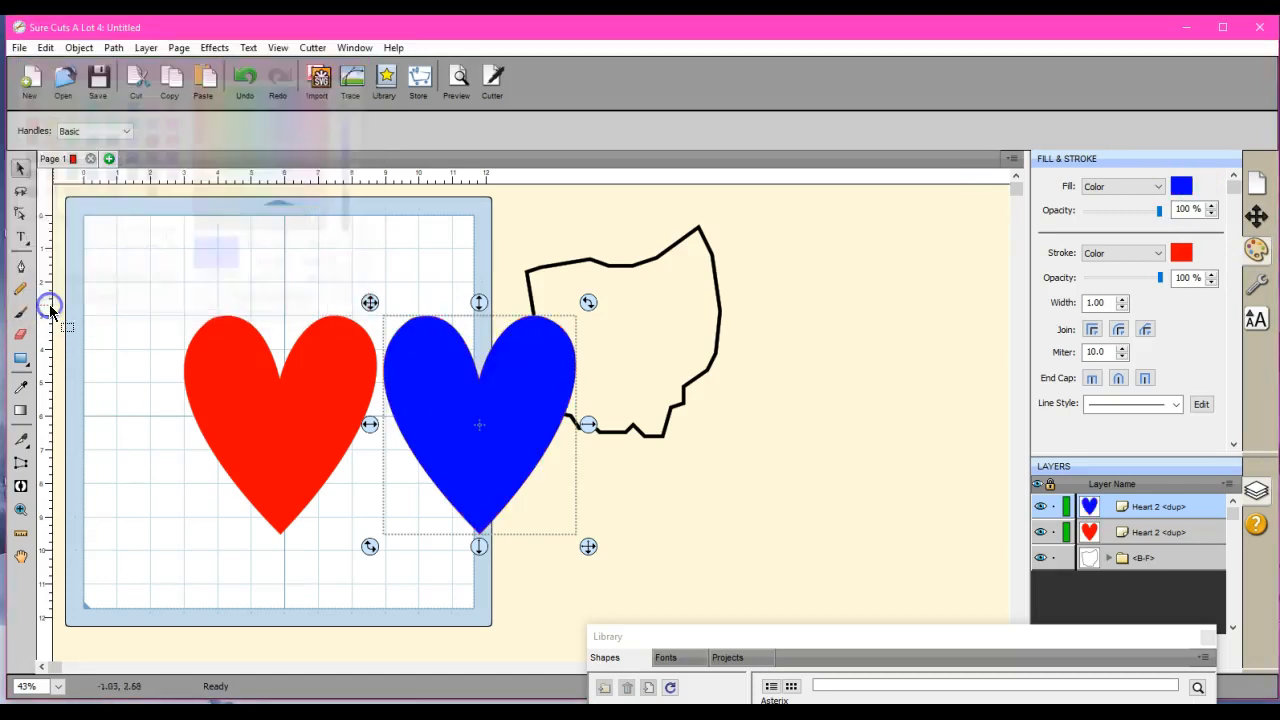
mouse_move(263, 307)
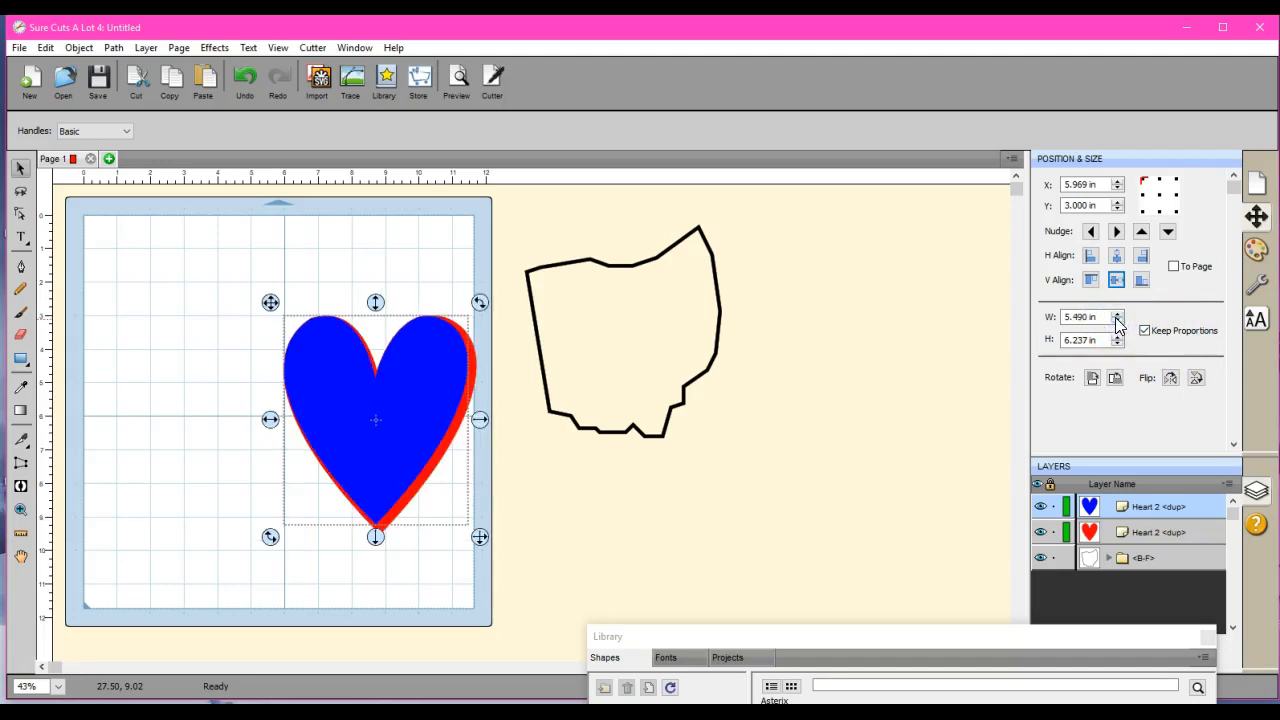
- Centre the blue heart over the red heart and marquee-select both hearts
left_click(1116, 322)
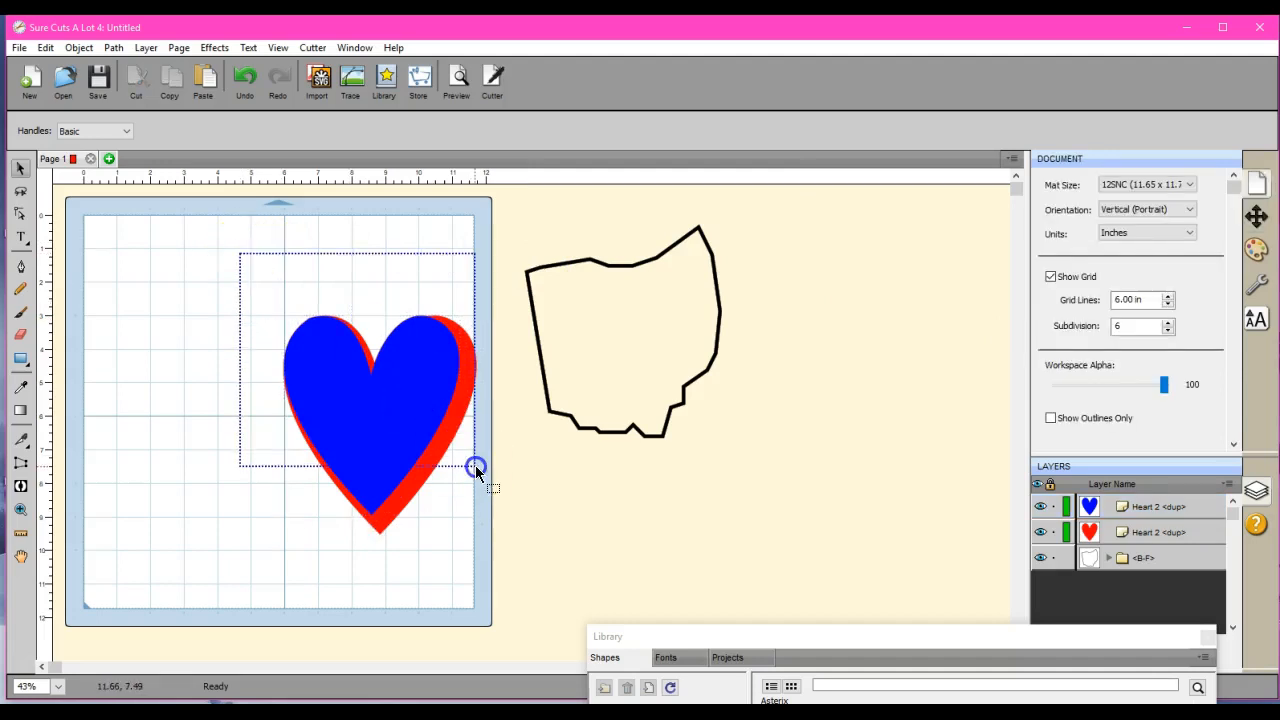
left_click(476, 468)
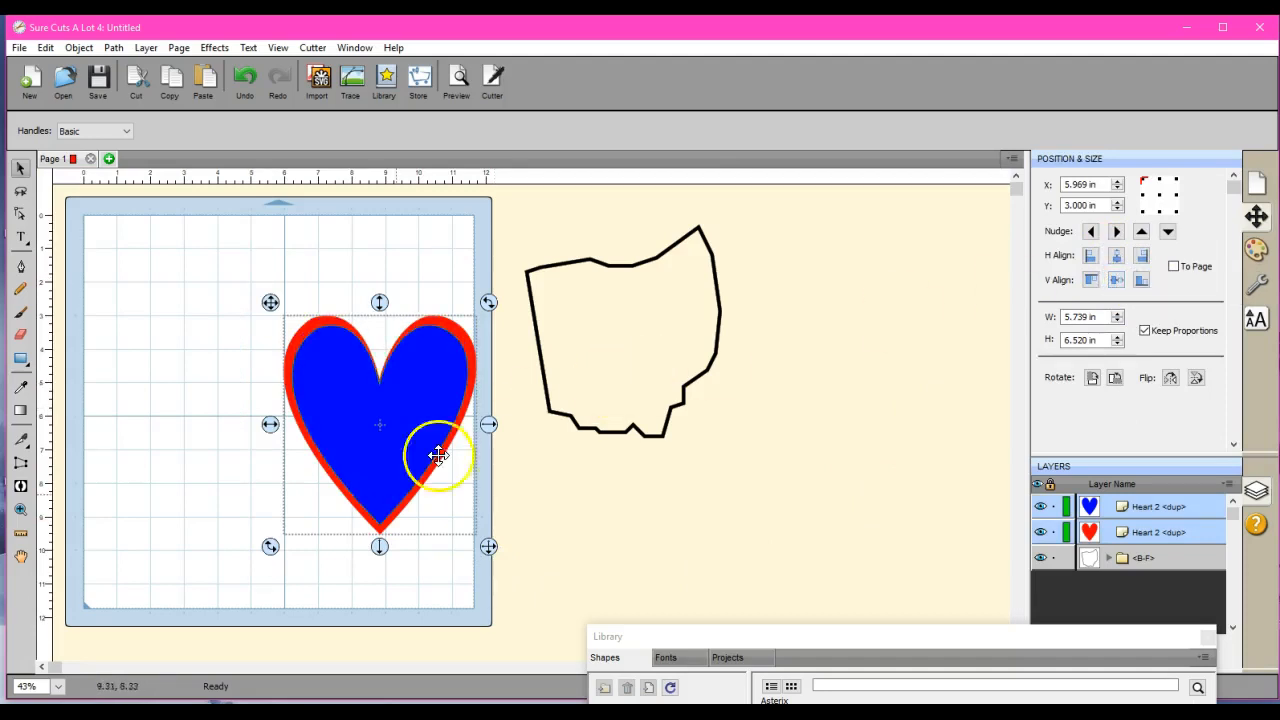
mouse_move(465, 356)
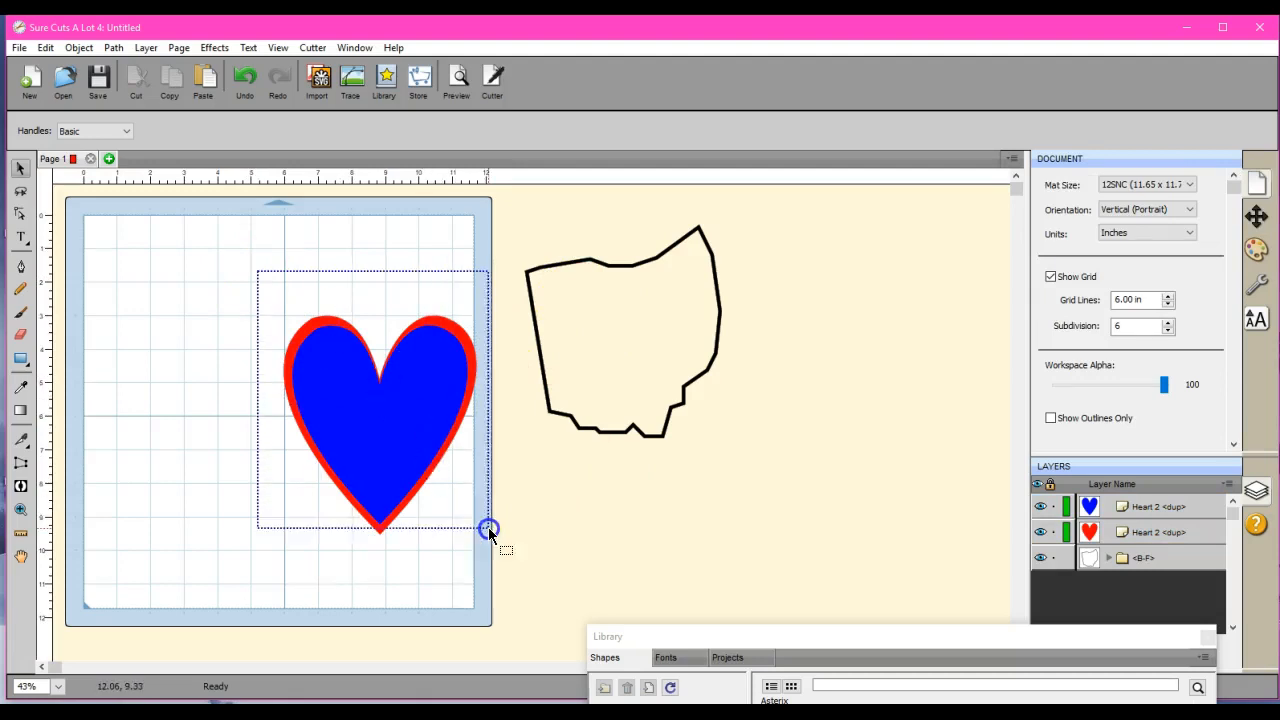
left_click_drag(489, 529, 489, 582)
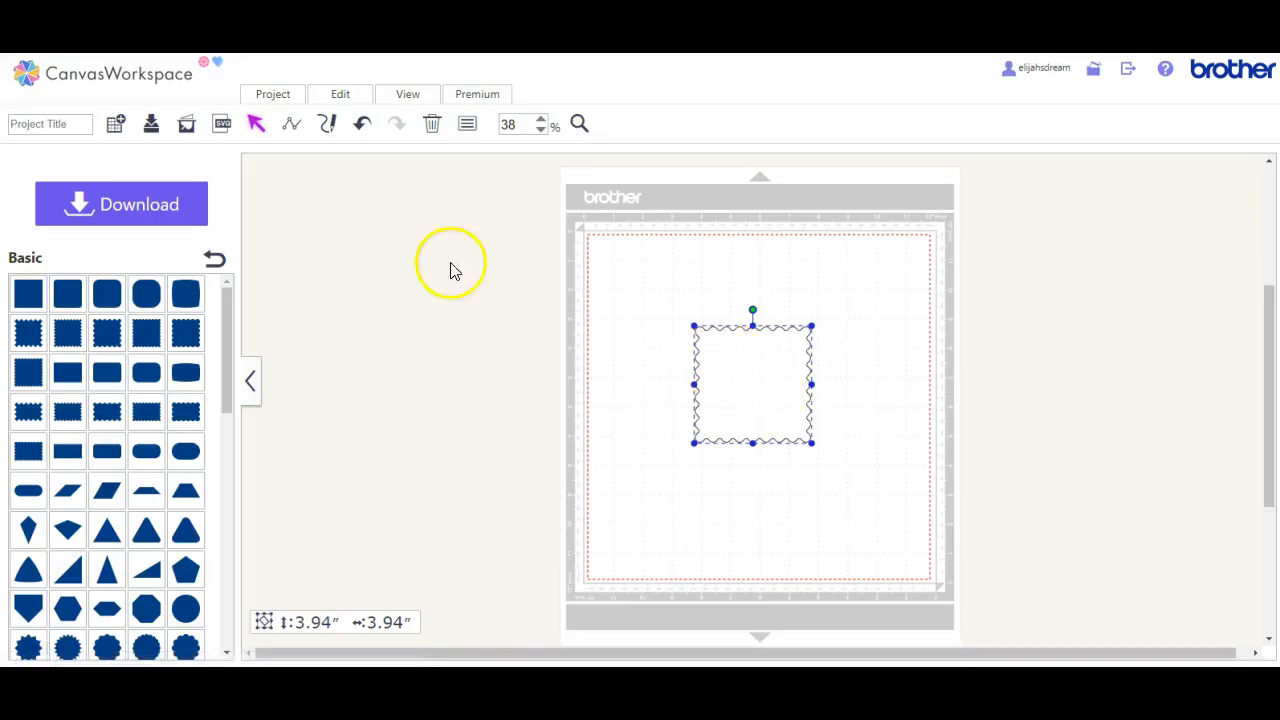
- Create a 0.24-inch outward, round-cornered offset line around the wavy square
left_click(340, 93)
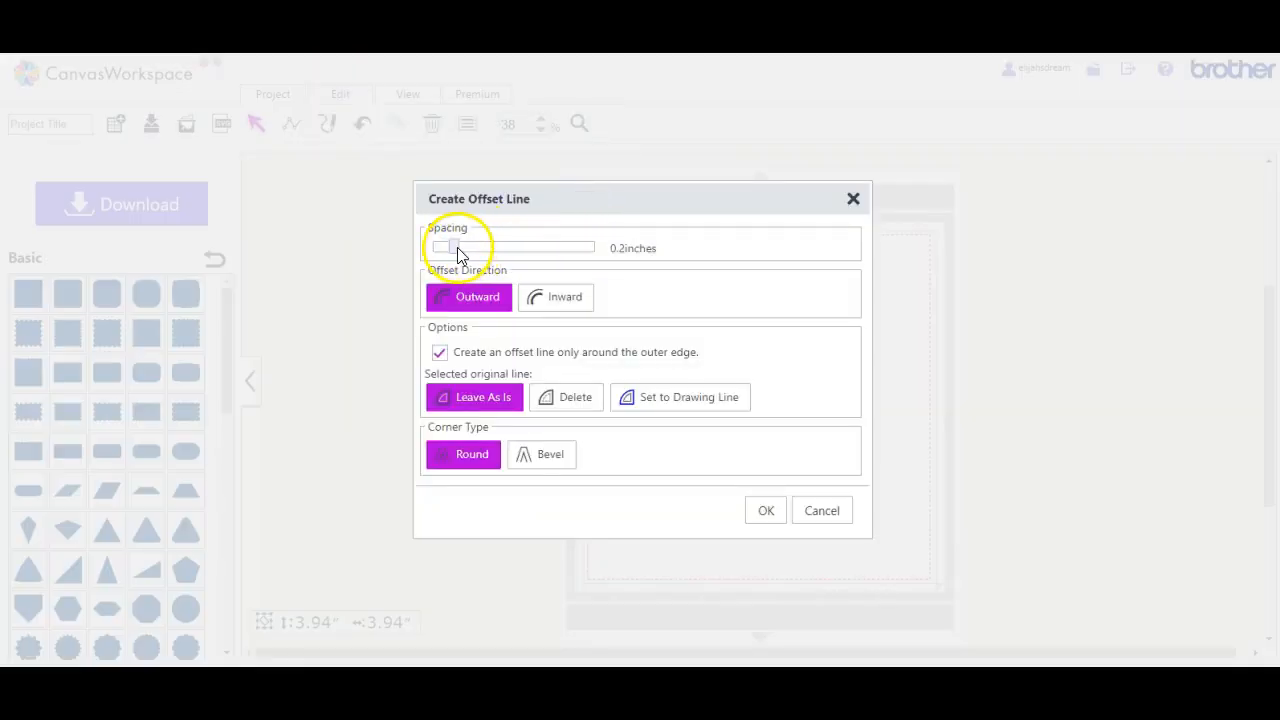
left_click_drag(450, 248, 463, 248)
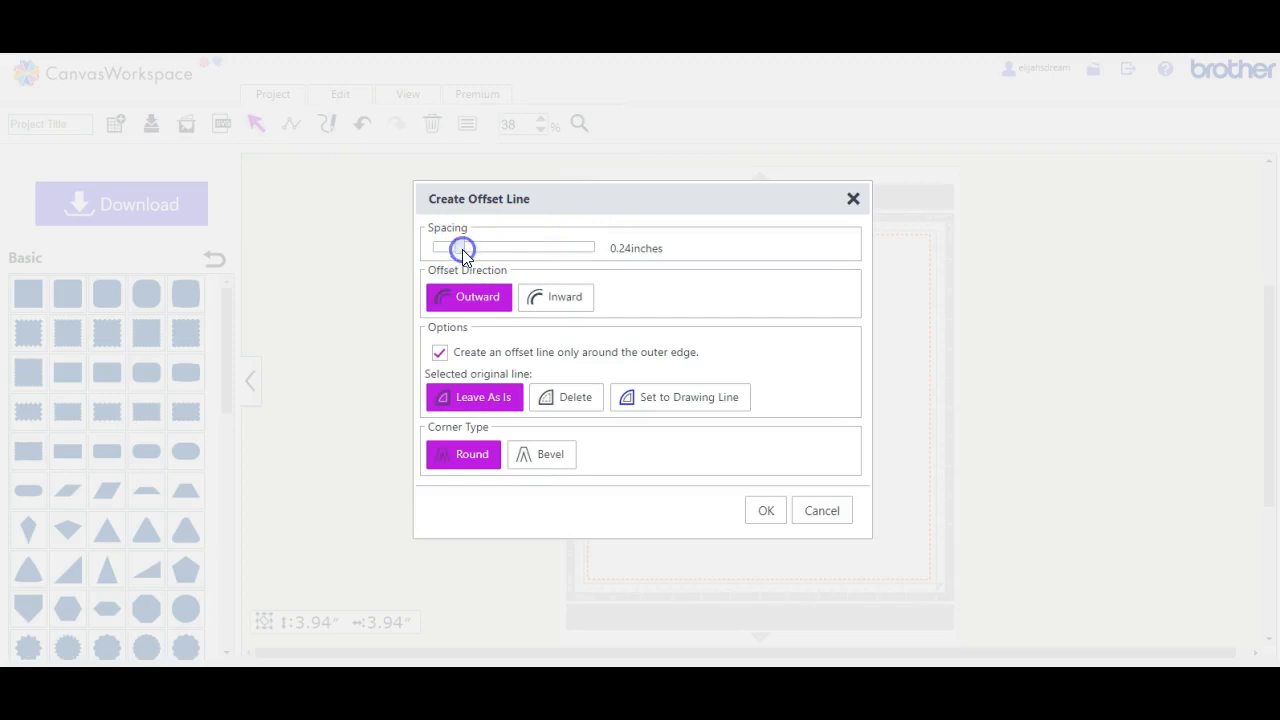
left_click(765, 510)
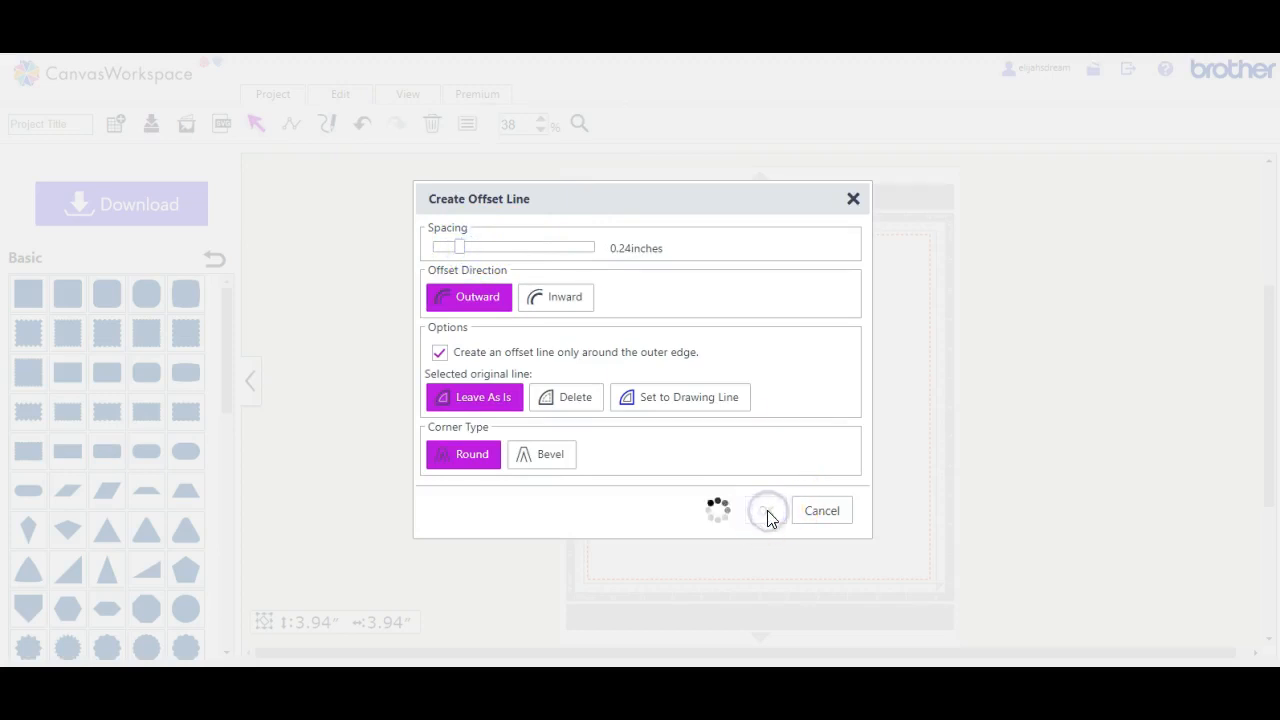
left_click(767, 510)
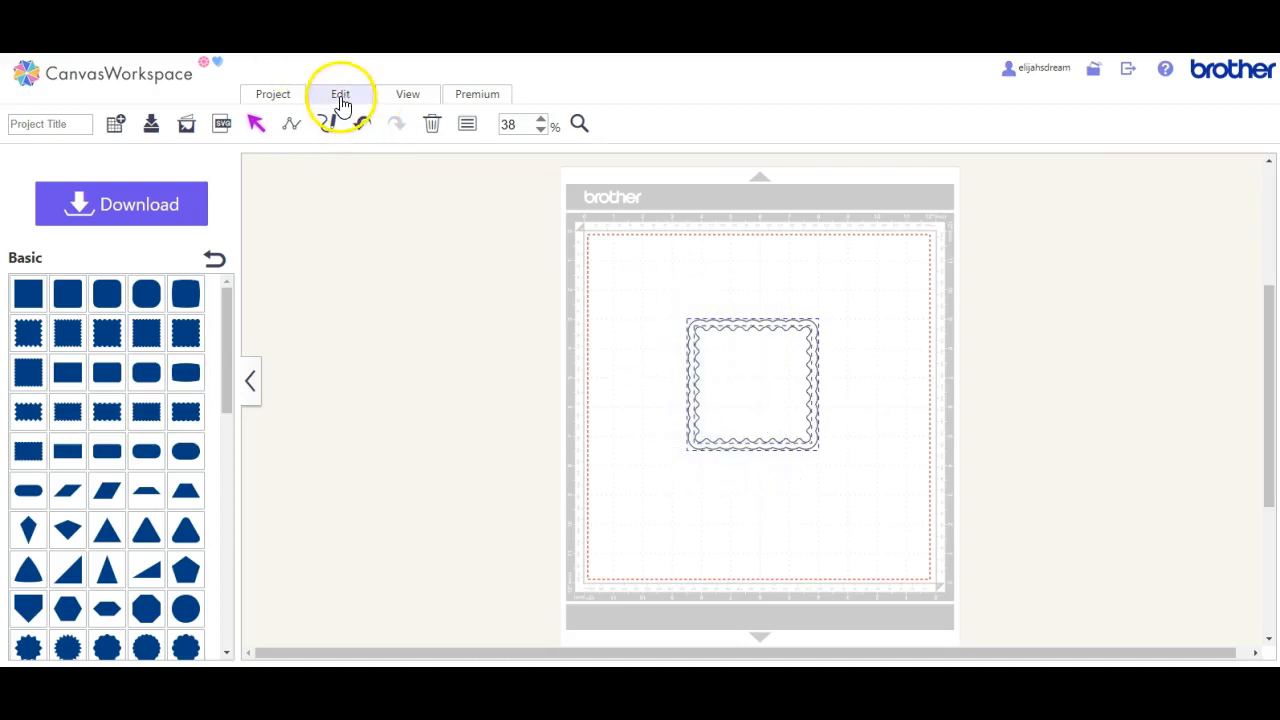
- Select the wavy square and its offset outline together and move them upper-left
left_click(340, 94)
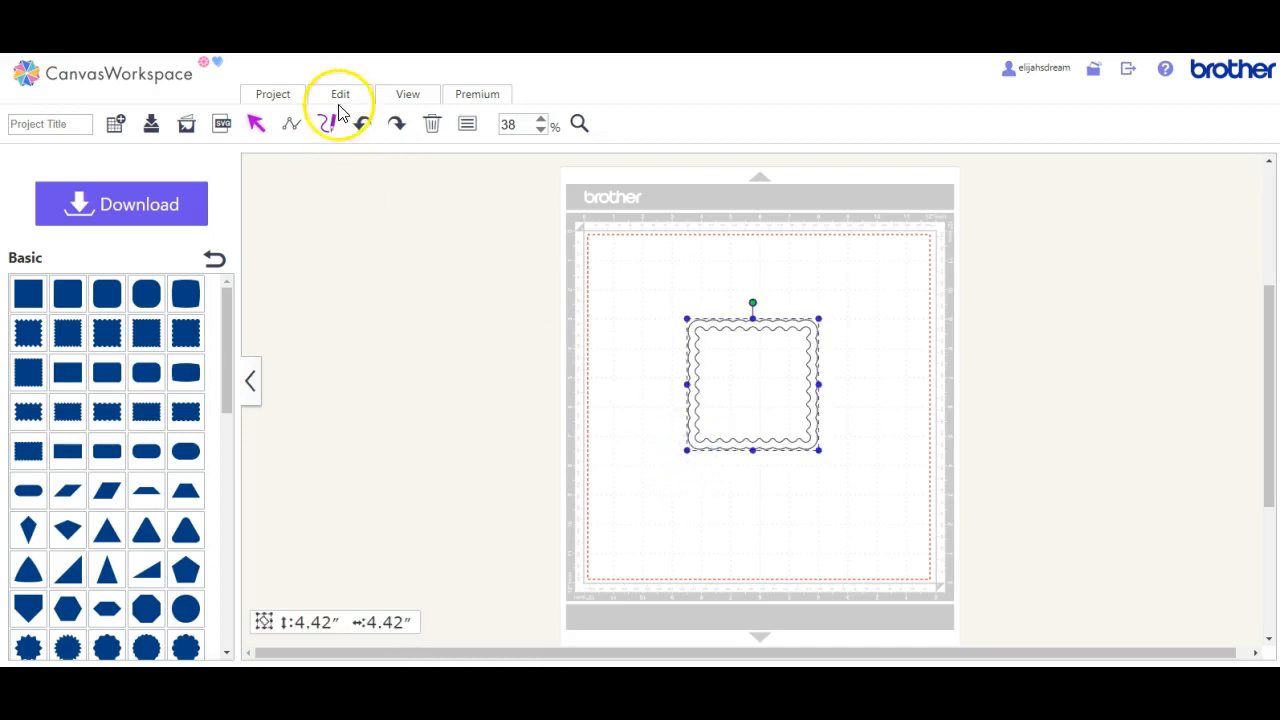
left_click(340, 93)
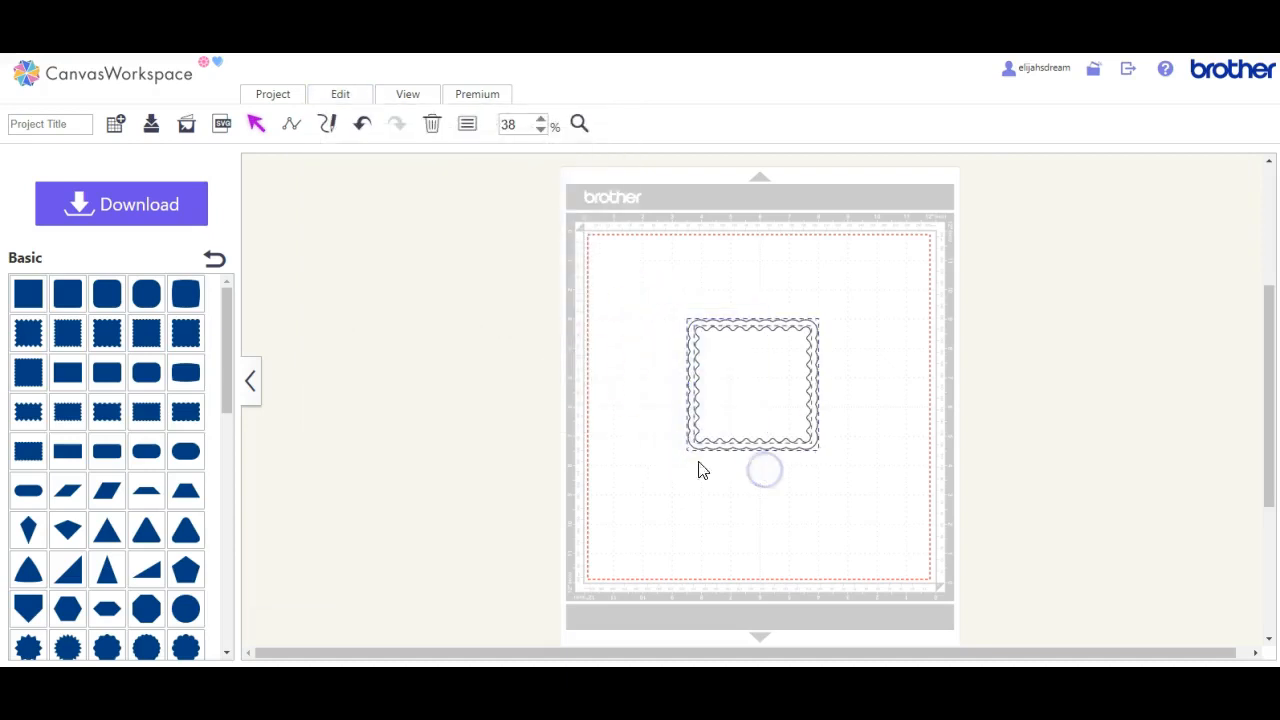
left_click(340, 93)
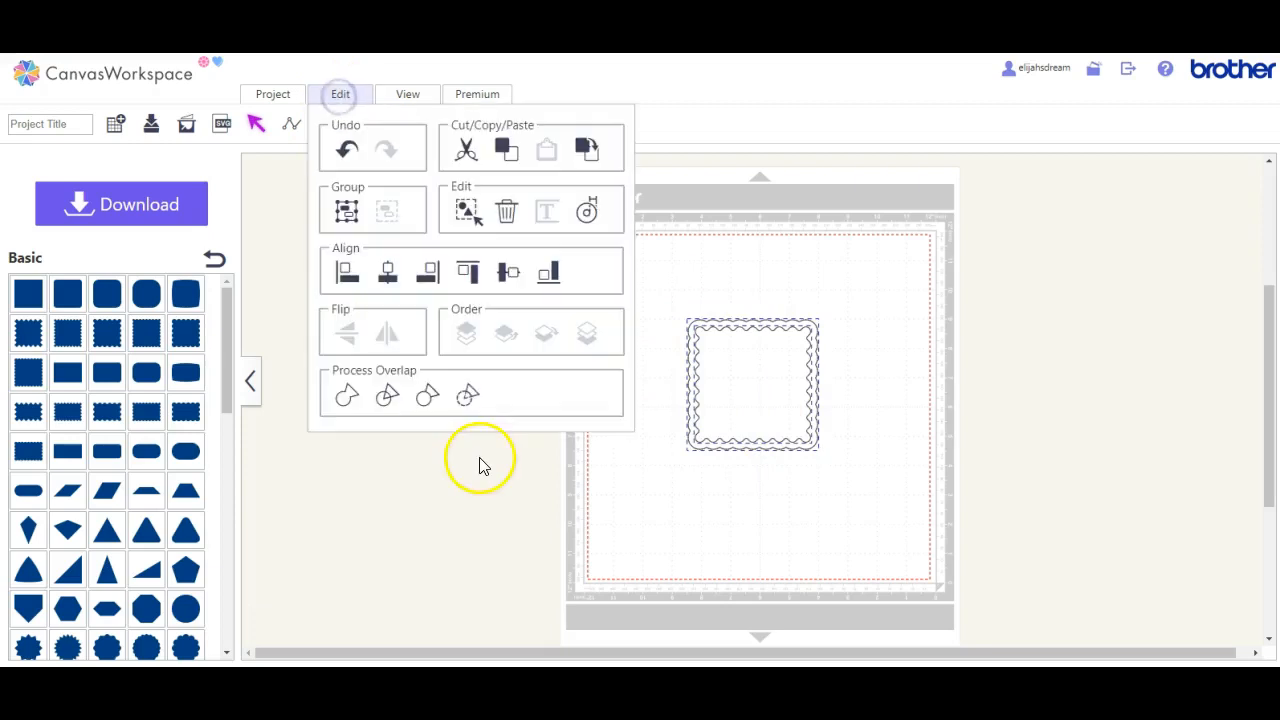
left_click(479, 461)
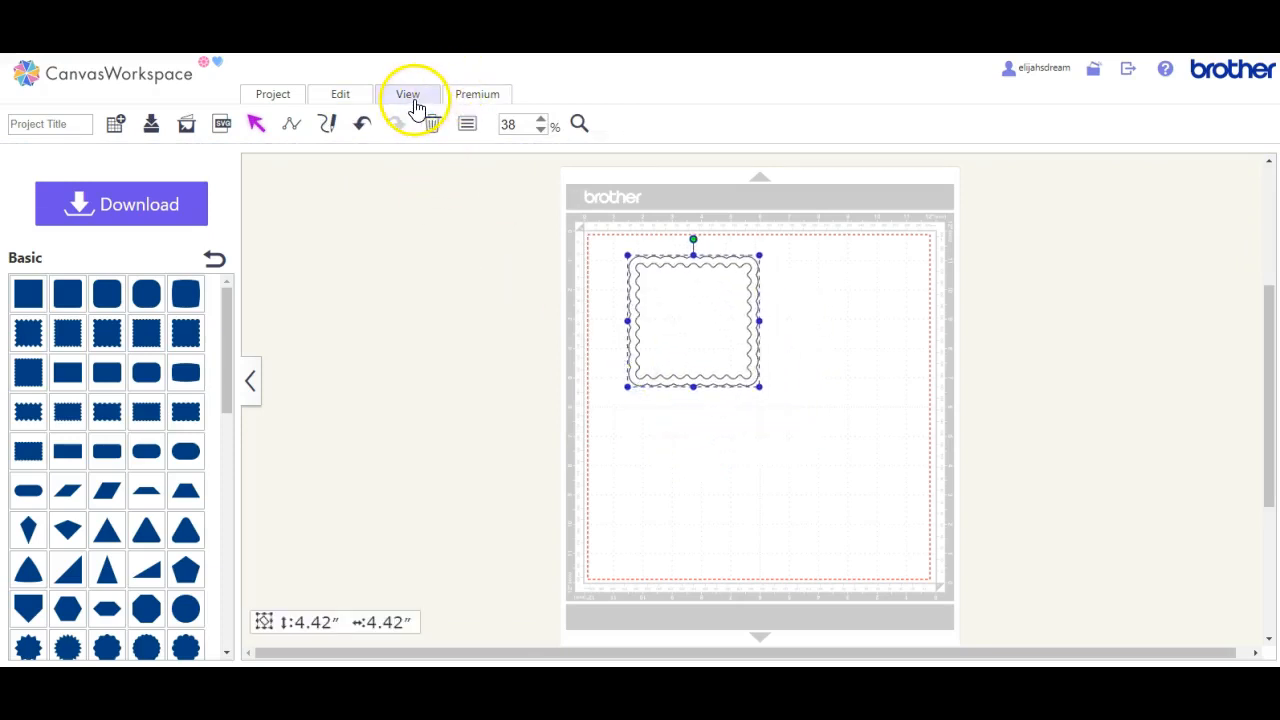
- Fill the wavy frame pink in the Properties panel, then close the panel
left_click(467, 123)
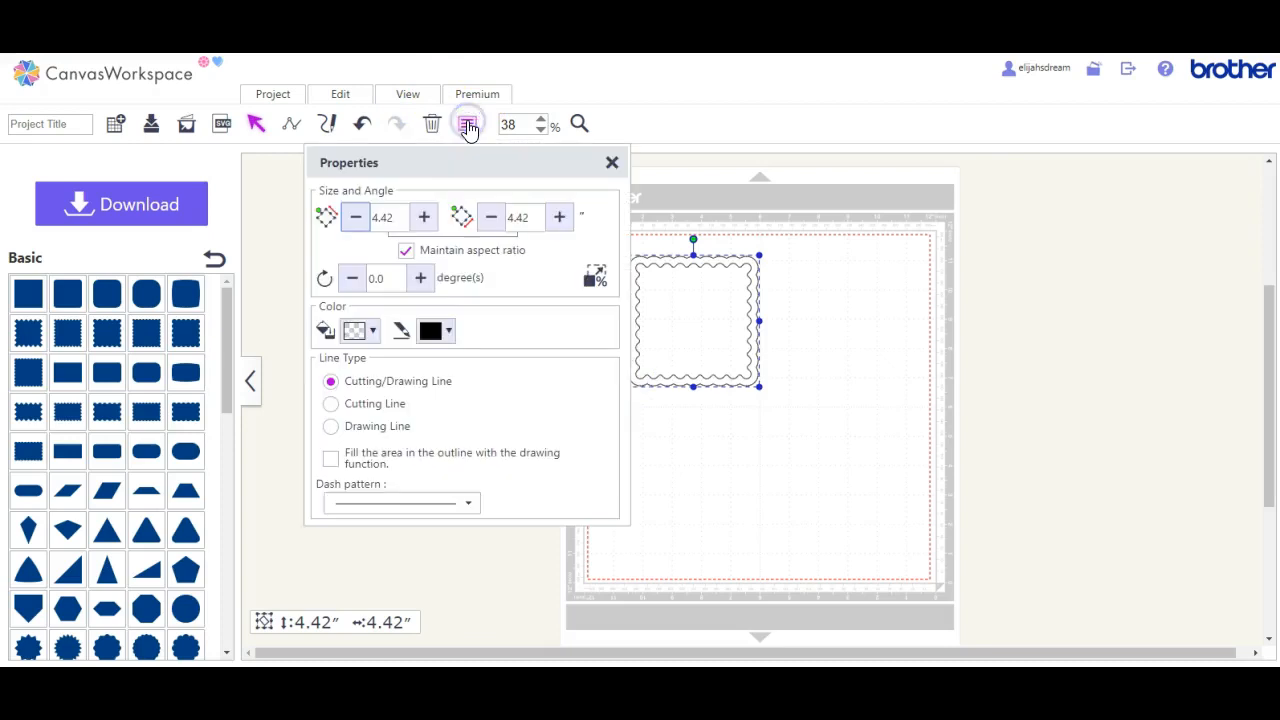
left_click(372, 330)
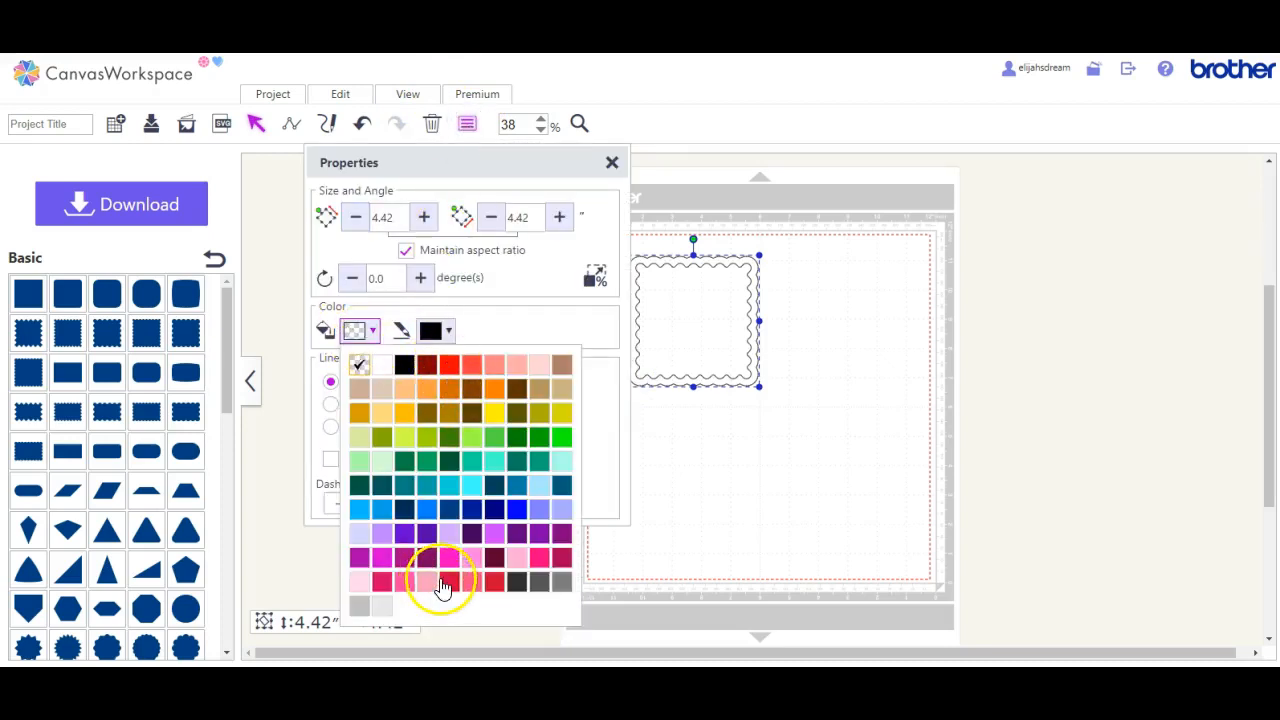
left_click(436, 563)
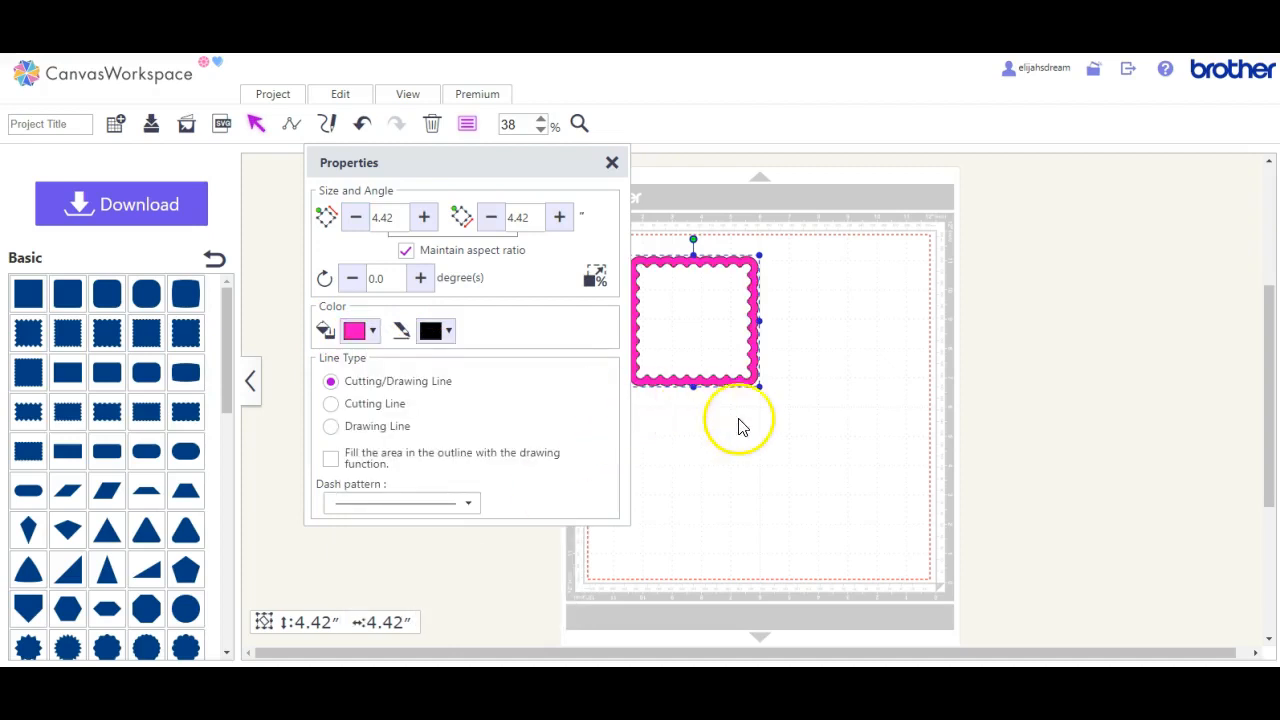
mouse_move(613, 162)
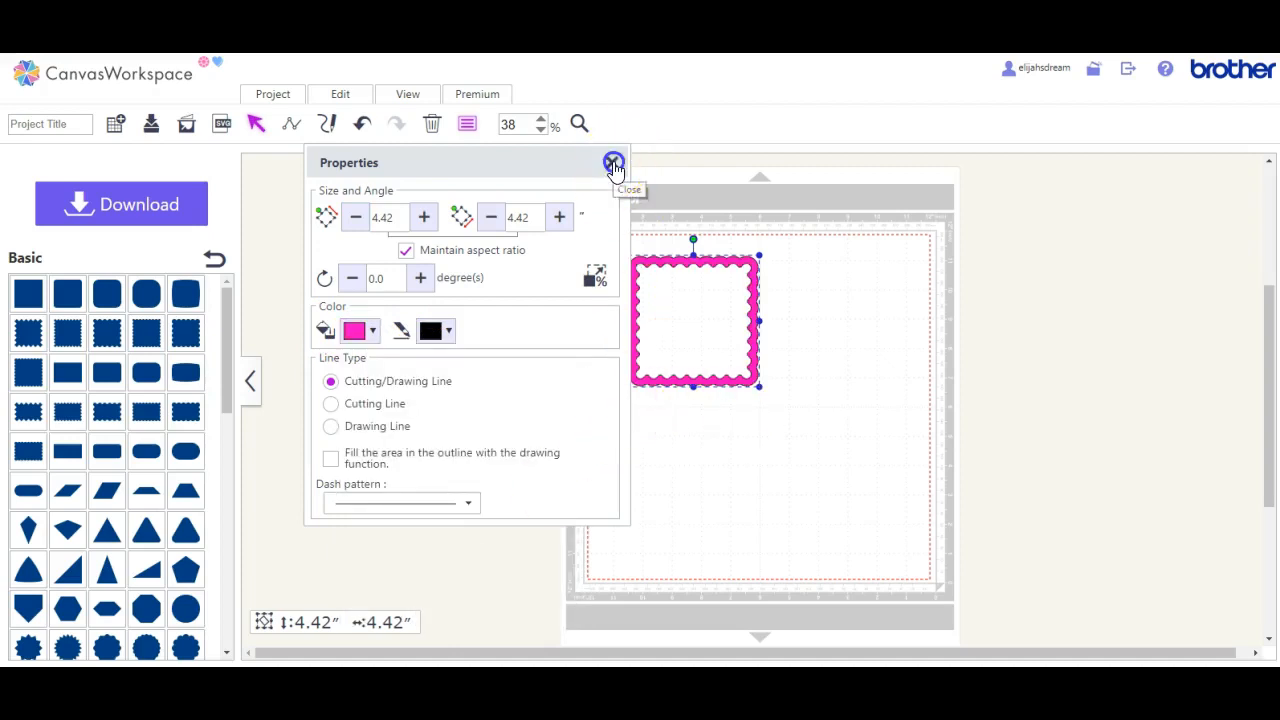
left_click(613, 162)
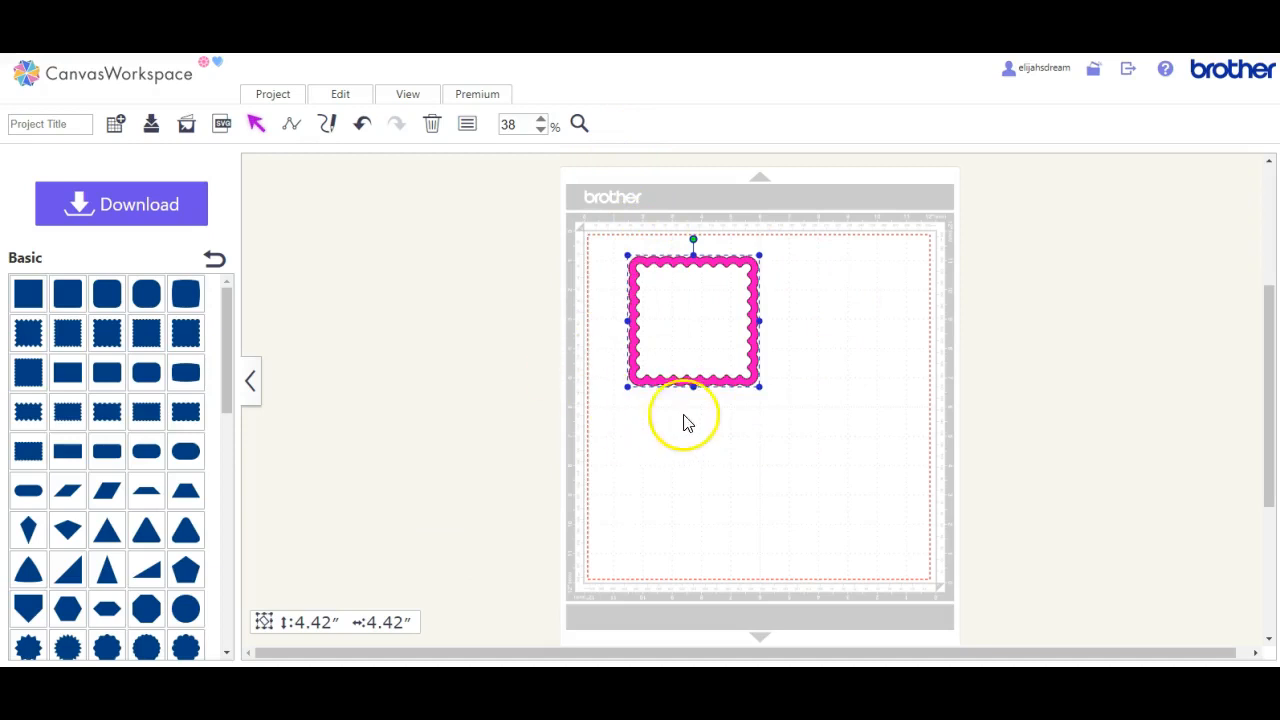
mouse_move(593, 325)
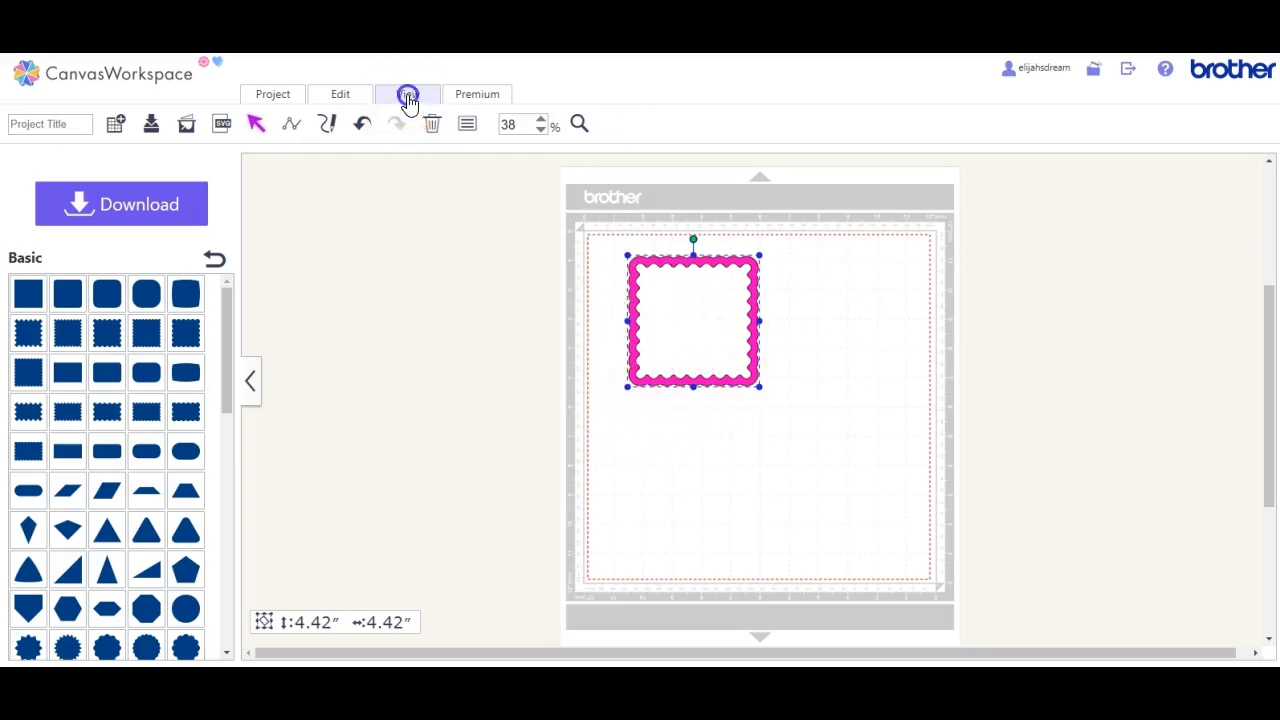
left_click(407, 94)
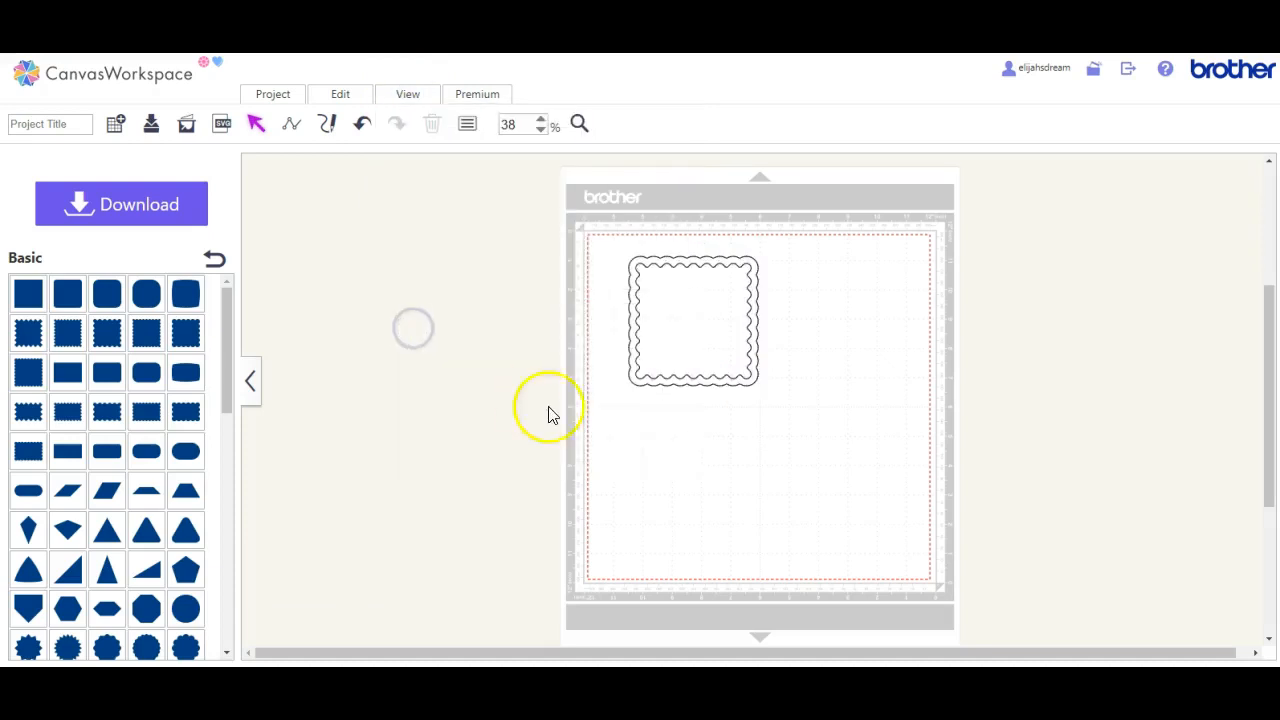
mouse_move(306, 508)
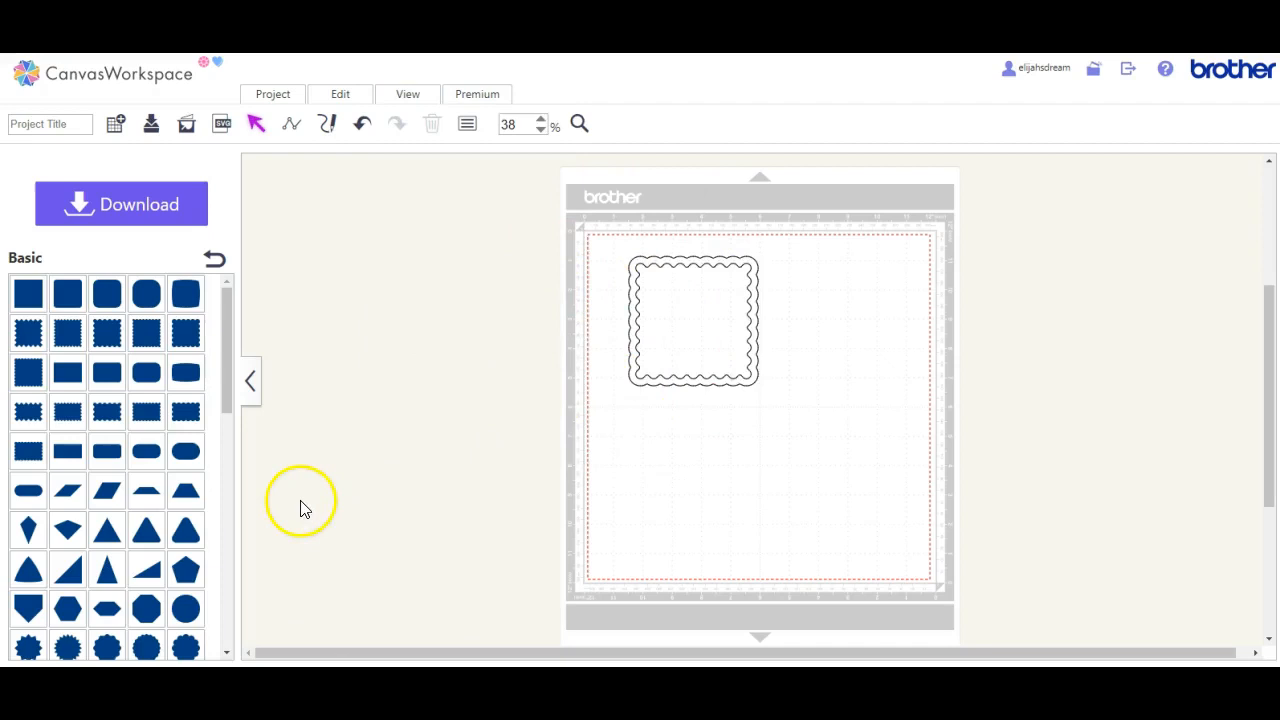
mouse_move(530, 600)
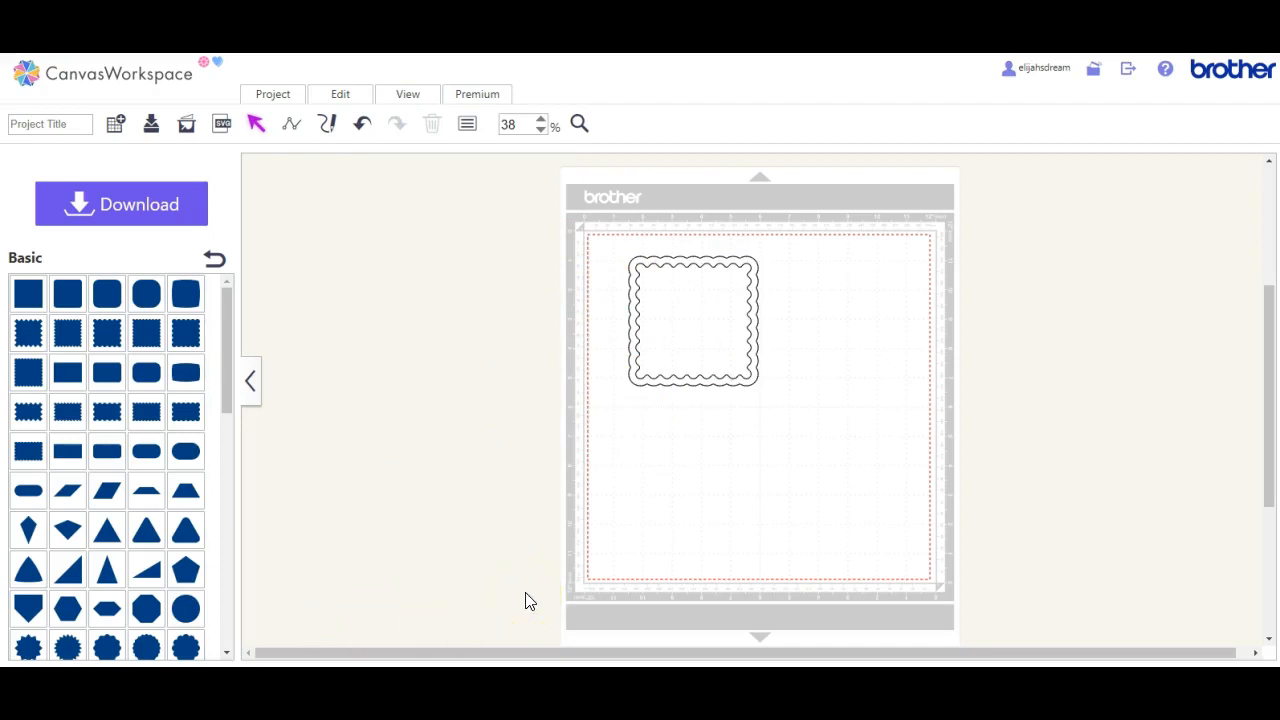
mouse_move(300, 380)
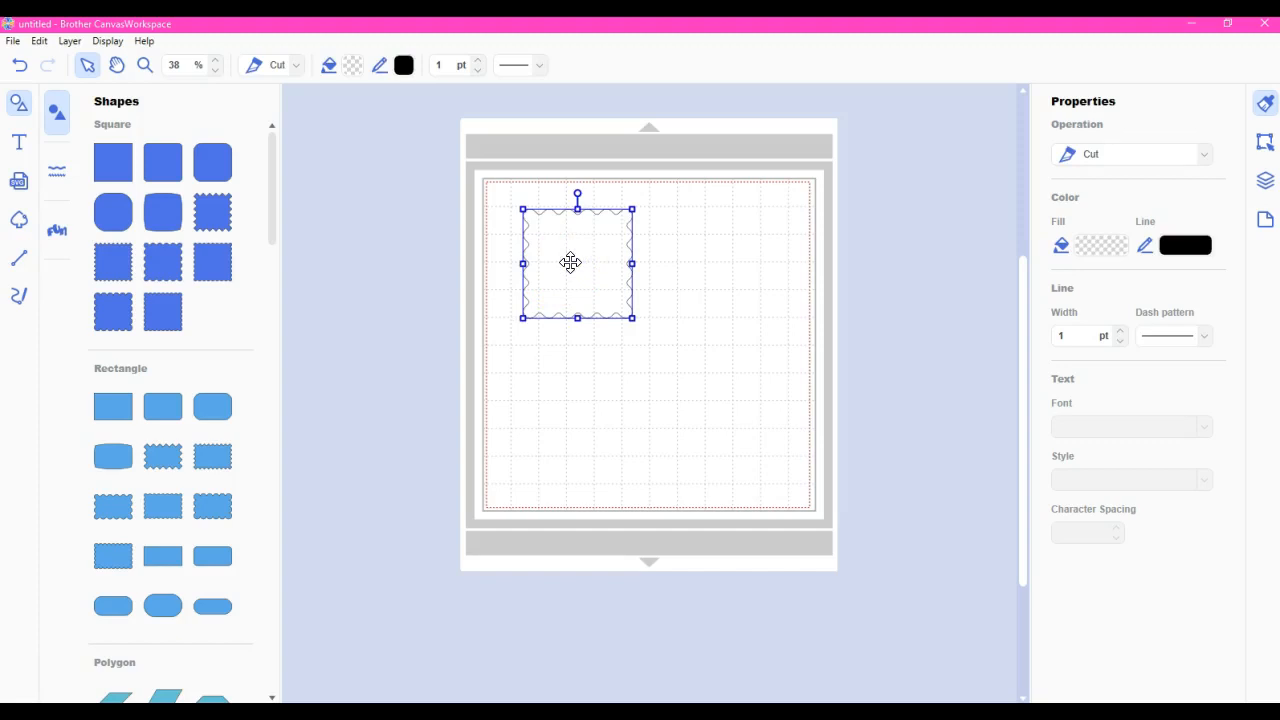
mouse_move(650, 300)
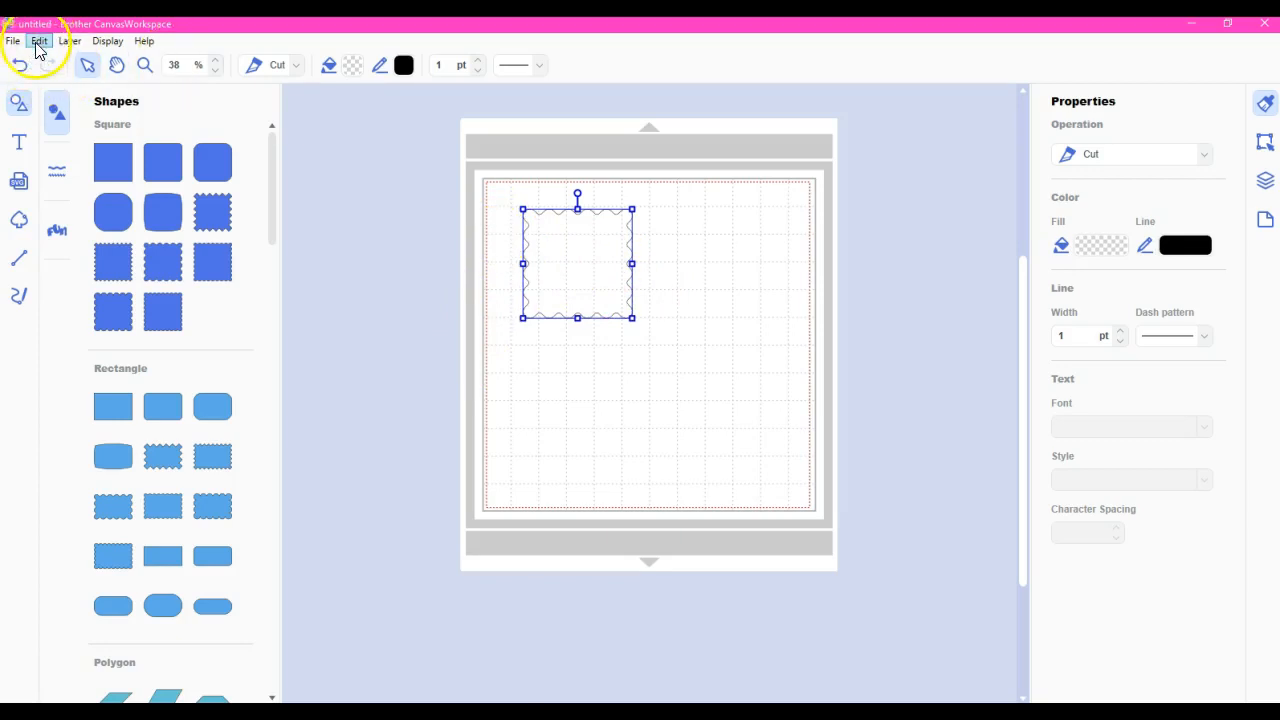
- Set up a 0.20 in outward round-corner offset, keeping the original, outer edge only
left_click(38, 40)
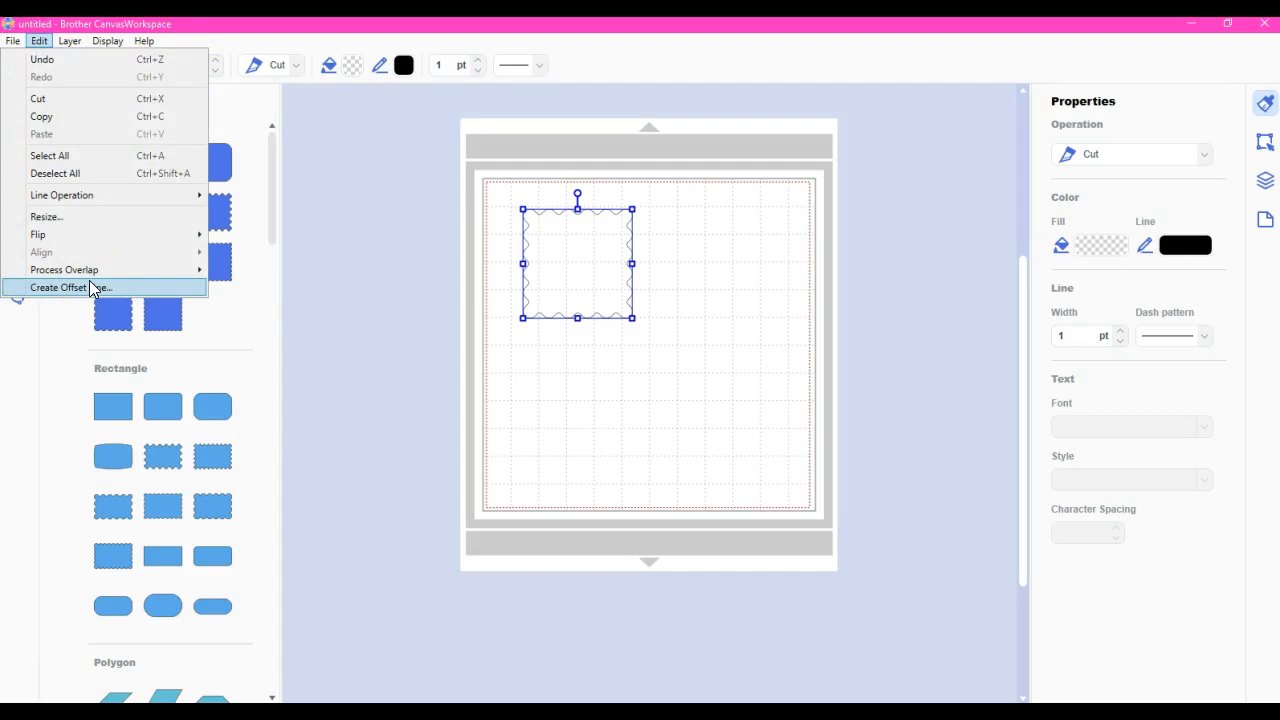
left_click(72, 287)
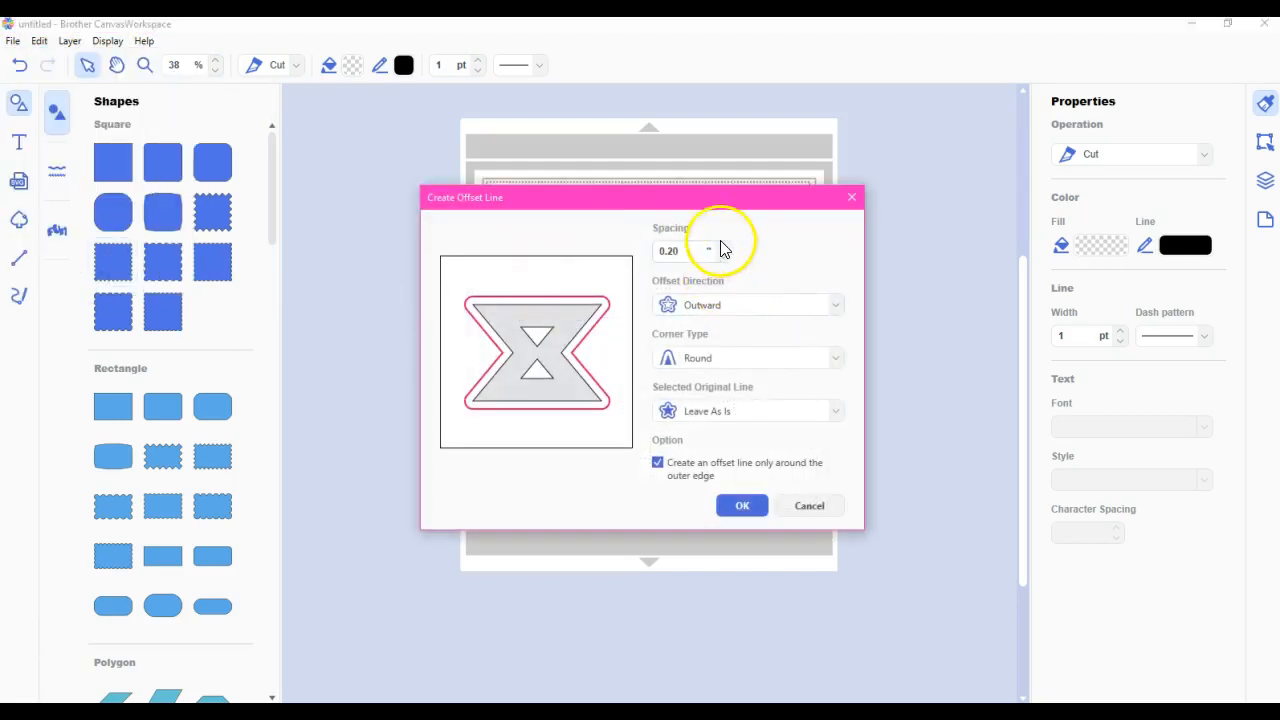
mouse_move(677, 387)
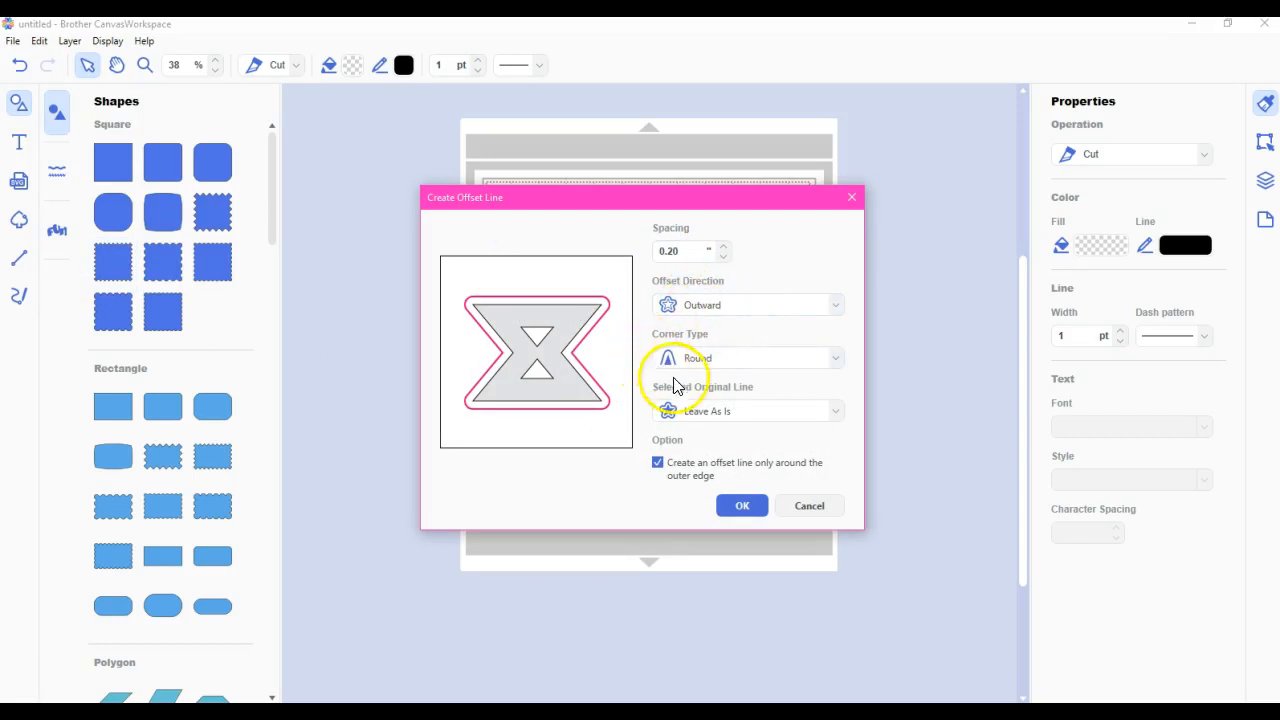
mouse_move(768, 300)
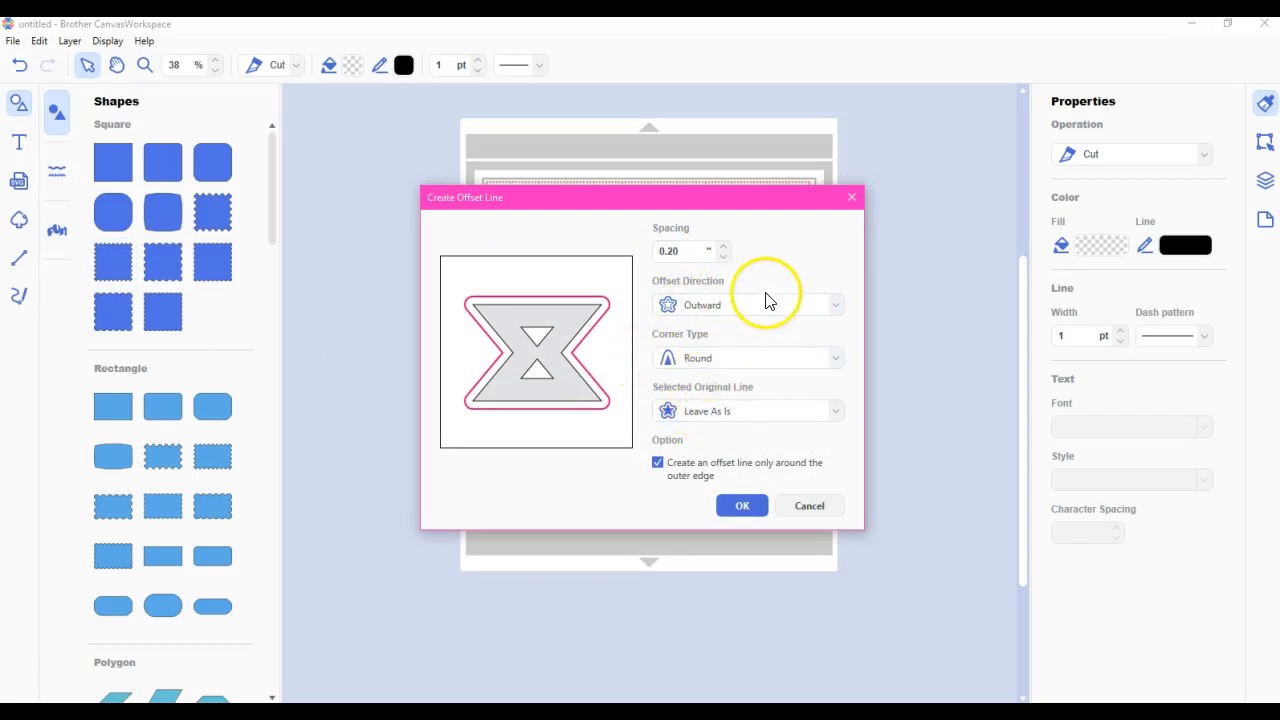
left_click(833, 358)
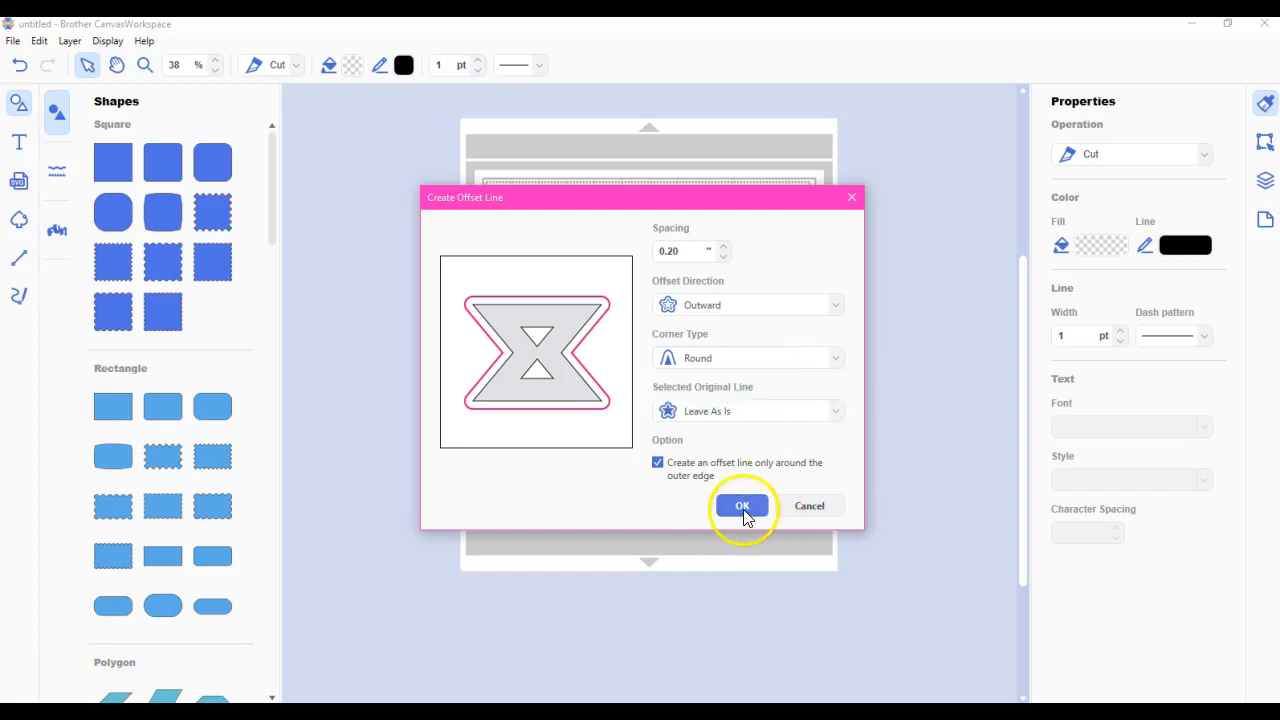
- Create the 0.20-inch outward wavy offset outline, then select that outer outline
left_click(743, 505)
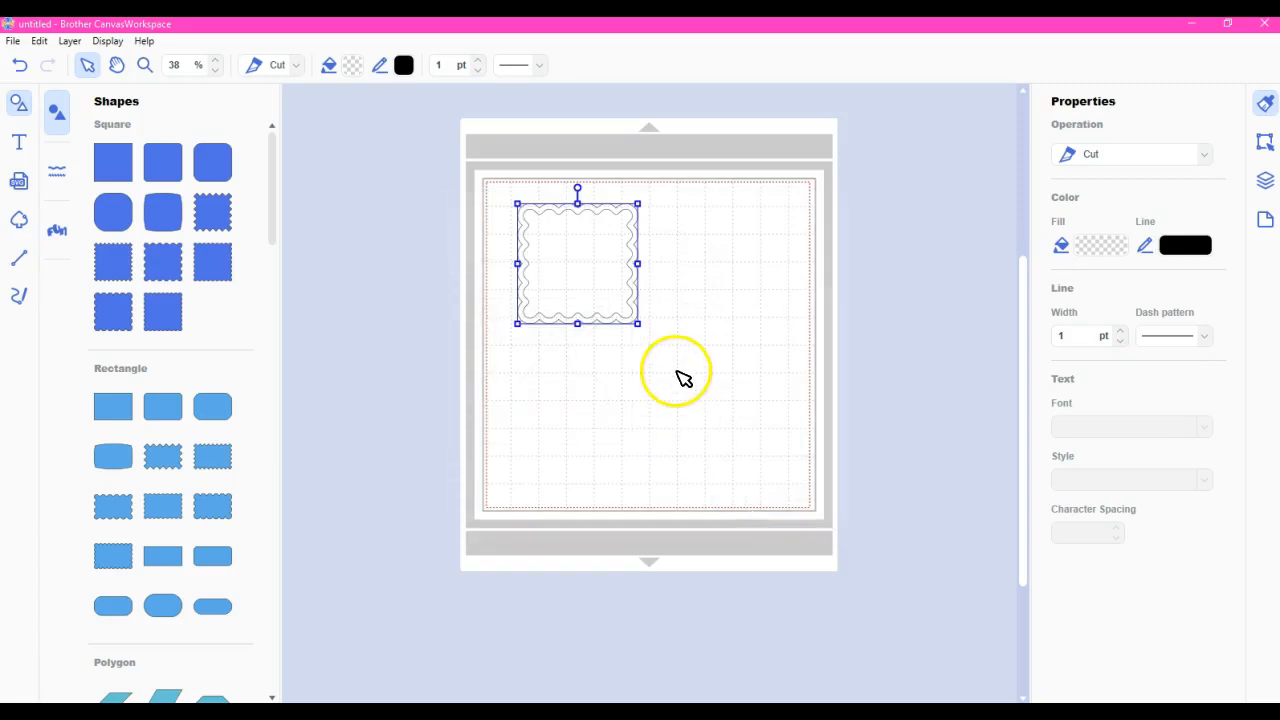
mouse_move(583, 321)
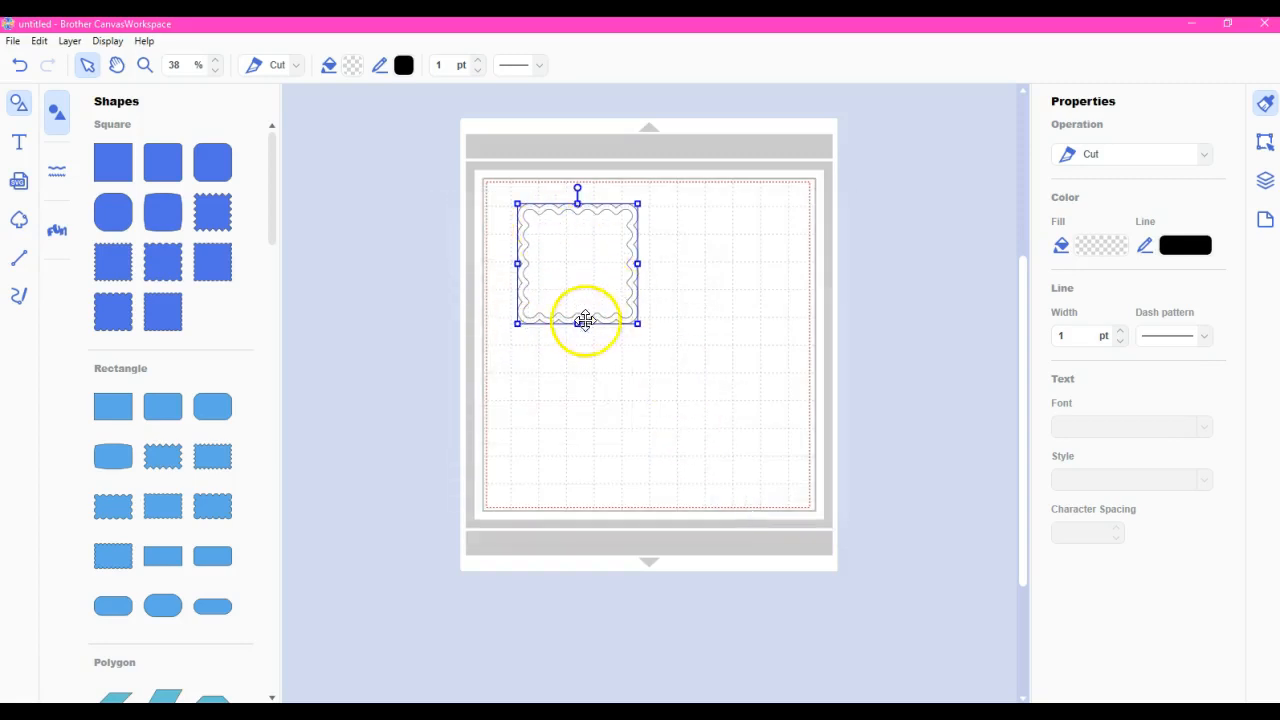
left_click(581, 370)
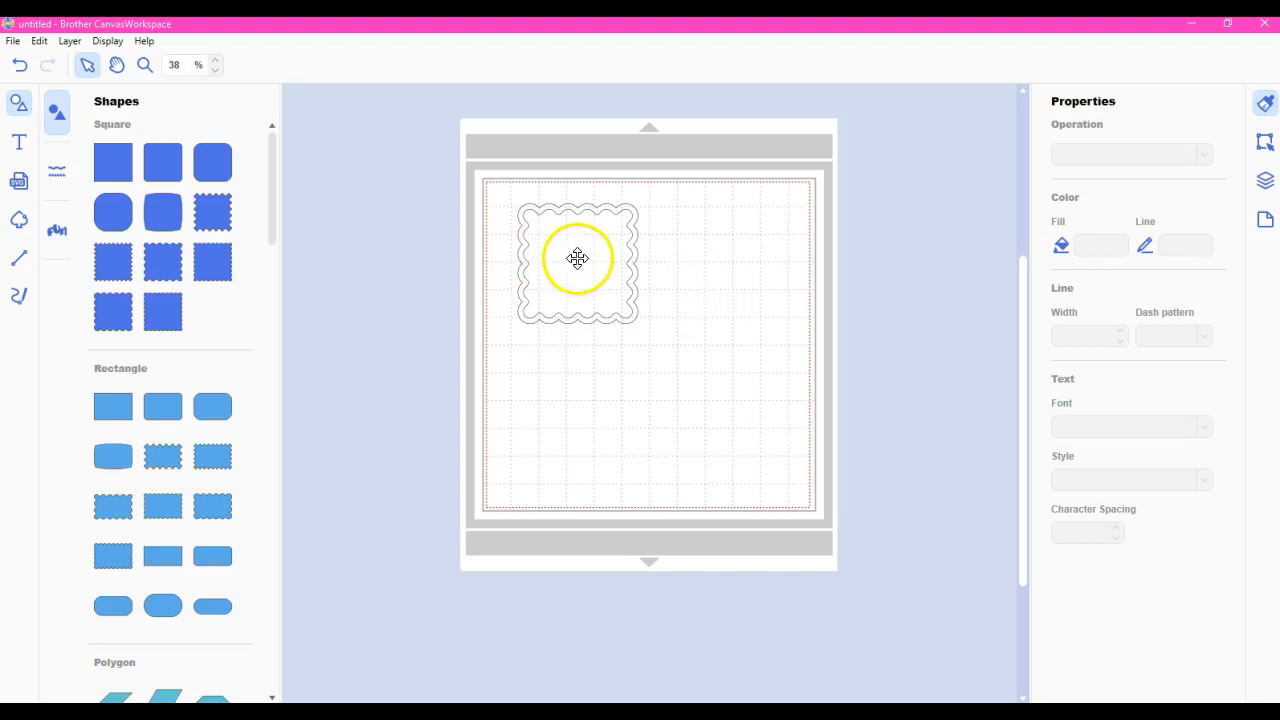
left_click(577, 258)
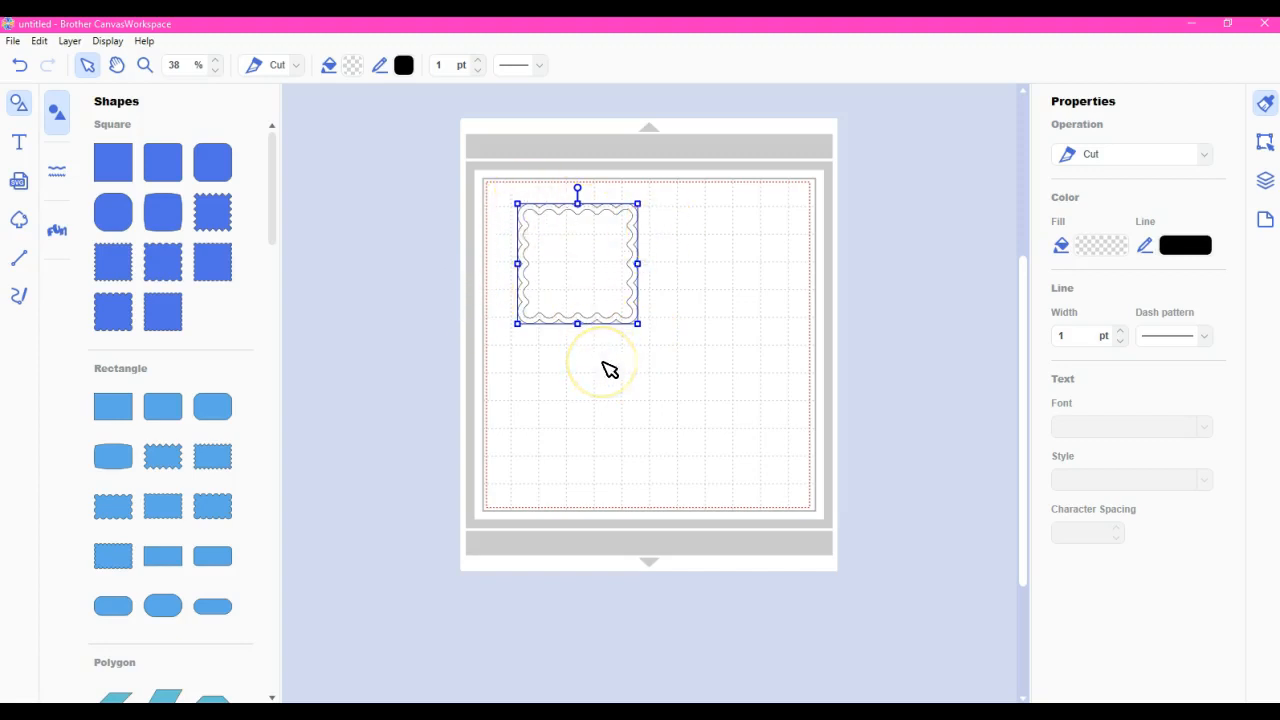
mouse_move(584, 285)
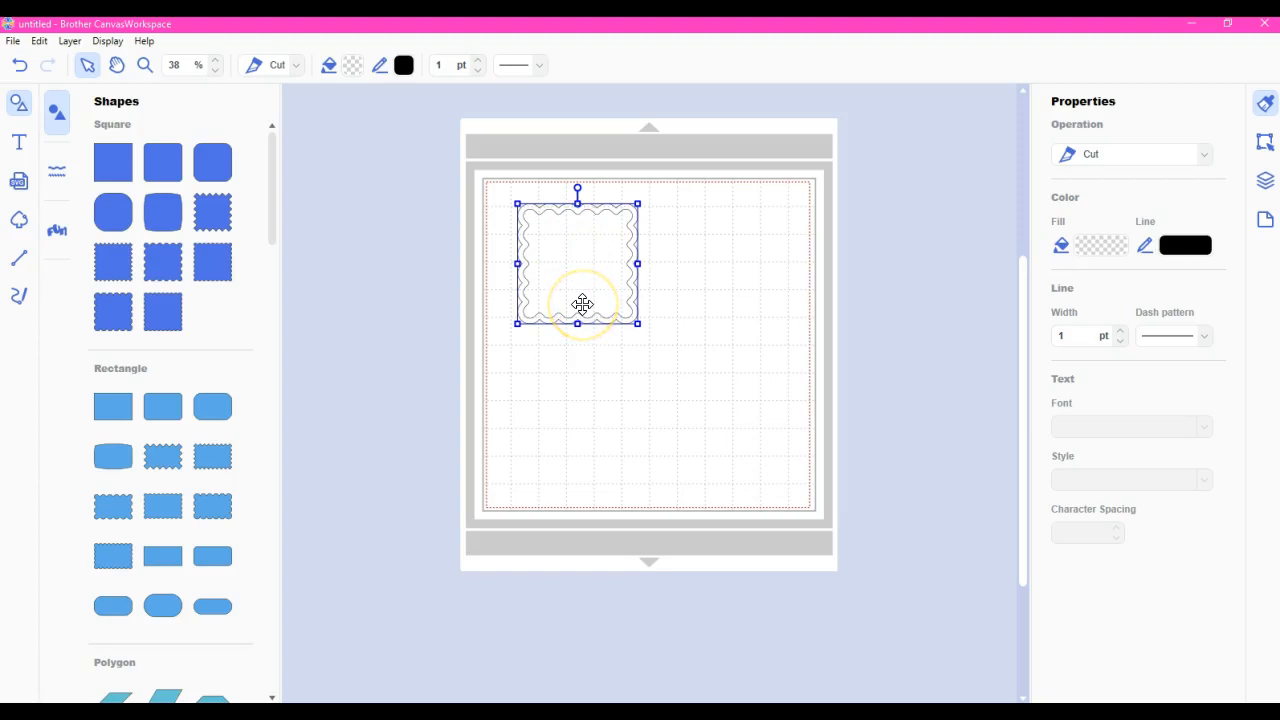
mouse_move(666, 331)
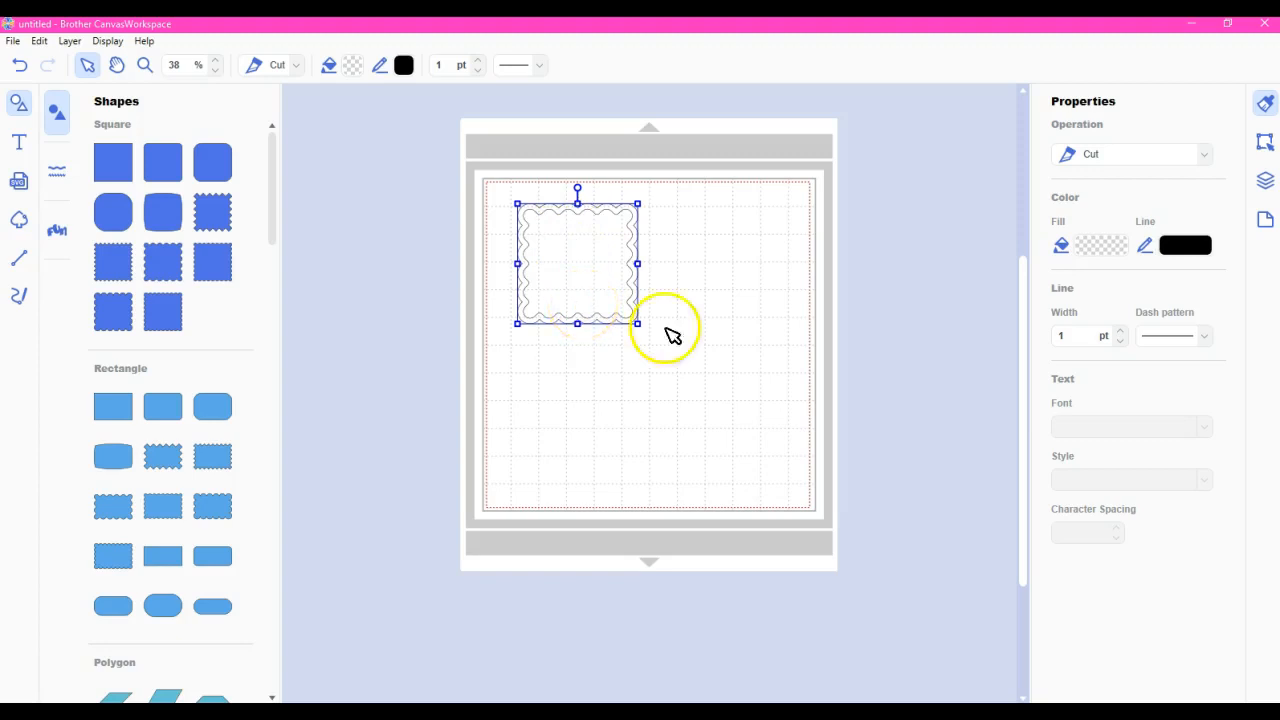
mouse_move(587, 312)
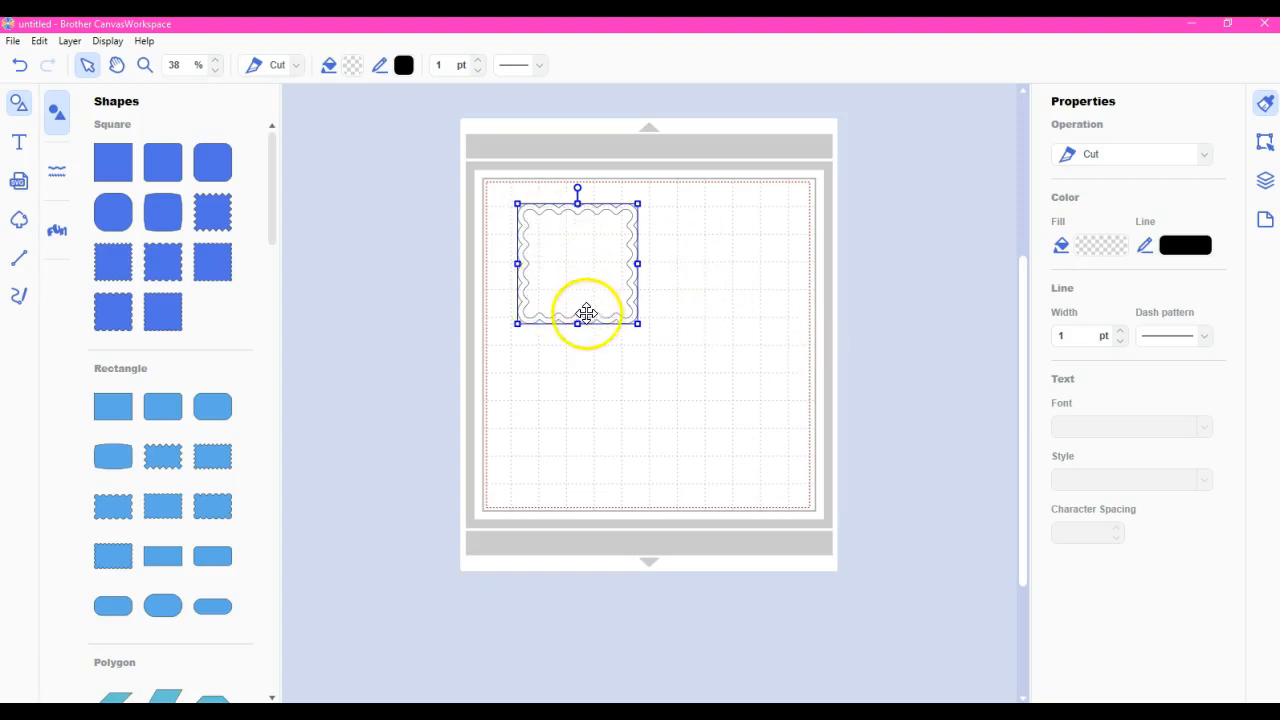
mouse_move(765, 273)
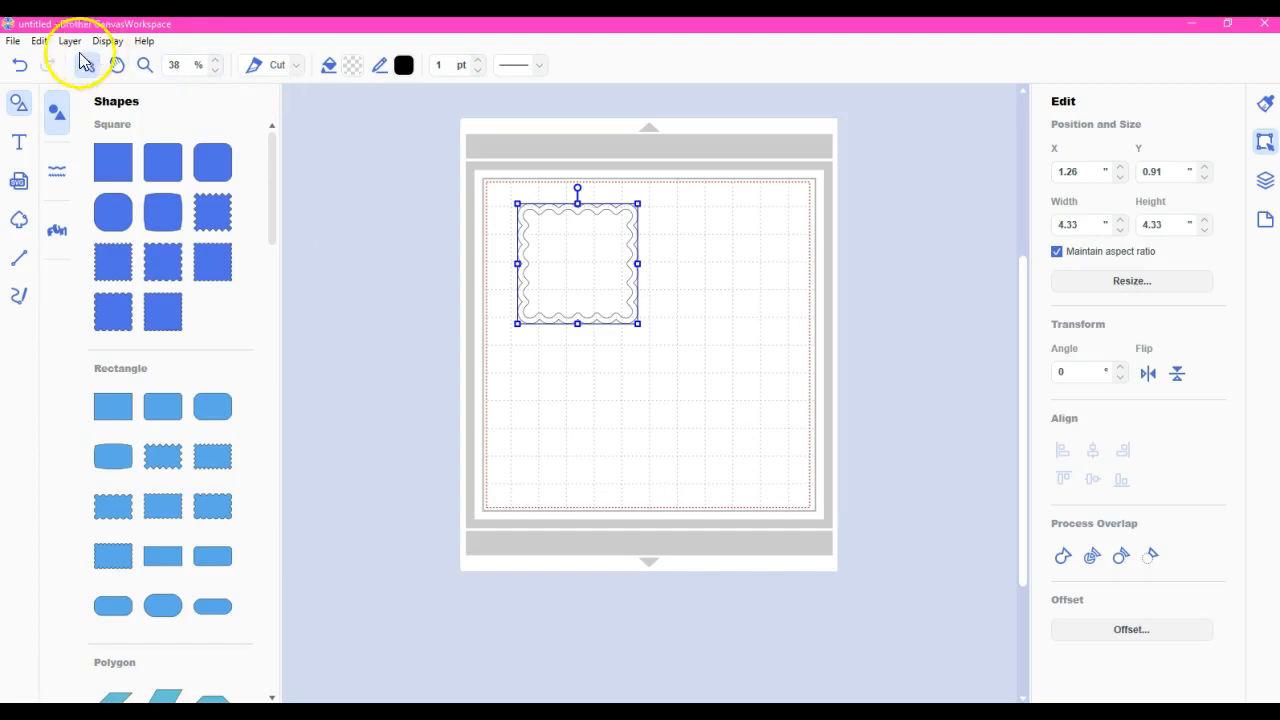
- Bring the offset outline one level forward and select the inner 3.94-inch wavy square
left_click(67, 41)
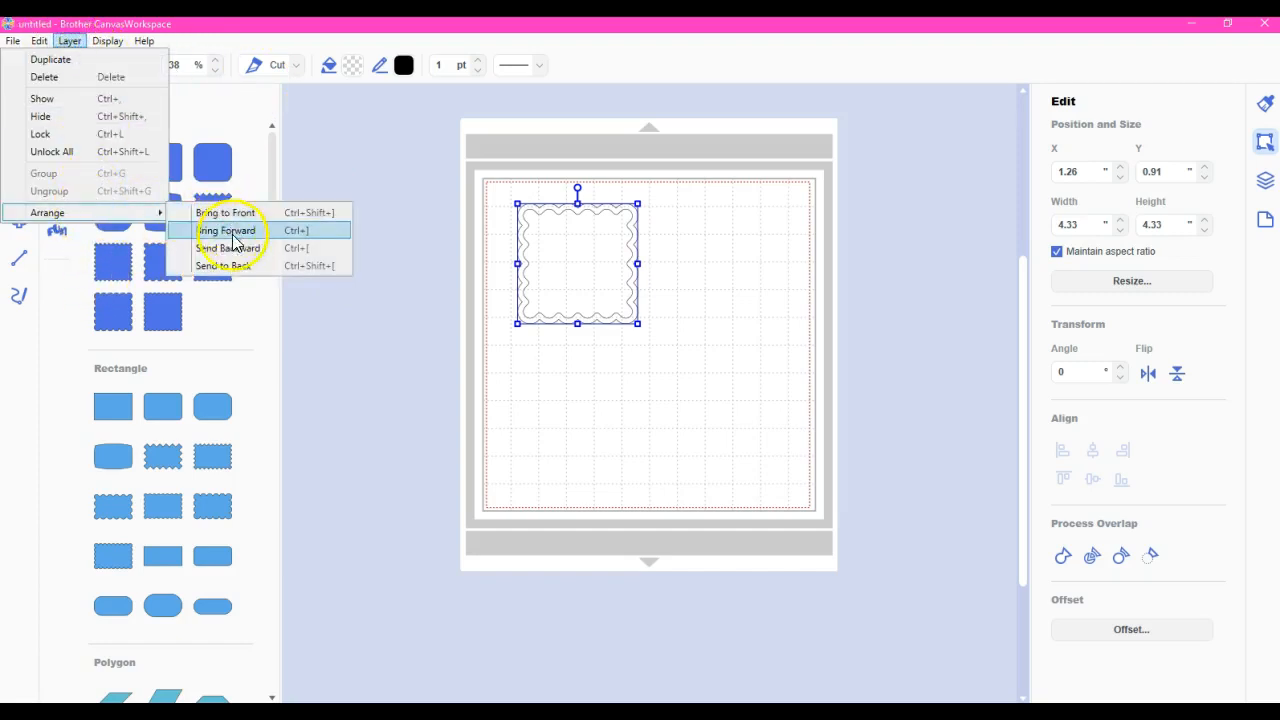
left_click(227, 230)
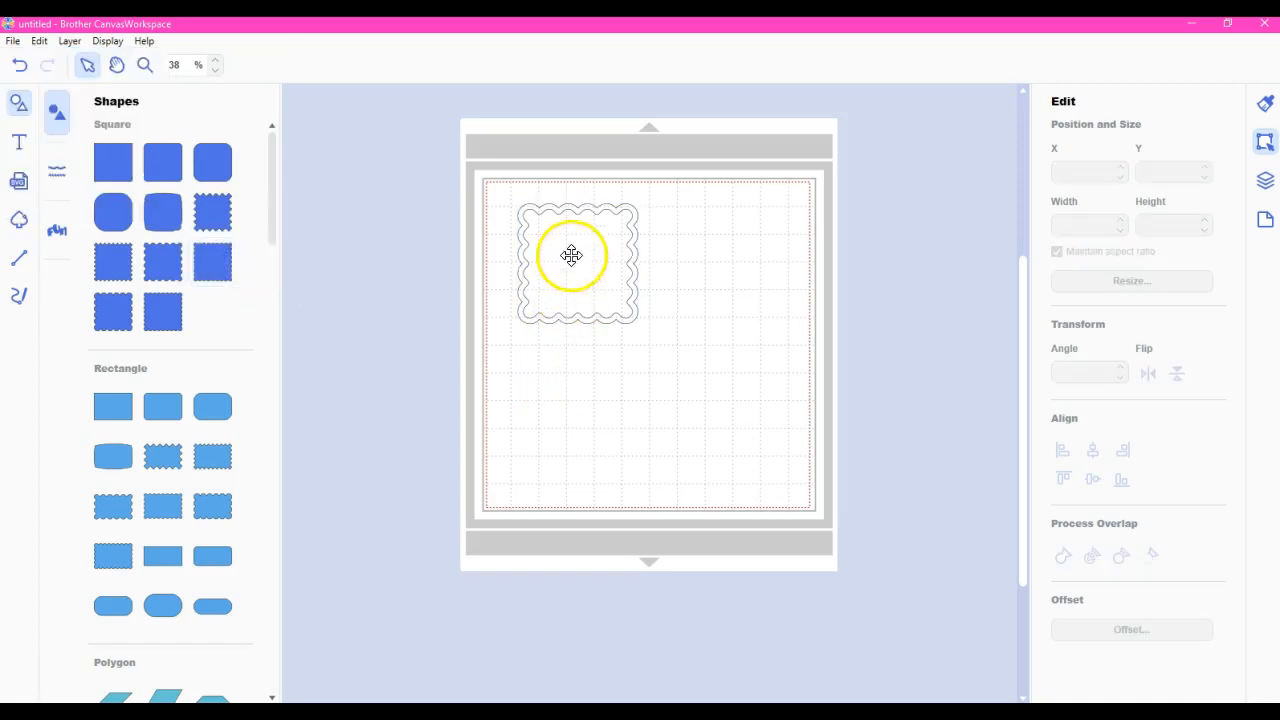
left_click(576, 255)
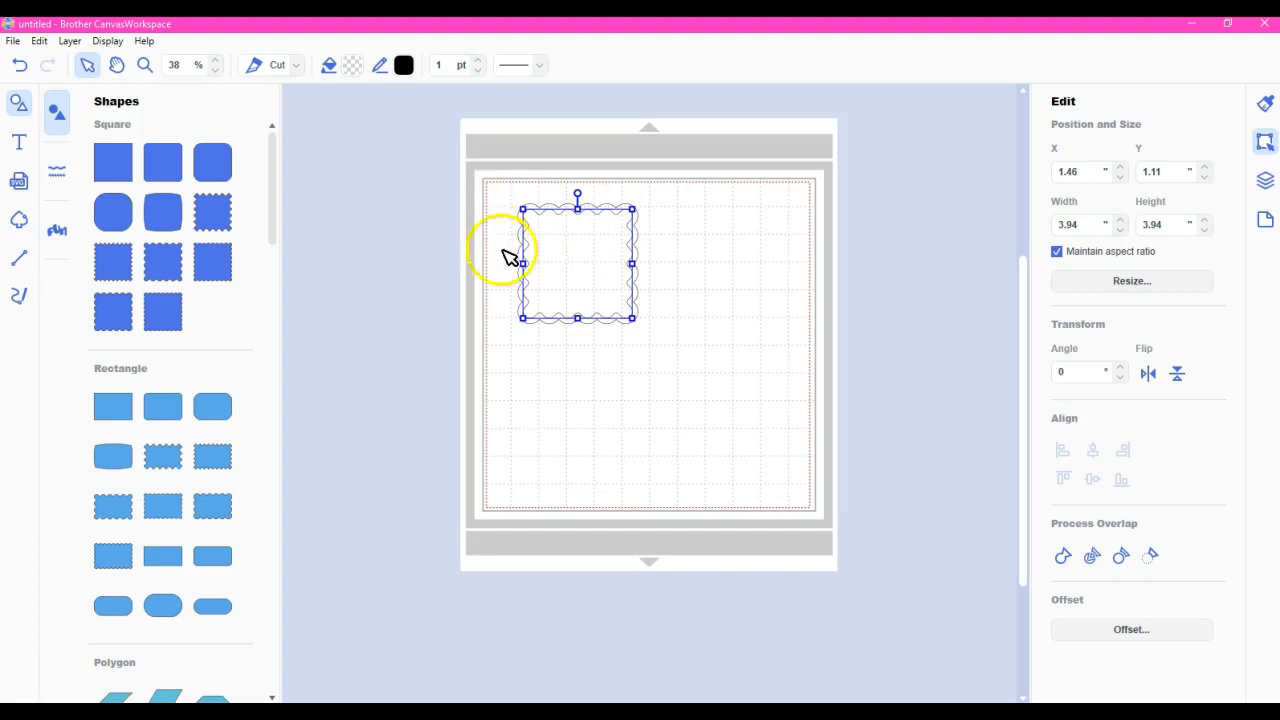
mouse_move(602, 352)
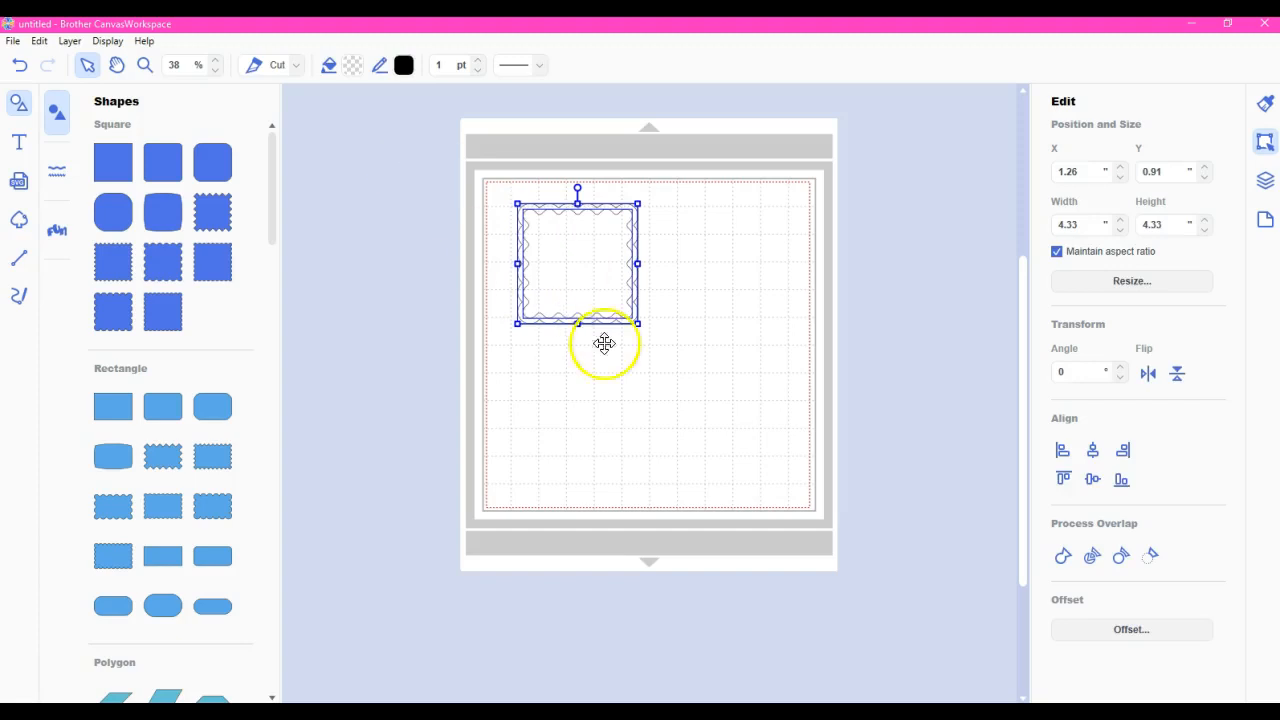
mouse_move(1150, 554)
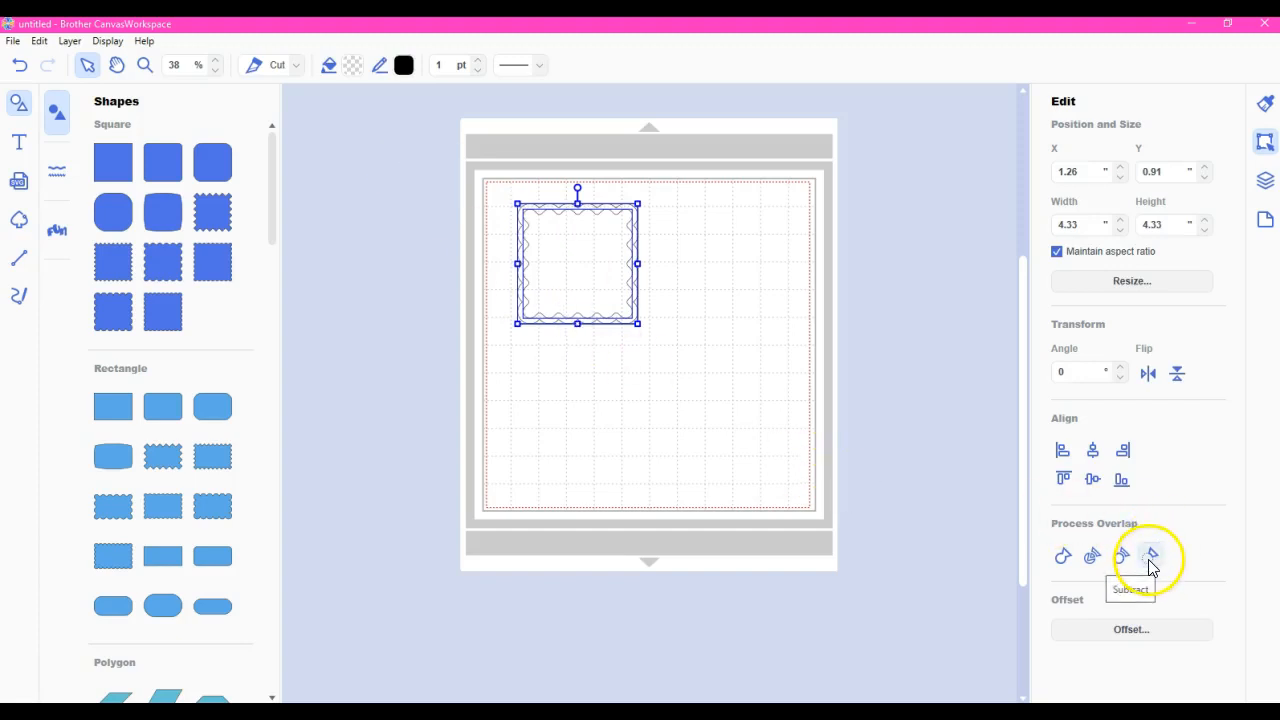
- Subtract the inner square into a 4.33-inch wavy frame and fill it pink (#E4007F)
left_click(1150, 556)
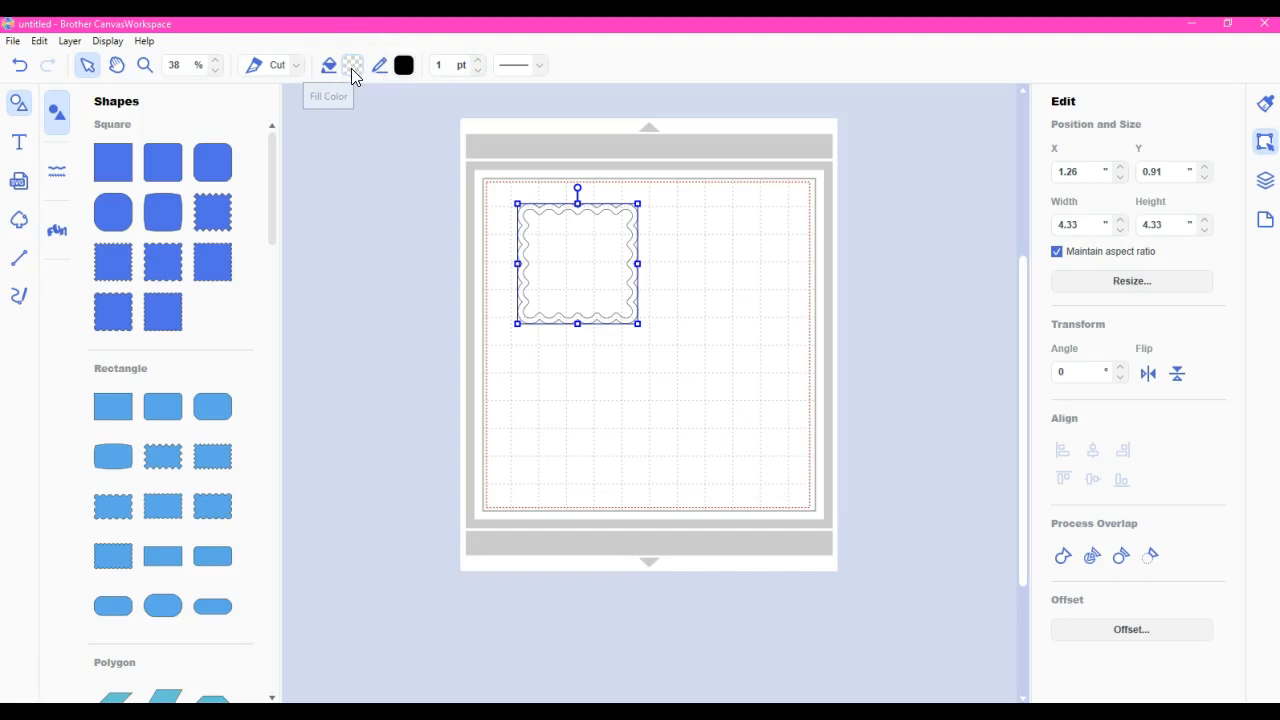
left_click(352, 65)
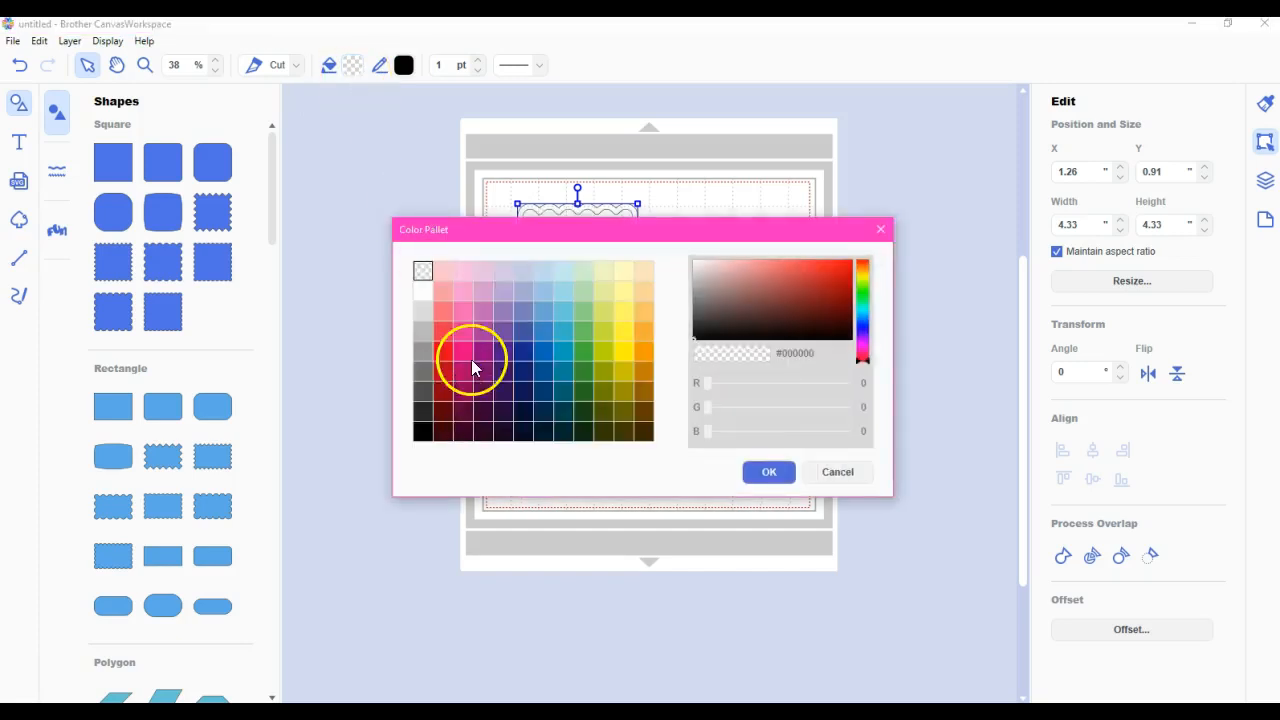
left_click(462, 350)
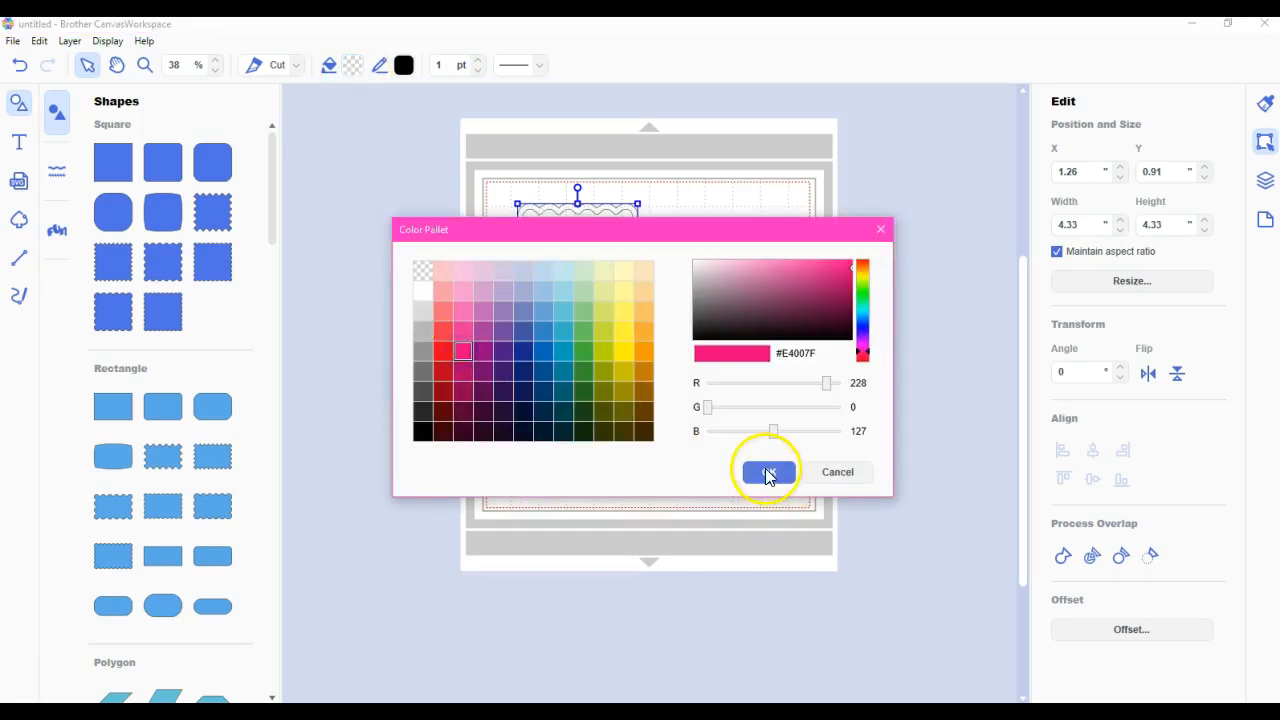
left_click(767, 472)
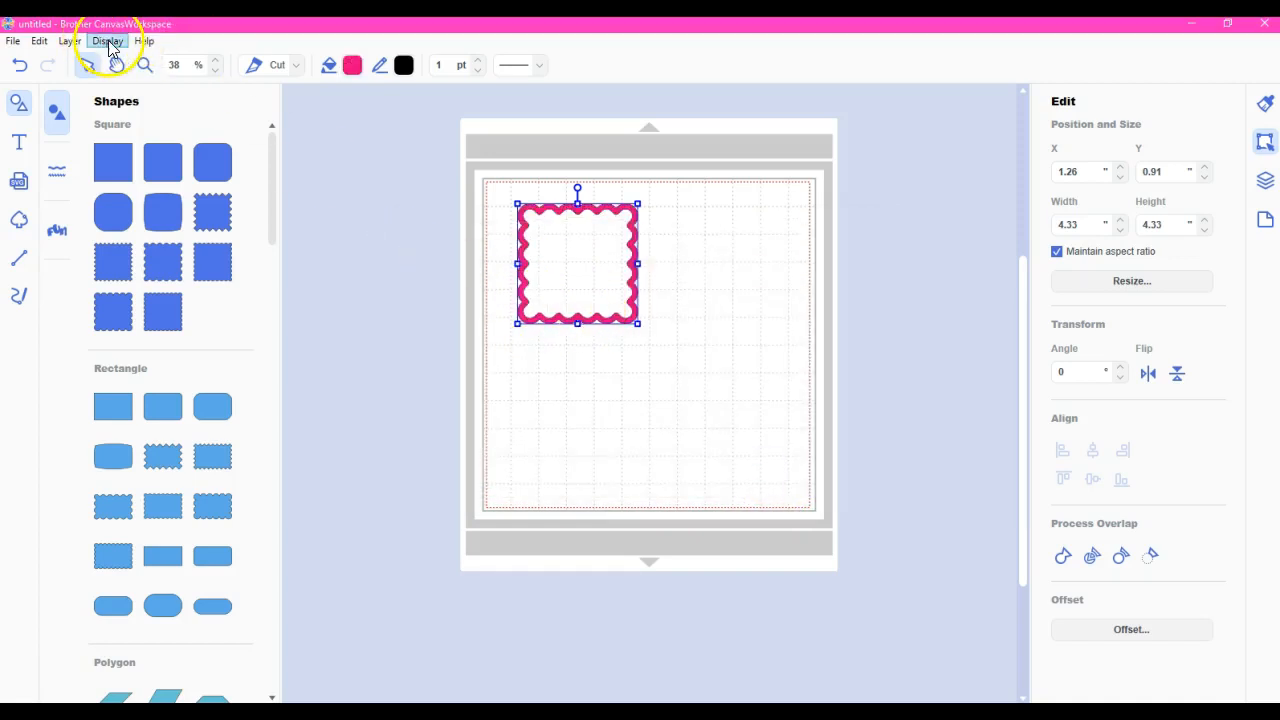
left_click(107, 41)
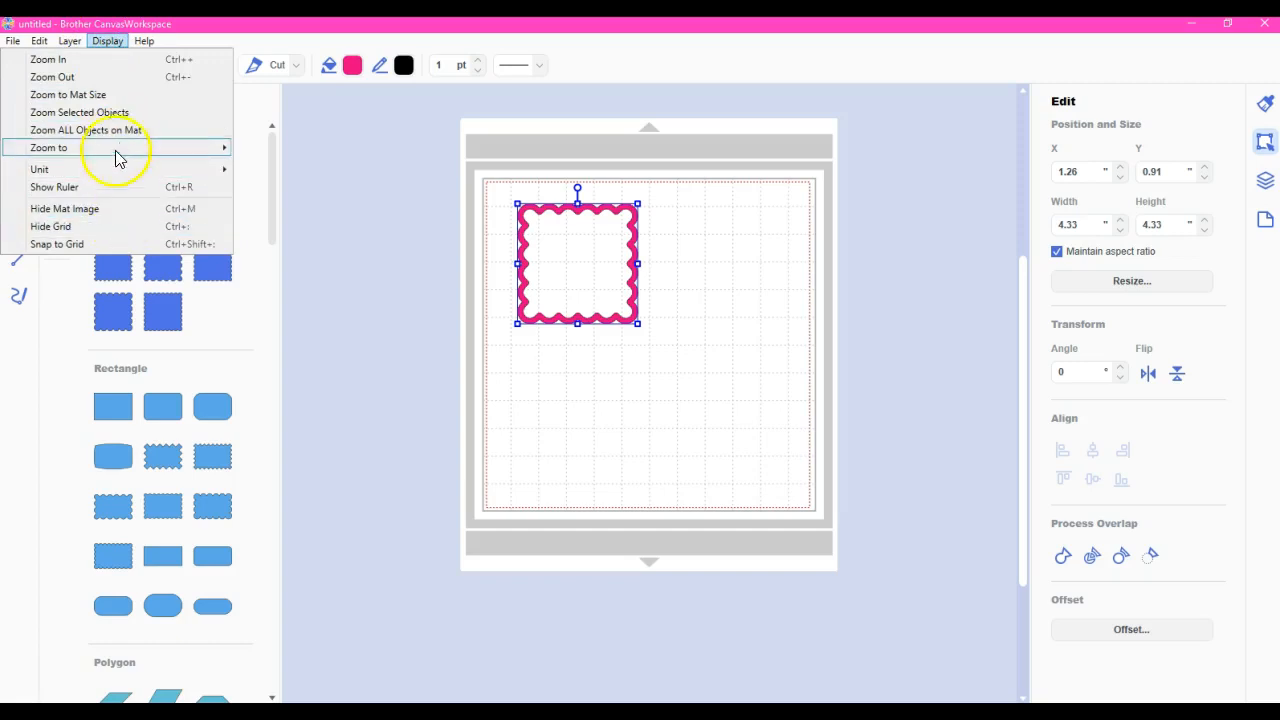
mouse_move(348, 288)
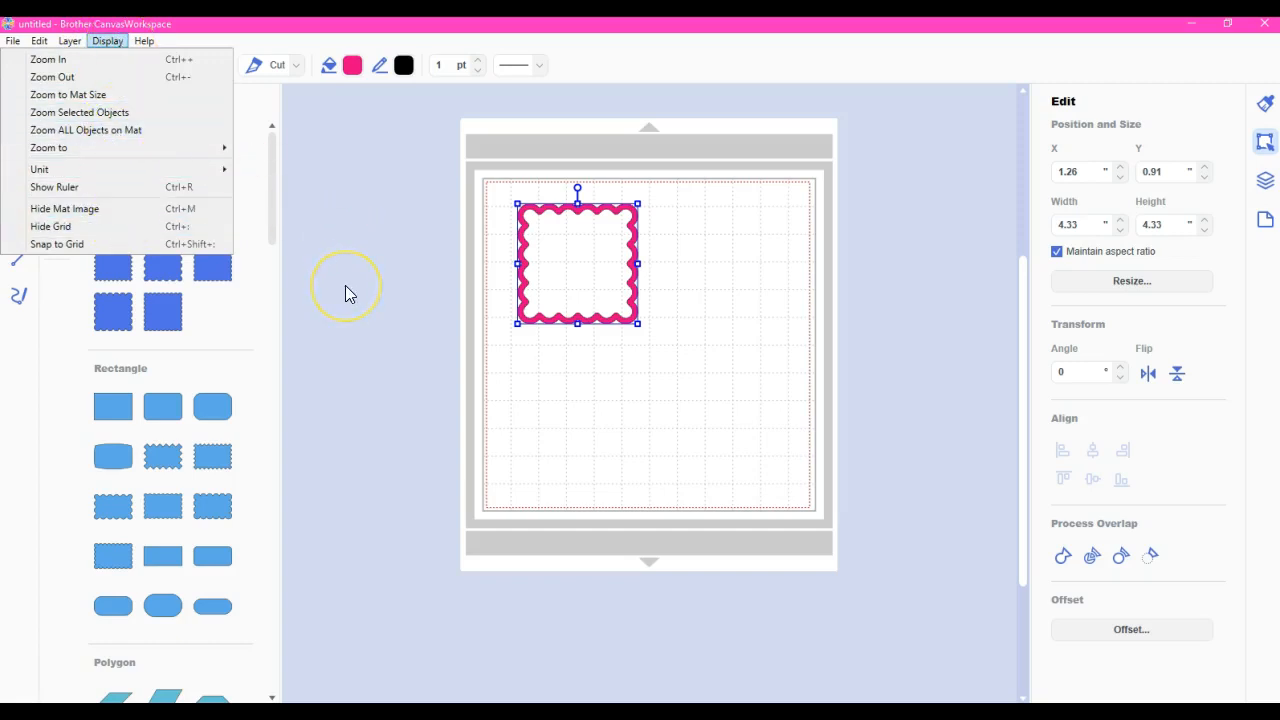
mouse_move(691, 417)
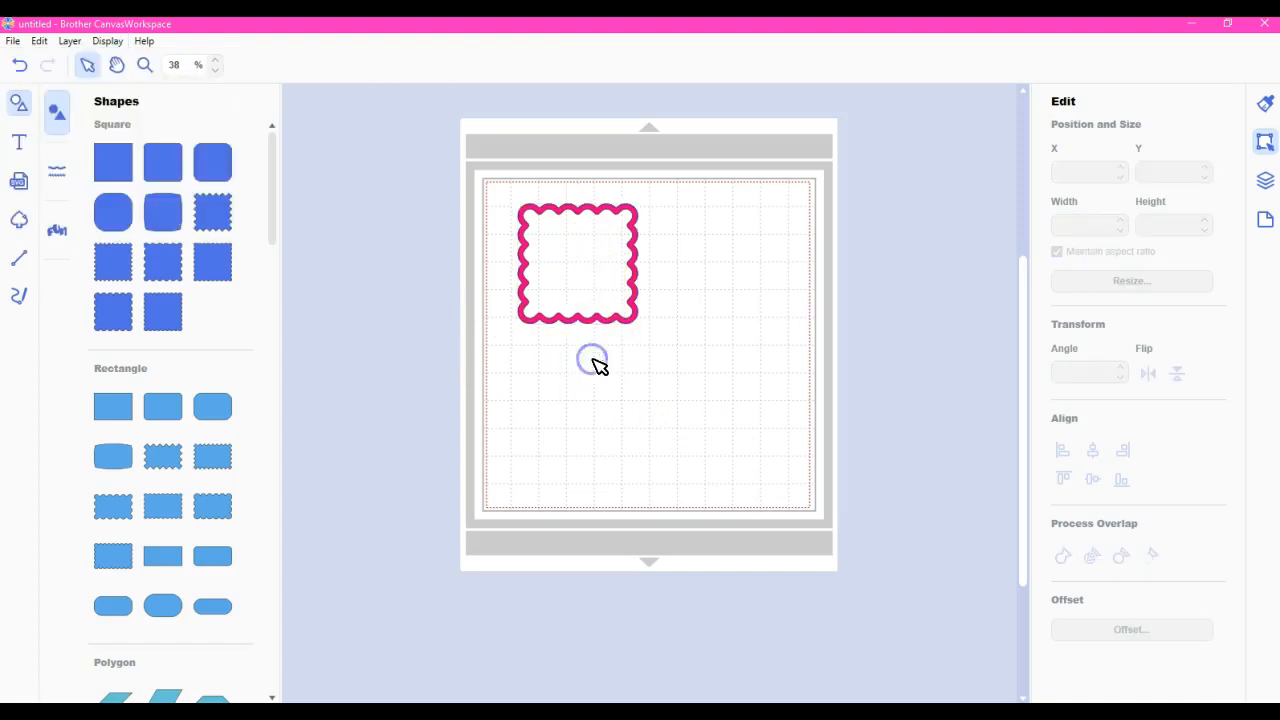
left_click(594, 362)
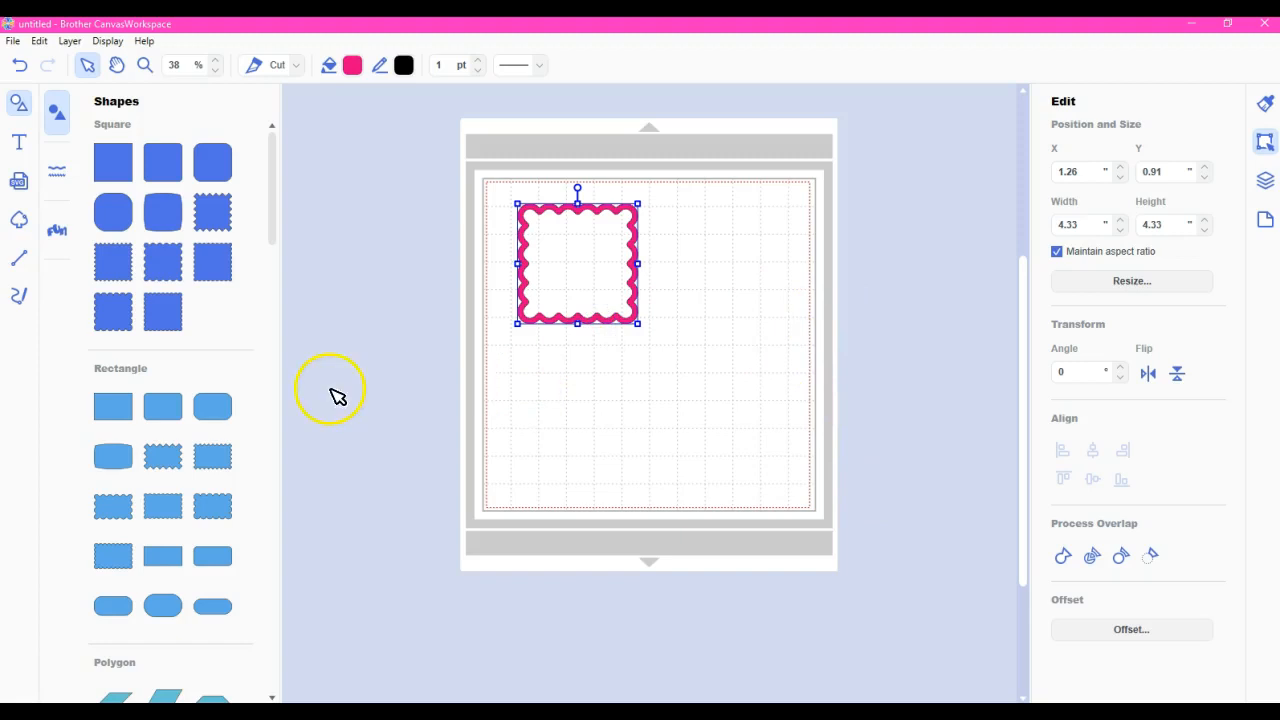
mouse_move(276, 218)
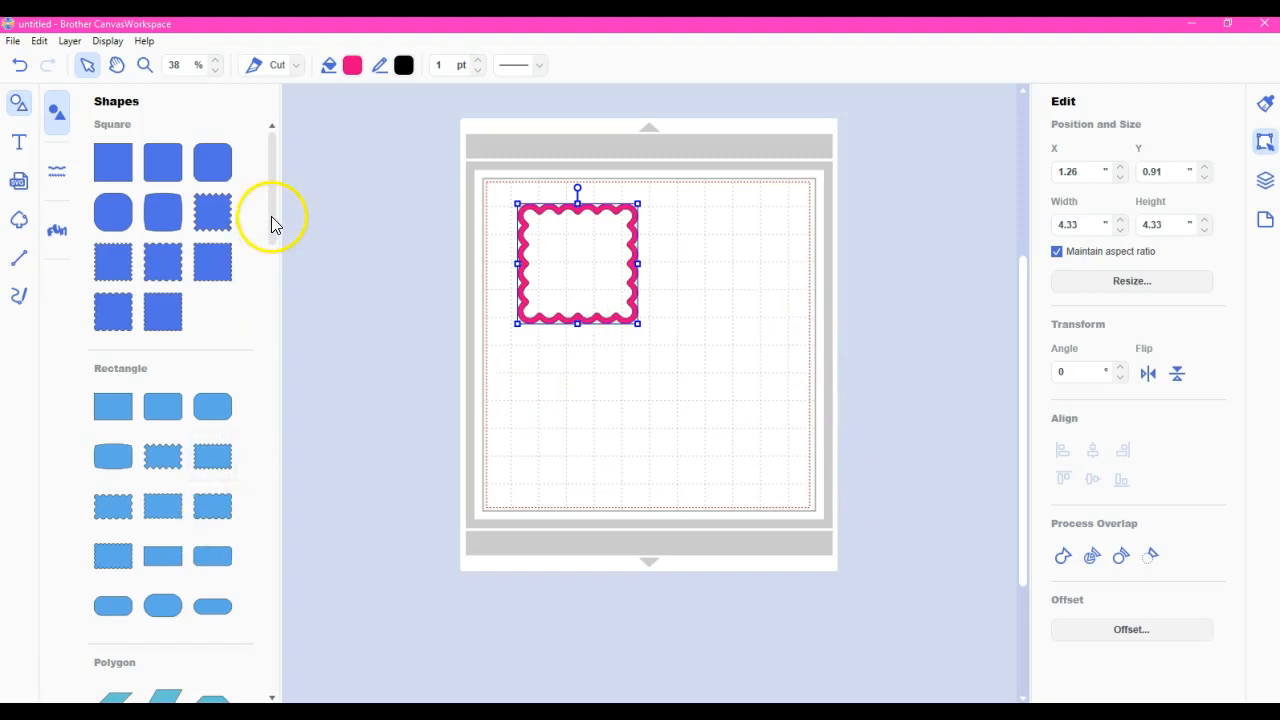
mouse_move(19, 263)
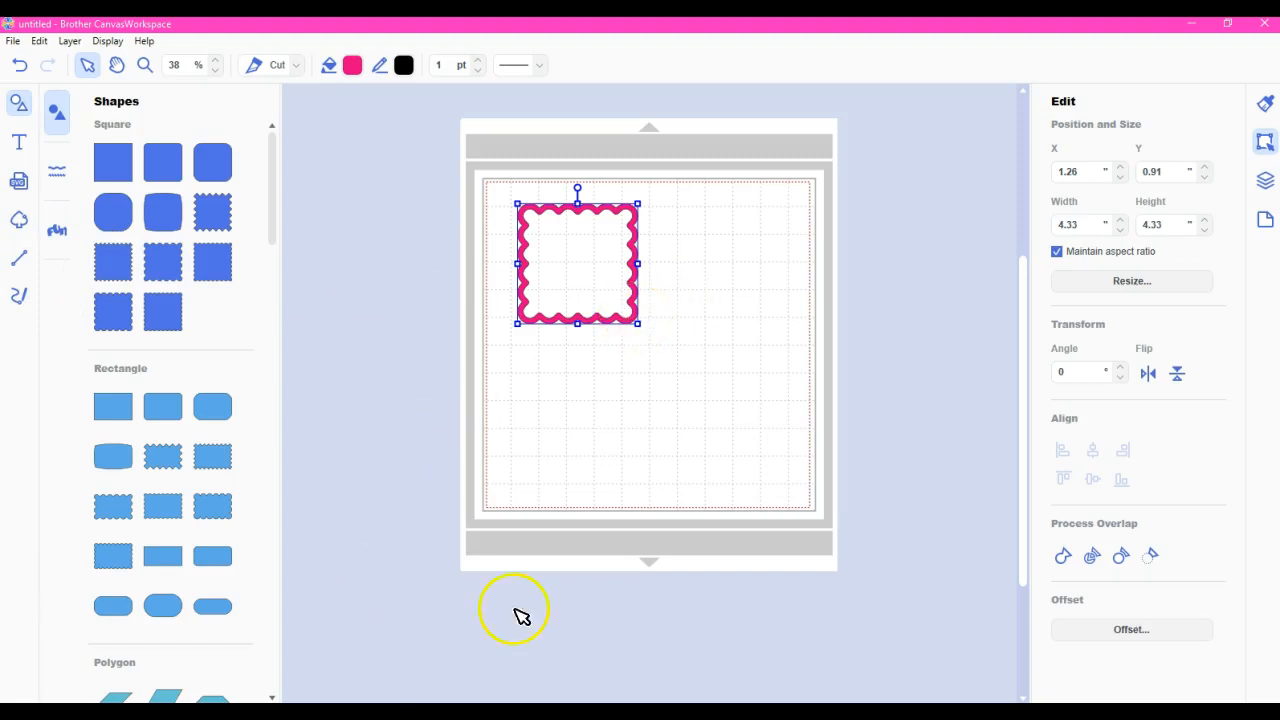
mouse_move(535, 345)
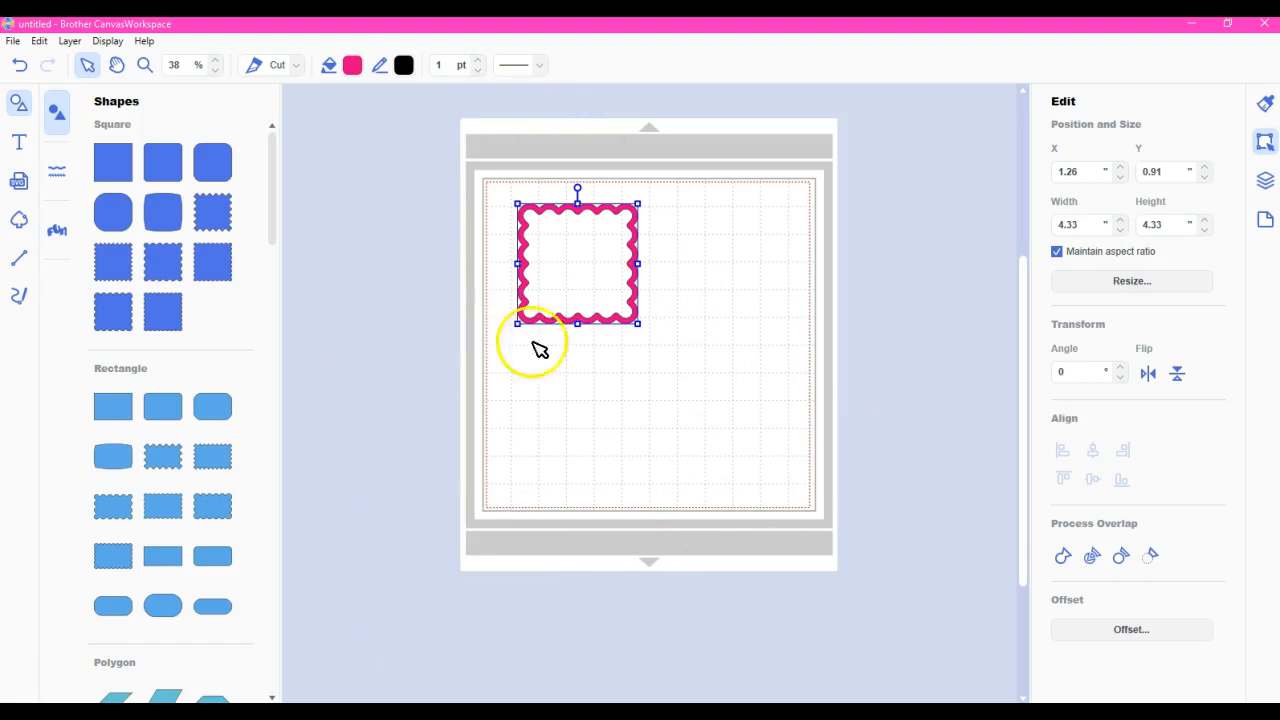
mouse_move(708, 315)
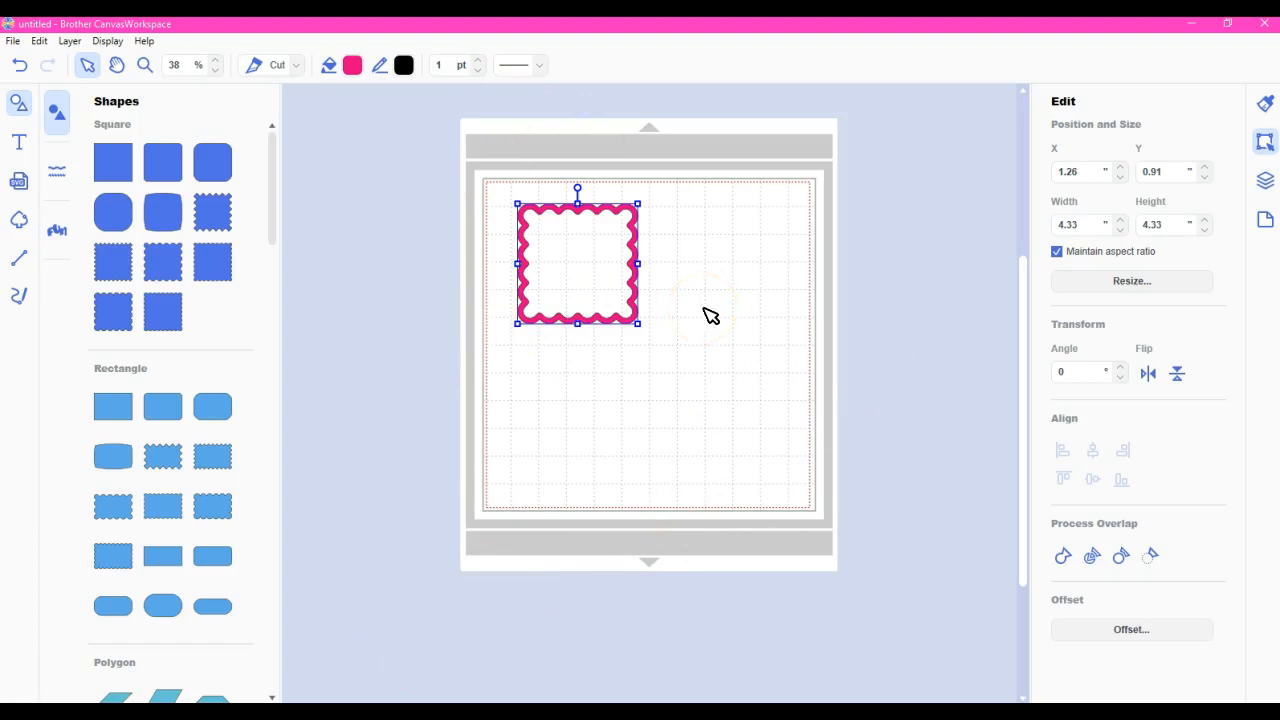